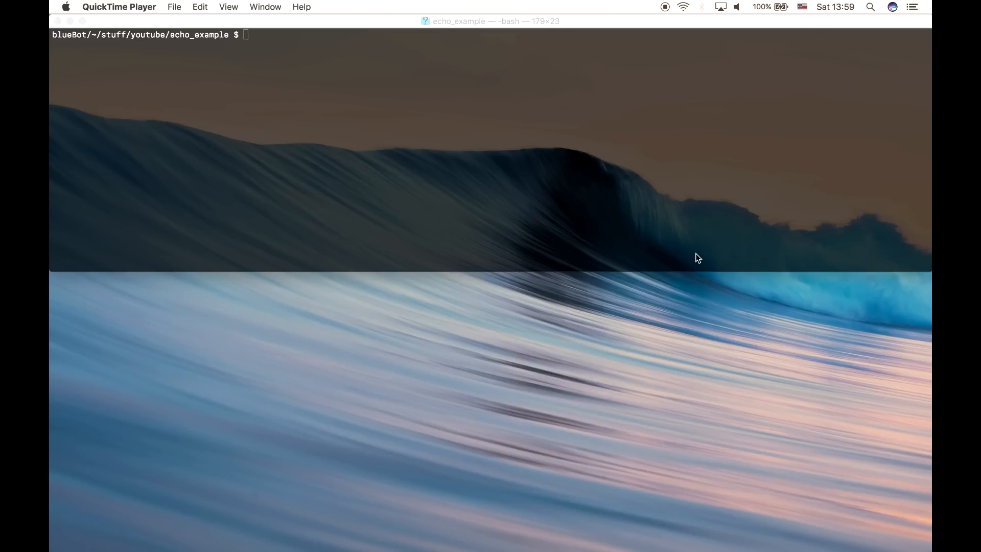
pyautogui.moveTo(553, 397)
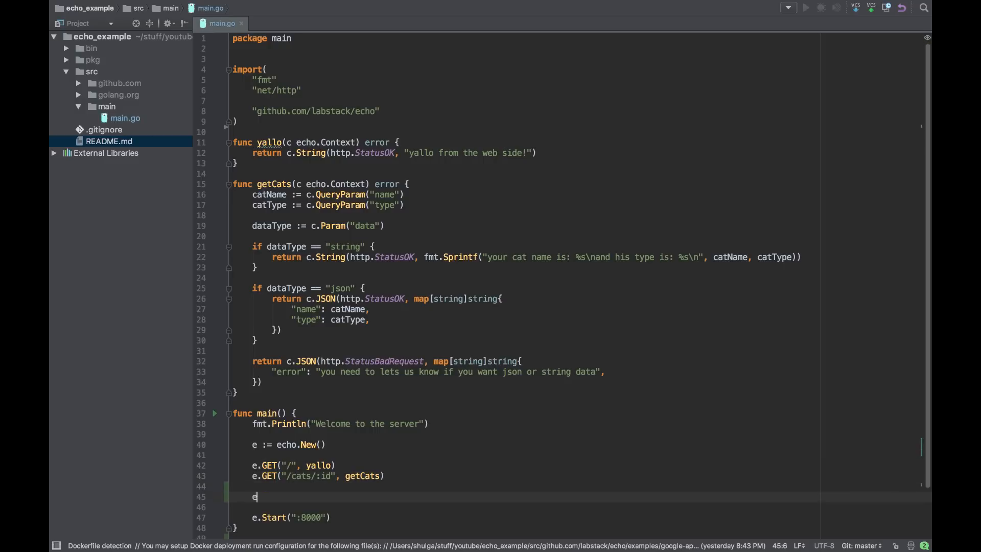
# Register e.POST("/cats", addCat) in main.
pyautogui.write('.POST("')
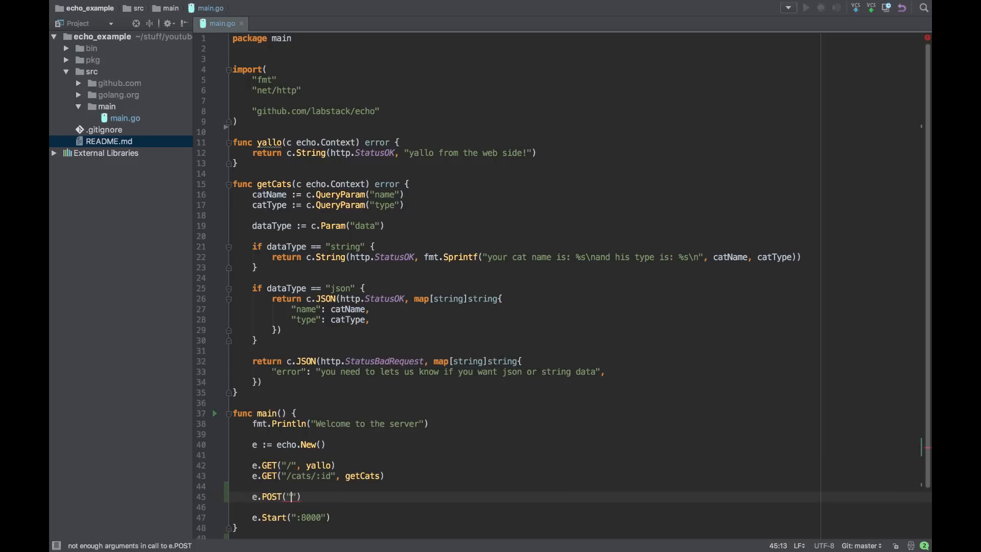
pyautogui.write('/cats')
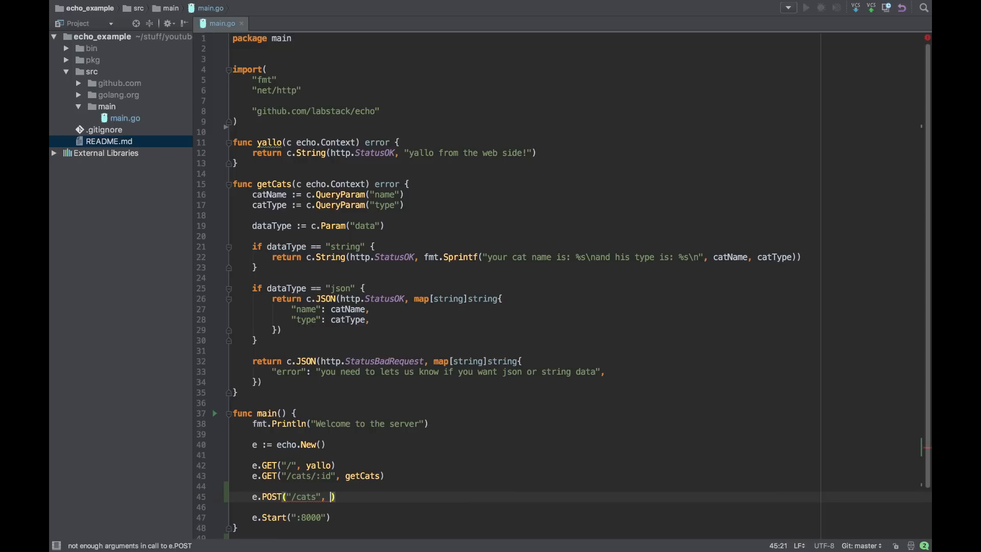
pyautogui.write('addCat')
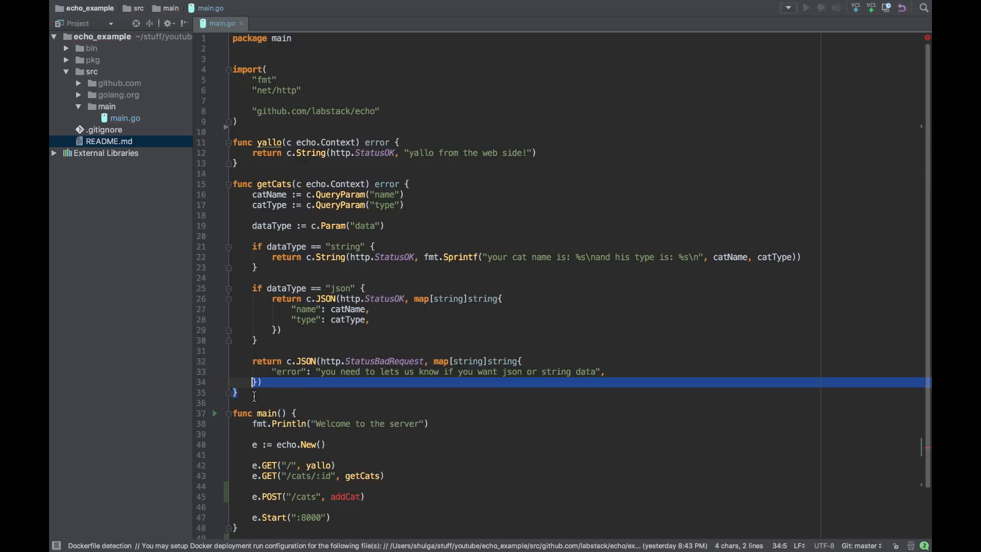
# Declare func addCat(c echo.Context) error with an empty body above main.
pyautogui.write('func')
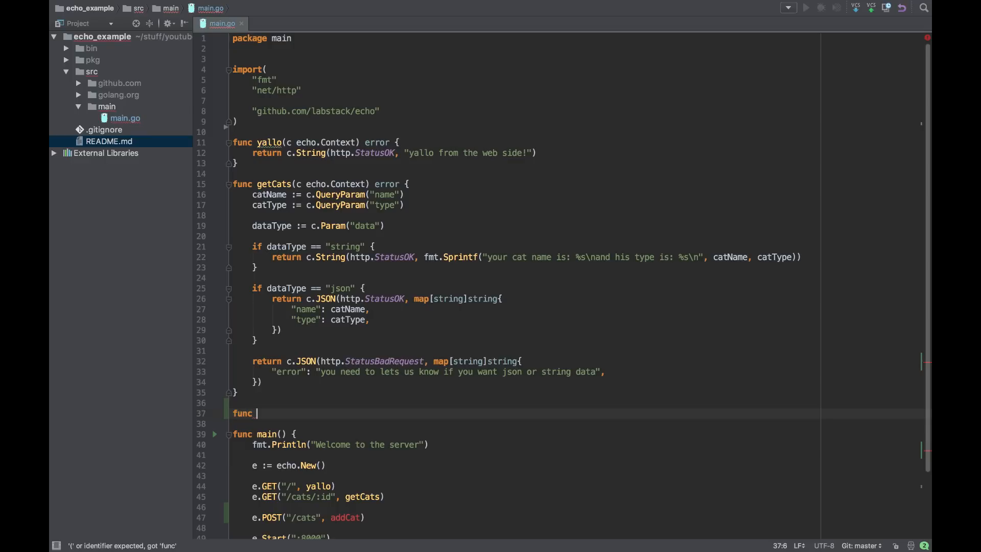
pyautogui.write('addCat')
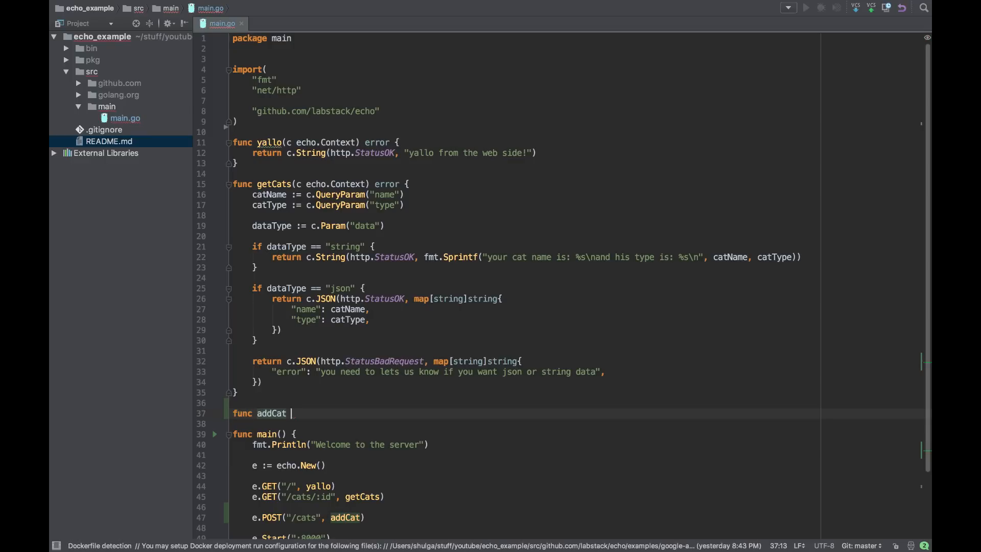
pyautogui.write('(c echo.Context')
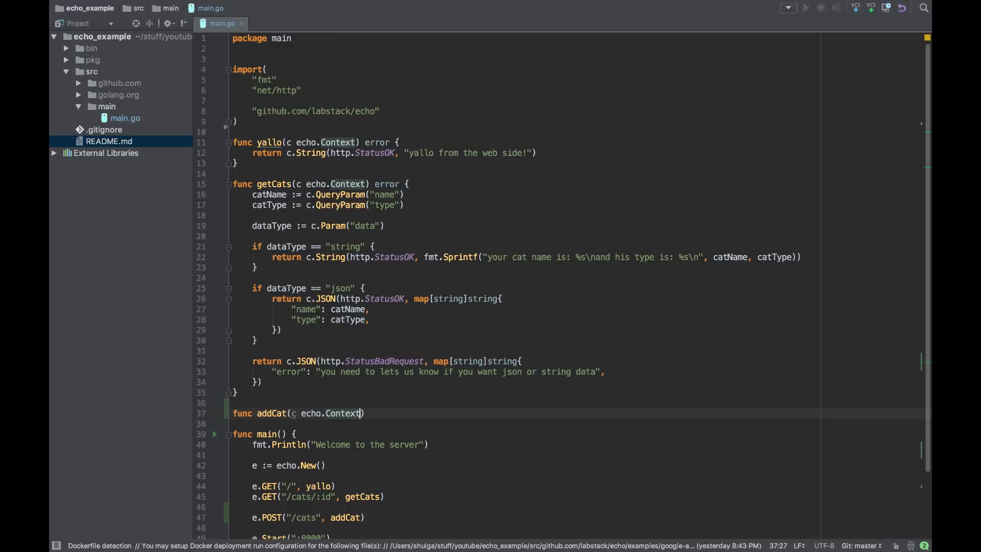
pyautogui.write('error {')
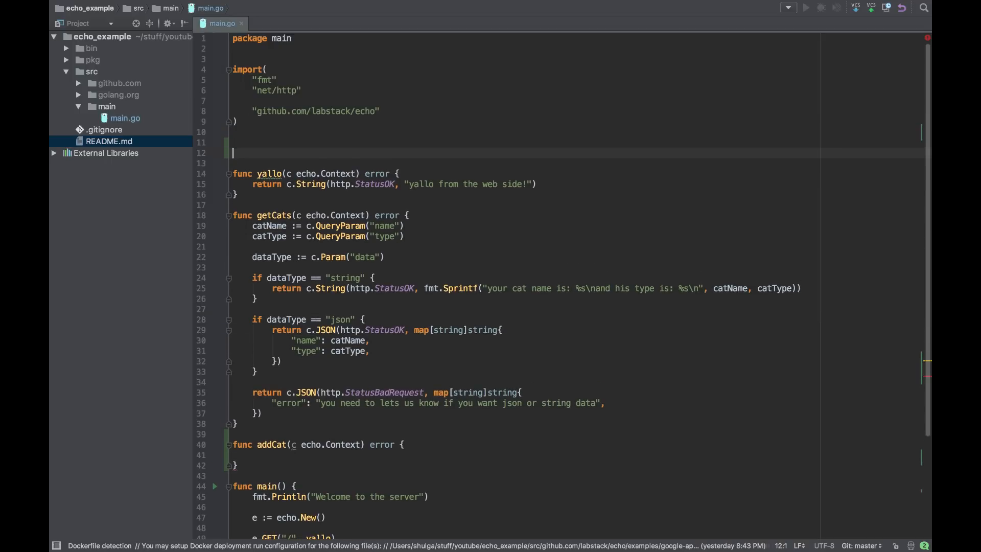
# Define type Cat struct with Name and Type strings tagged json:"name" and json:"type".
pyautogui.write('type C')
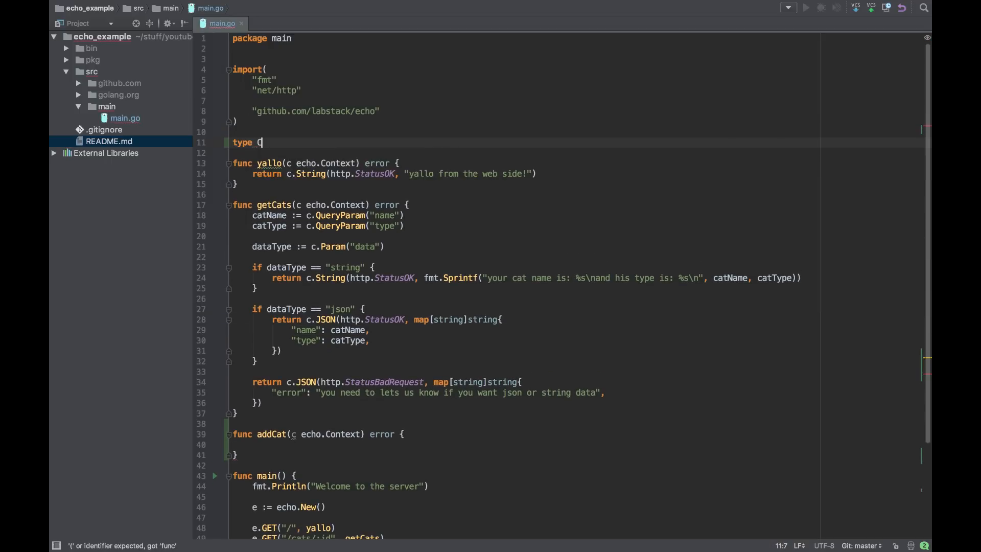
pyautogui.write('at struct {')
pyautogui.write('Name')
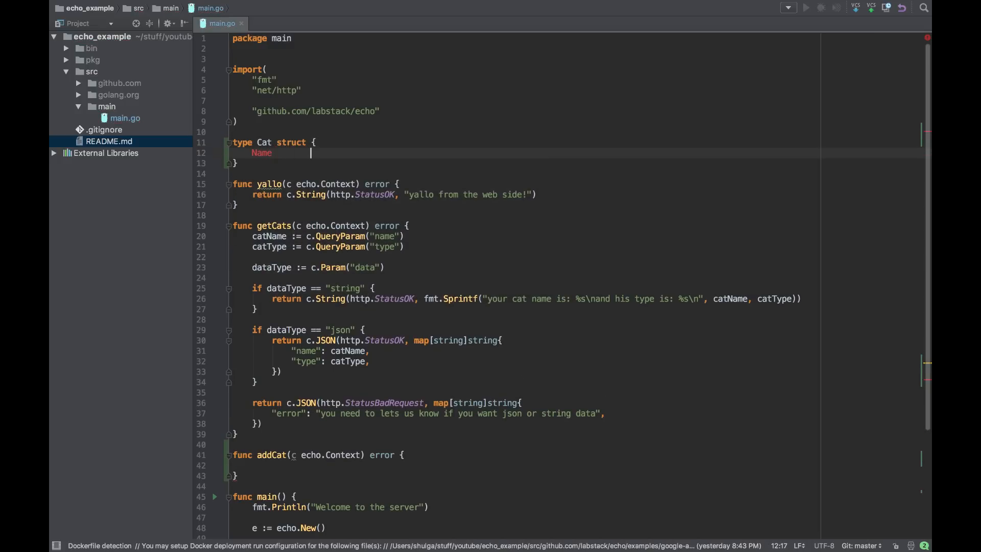
pyautogui.write('string    `json:"nm')
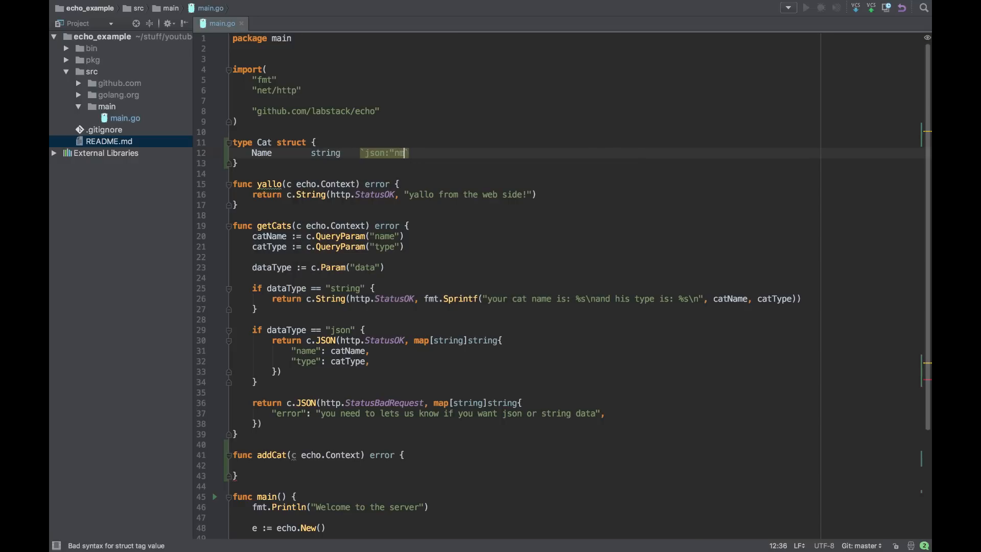
pyautogui.write('ame"`')
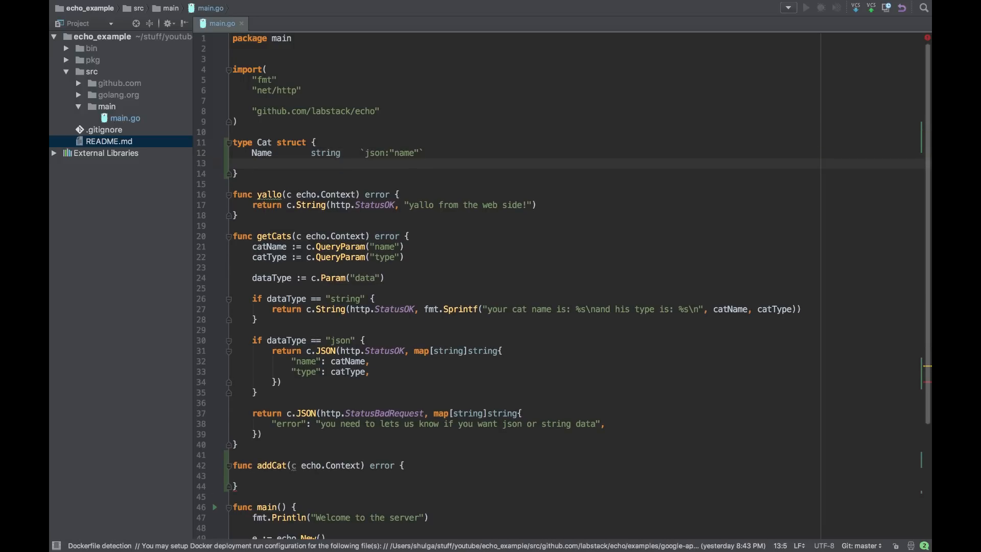
pyautogui.write('Type s')
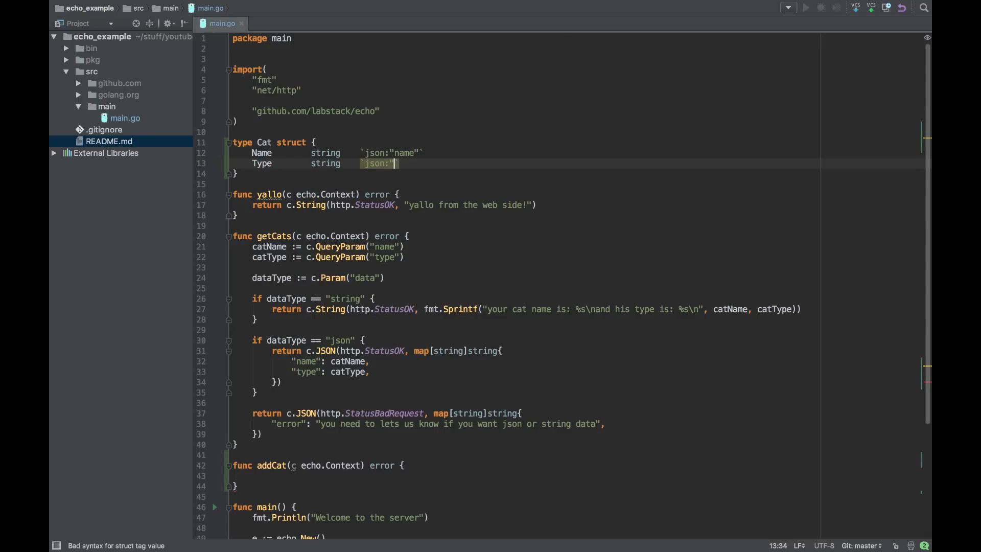
pyautogui.write('type"')
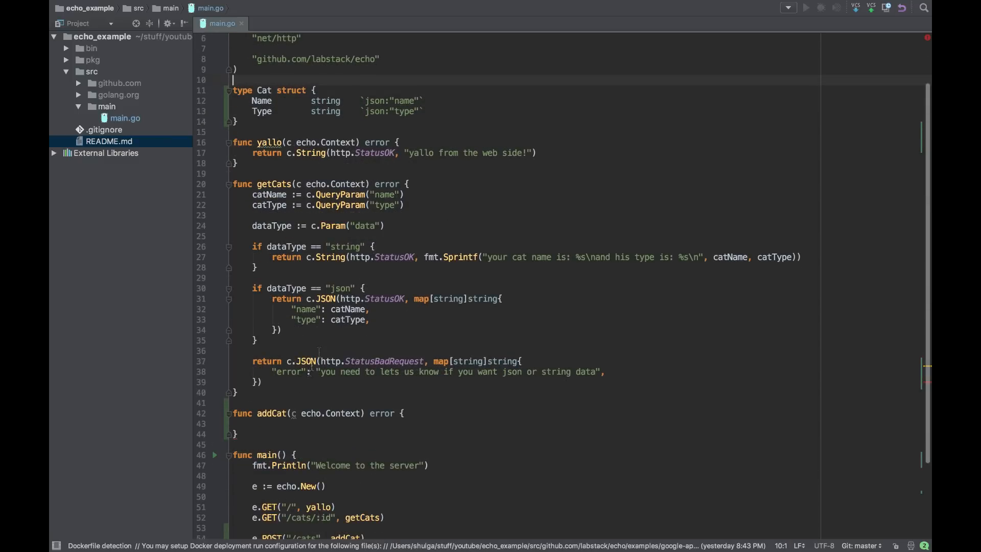
# In addCat, create cat := Cat{} and read the body with b, err := ioutil.ReadAll(c.Request().Body).
pyautogui.click(253, 423)
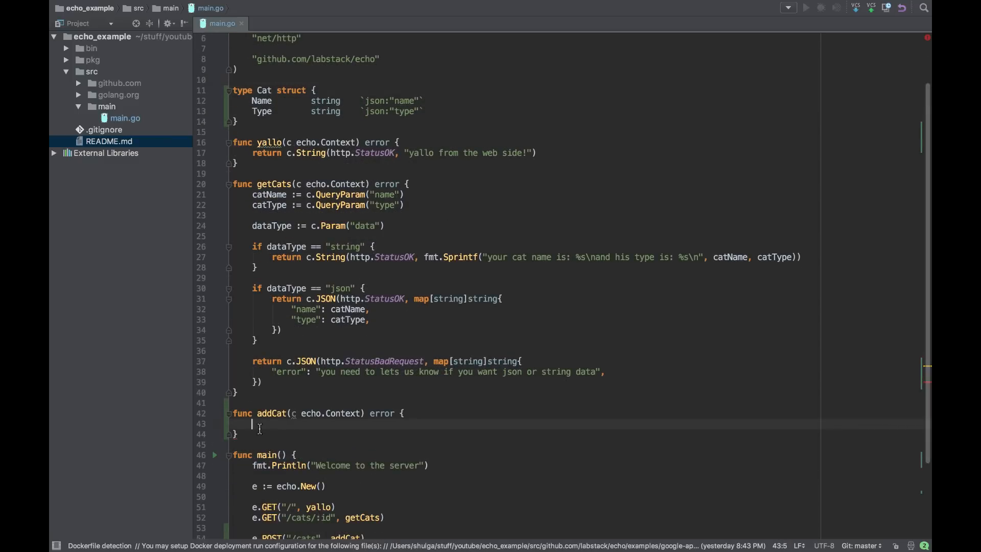
pyautogui.write('cat :-')
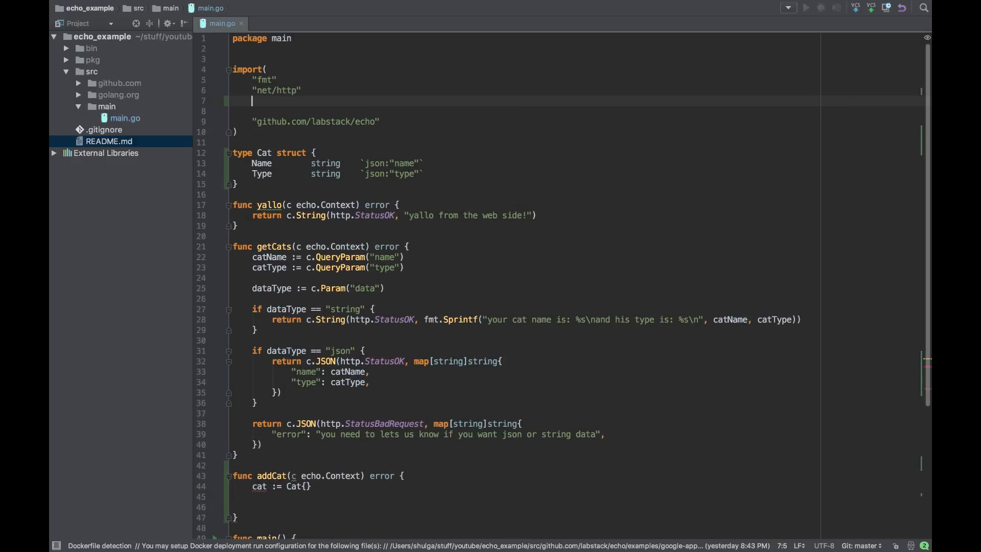
pyautogui.write('io')
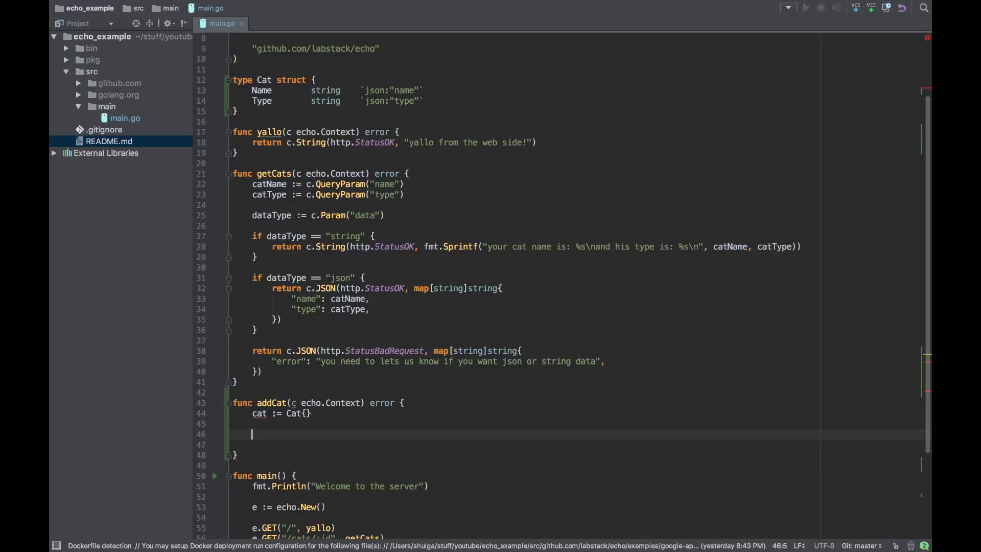
pyautogui.write('b,')
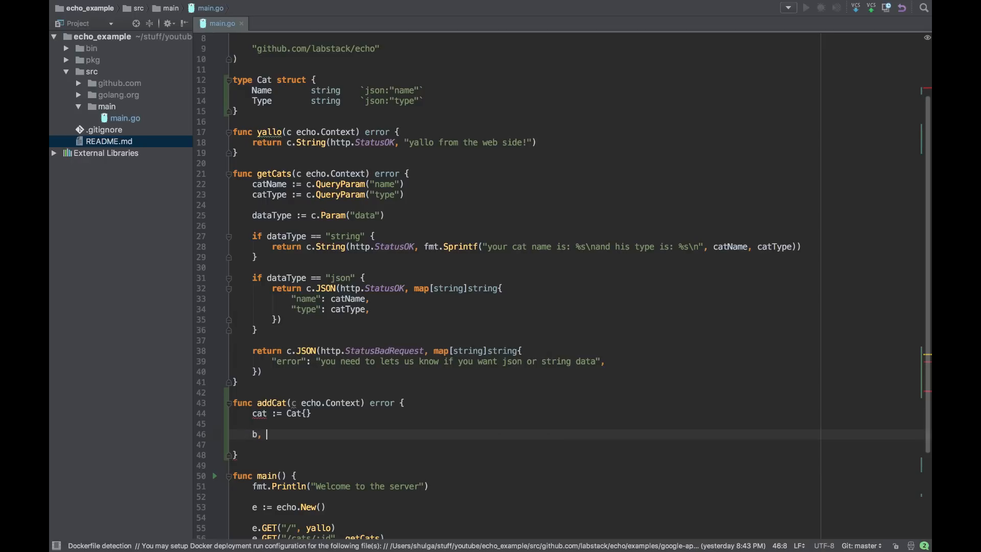
pyautogui.write('err :=')
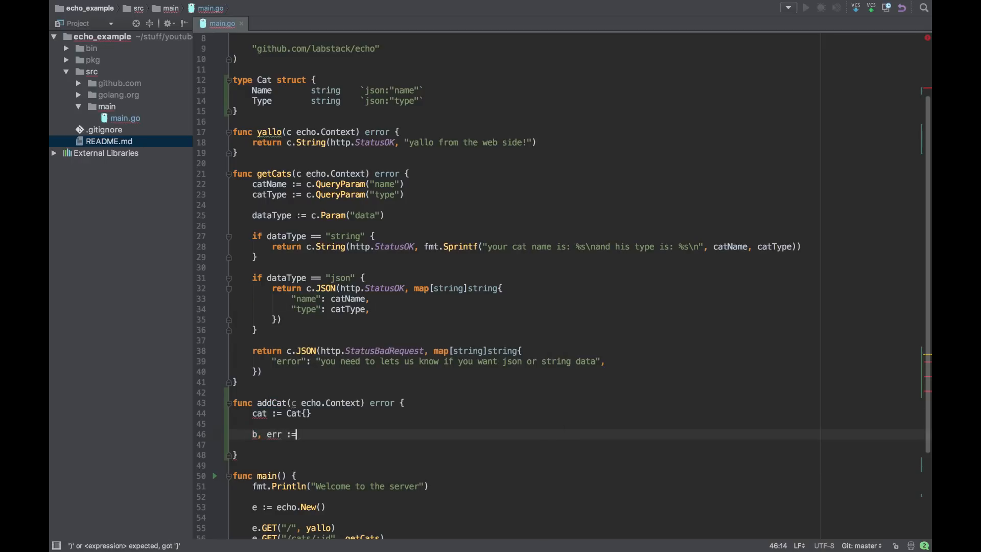
pyautogui.write('ioutil')
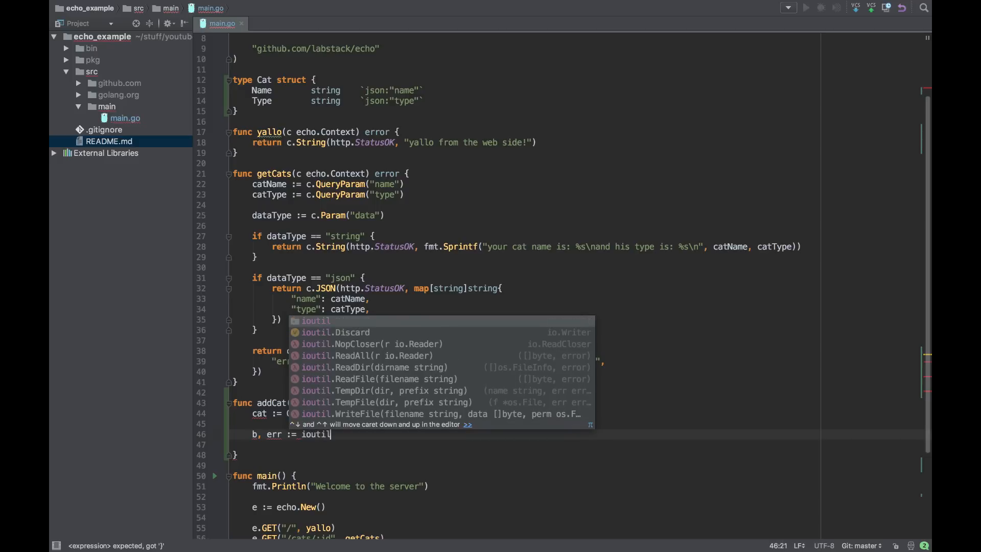
pyautogui.write('.ReadAll(')
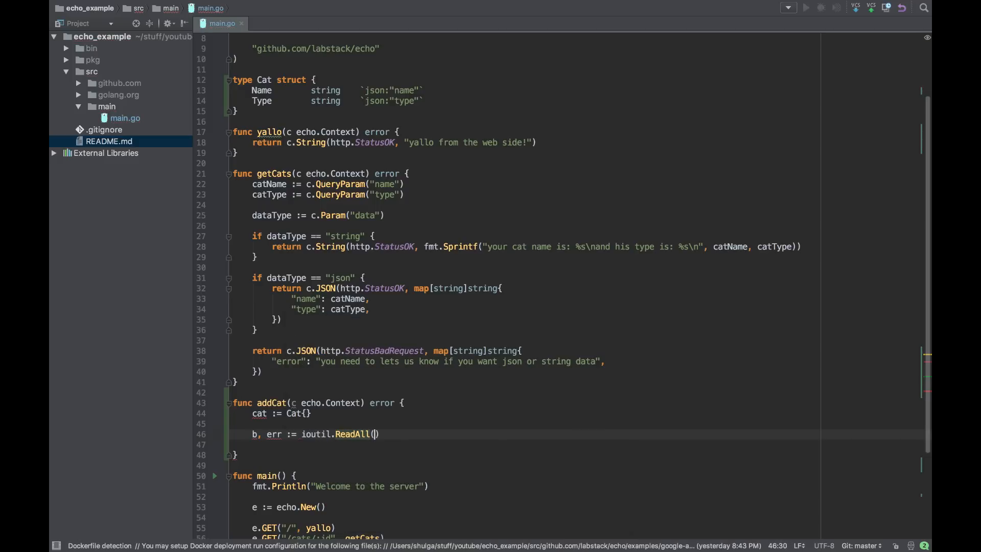
pyautogui.write('c')
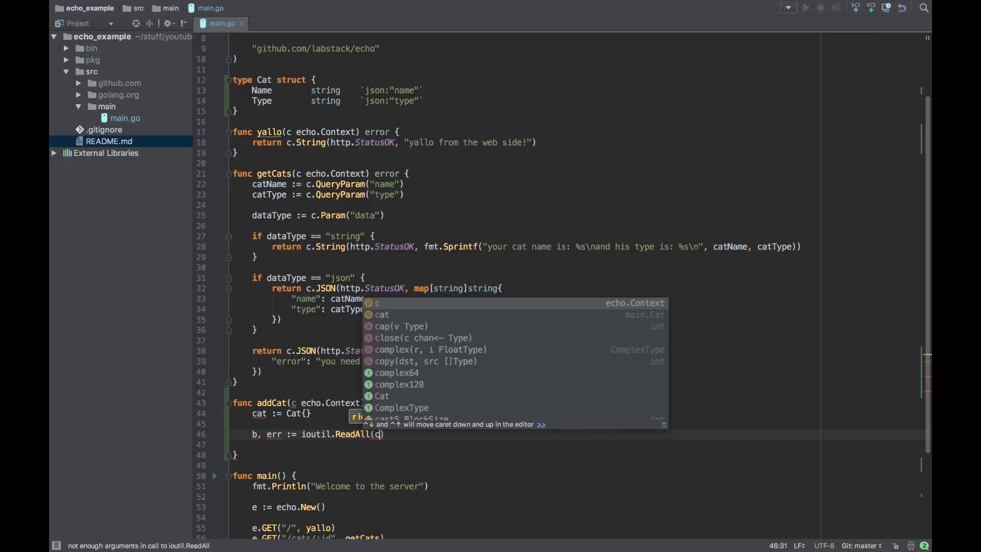
pyautogui.write('.')
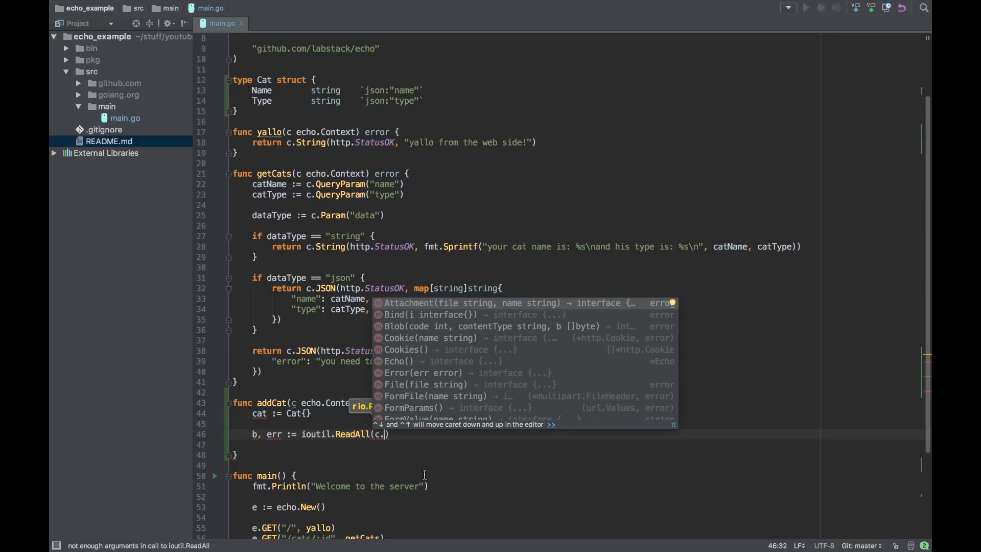
pyautogui.write('Rea')
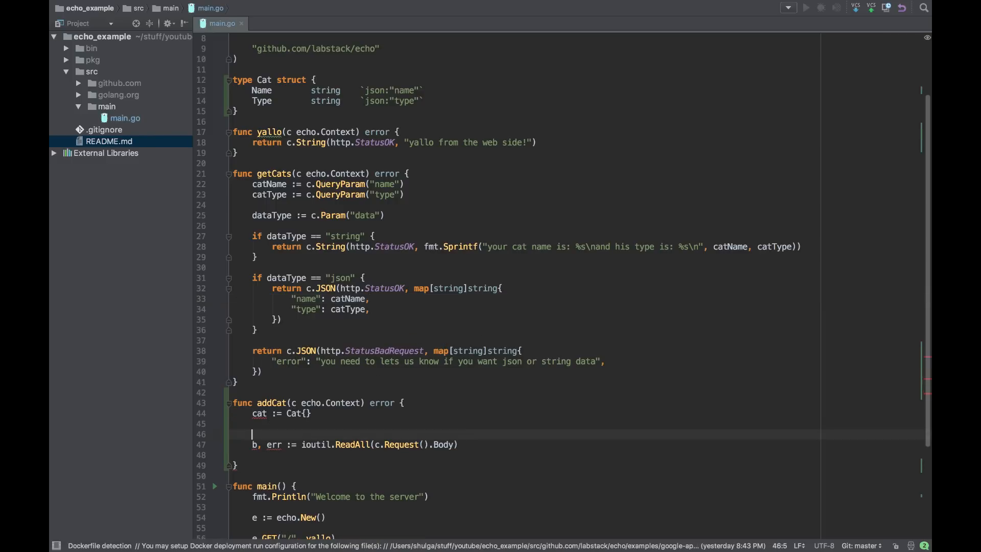
# Add defer c.Request().Body.Close() before reading the body.
pyautogui.write('defer Re')
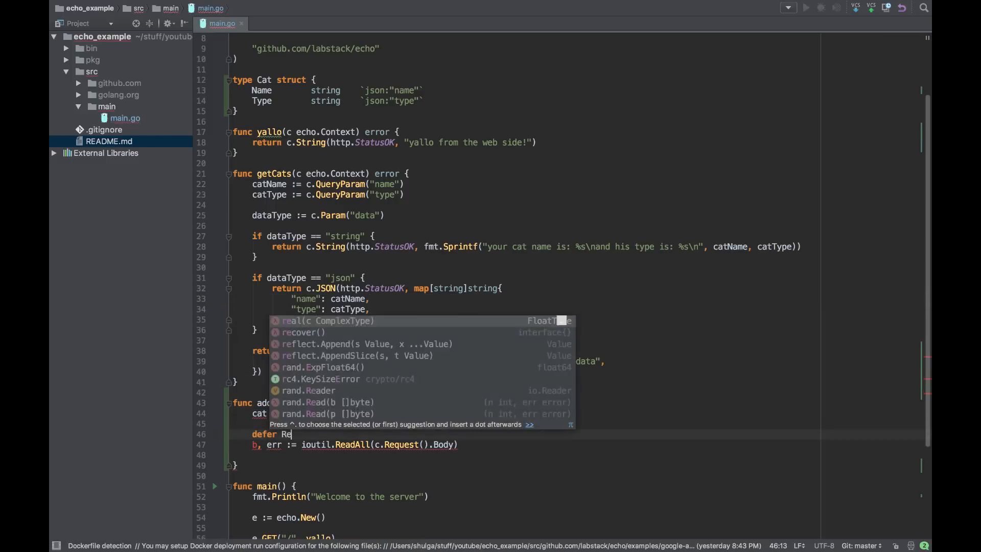
pyautogui.write('quest().Body.')
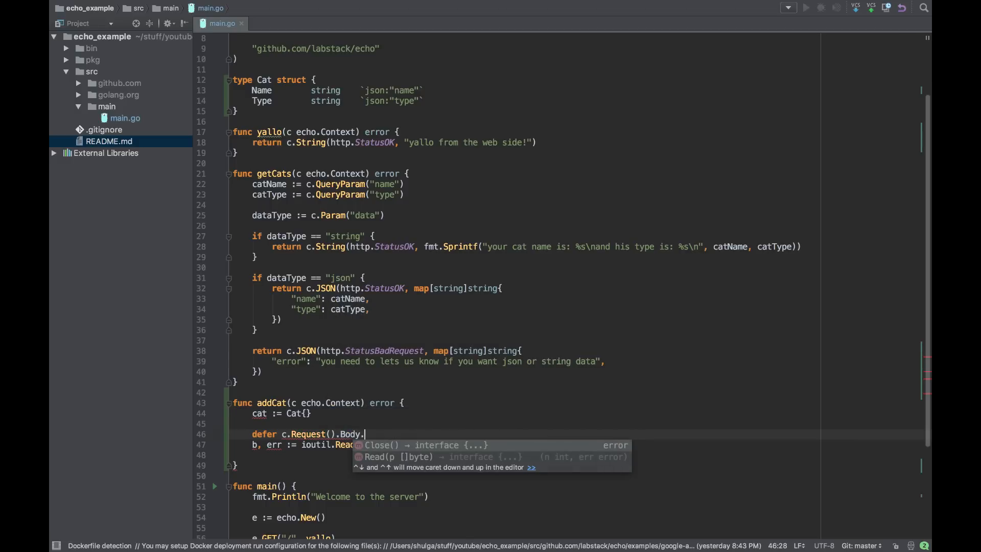
pyautogui.write('Close(')
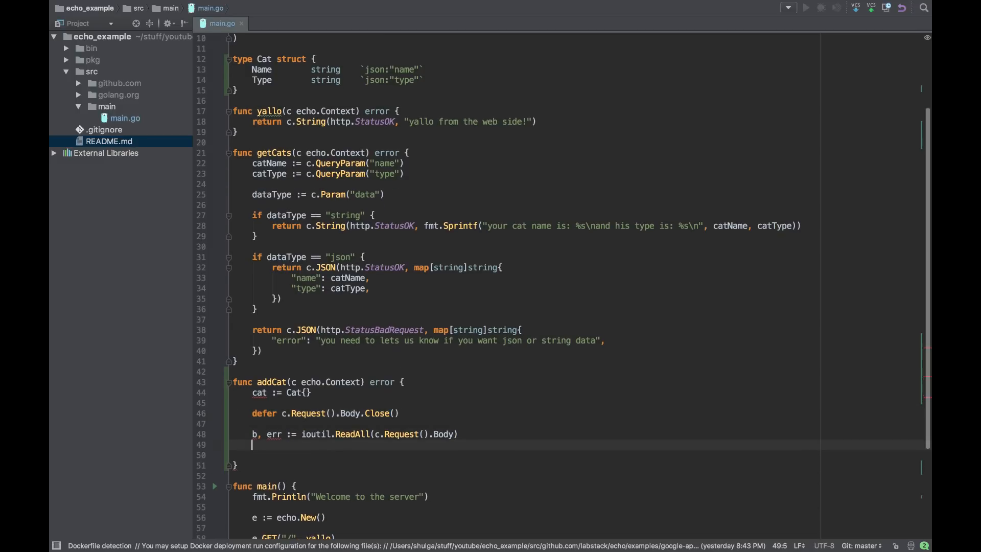
# If err != nil, import "log" and log.Printf "Failed reading the request body: %s" with err.
pyautogui.write('if err !=')
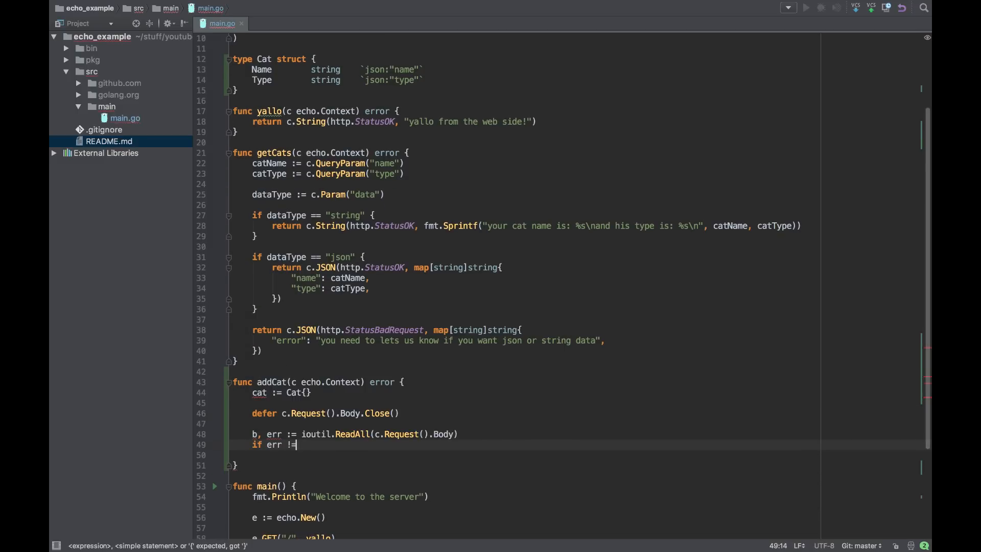
pyautogui.write('nil {')
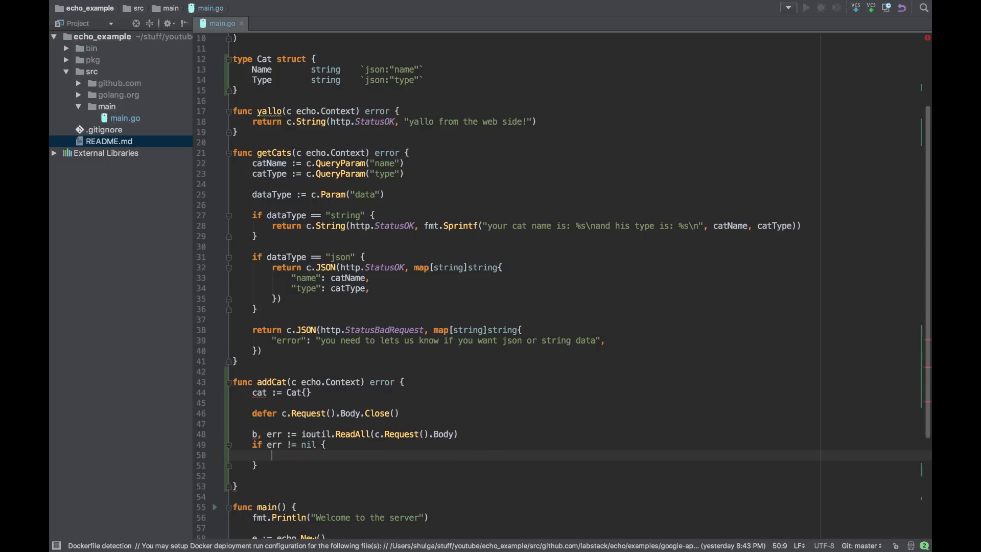
pyautogui.scroll(3)
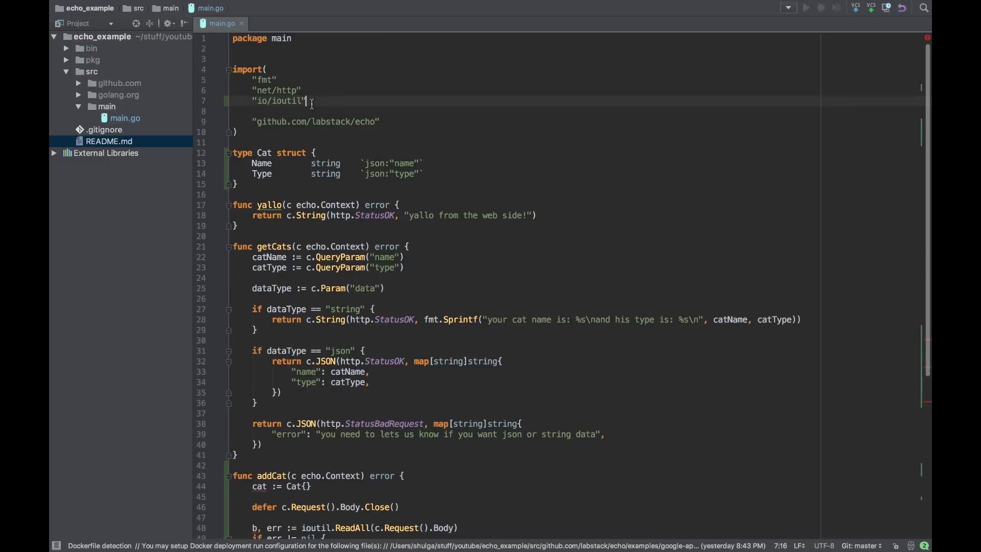
pyautogui.write('"log"')
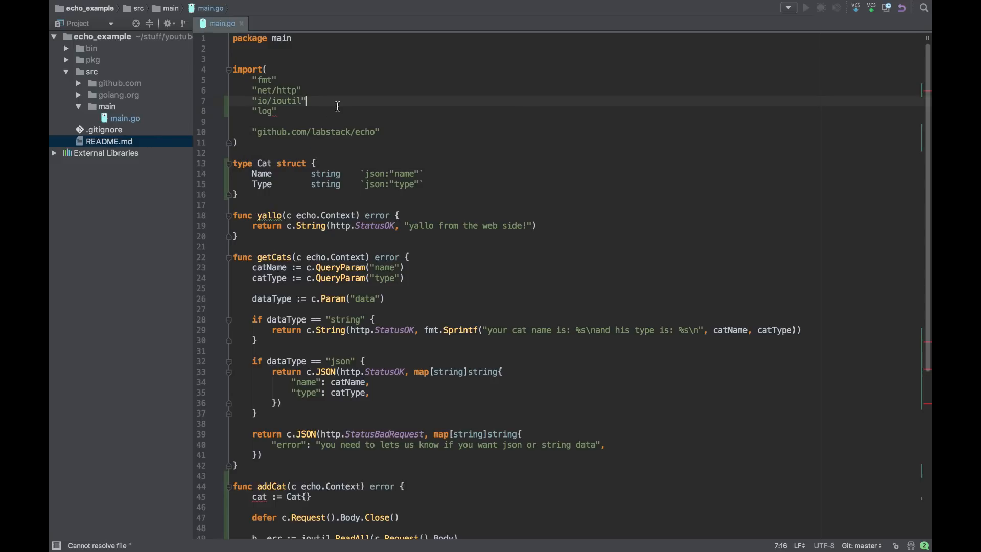
pyautogui.scroll(-3)
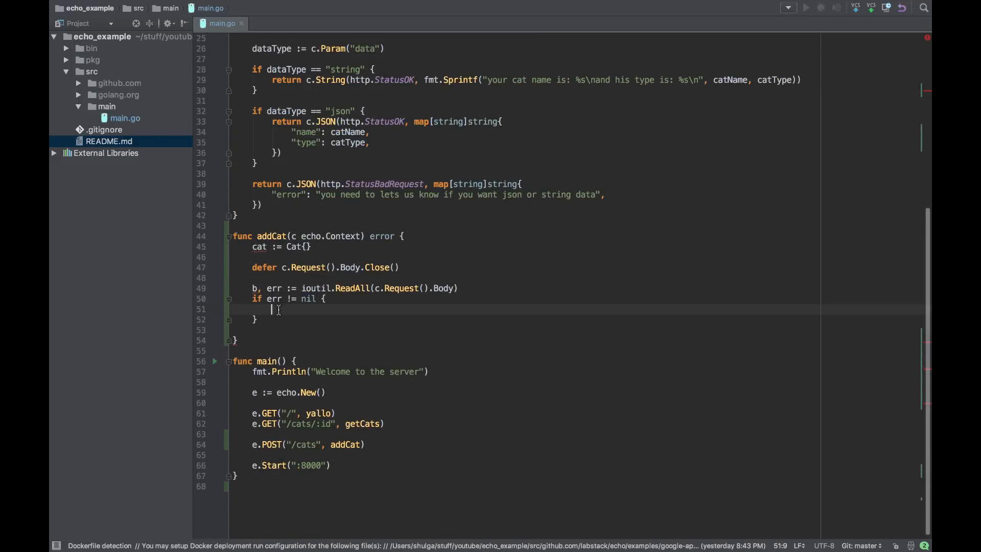
pyautogui.write('log.Printf("Failed')
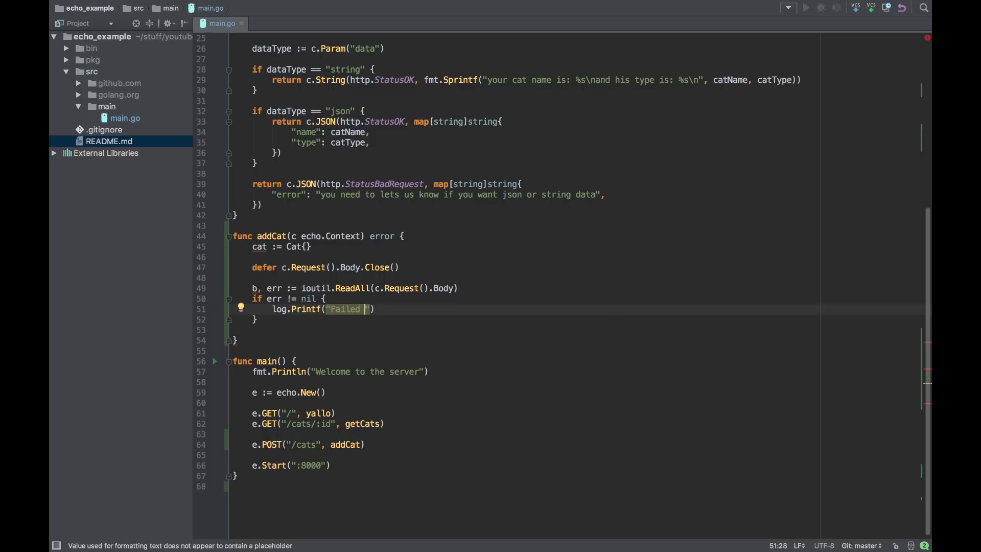
pyautogui.write('reading the')
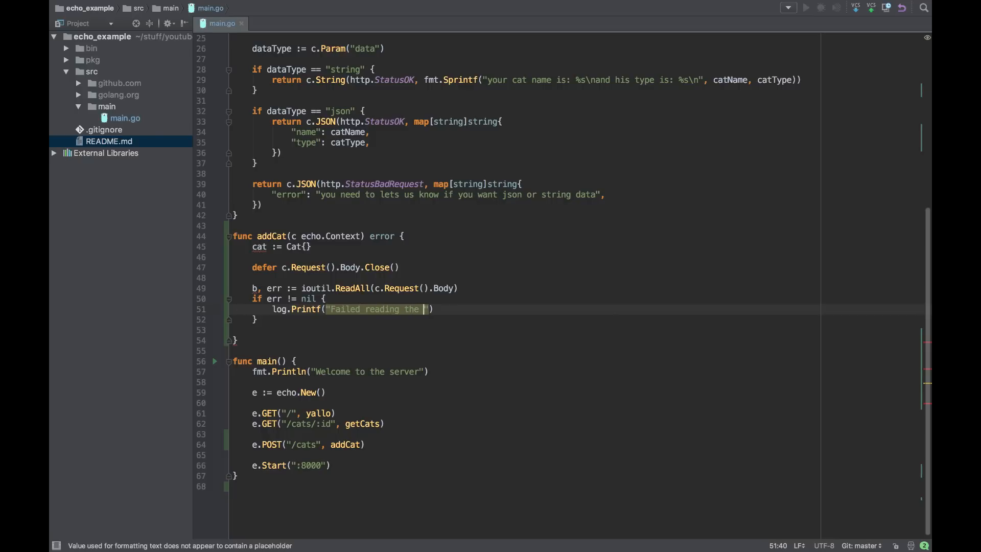
pyautogui.write('body')
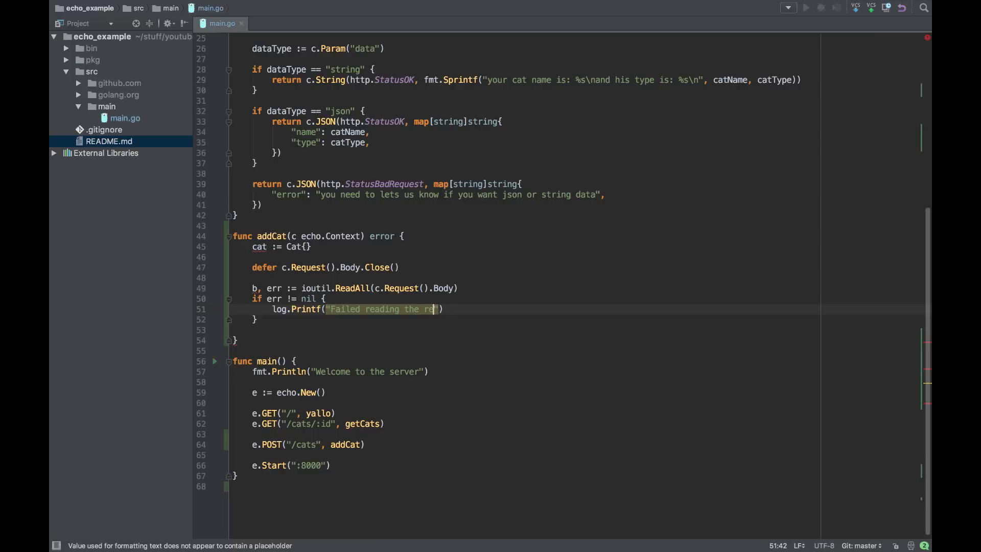
pyautogui.write('quest body: %s')
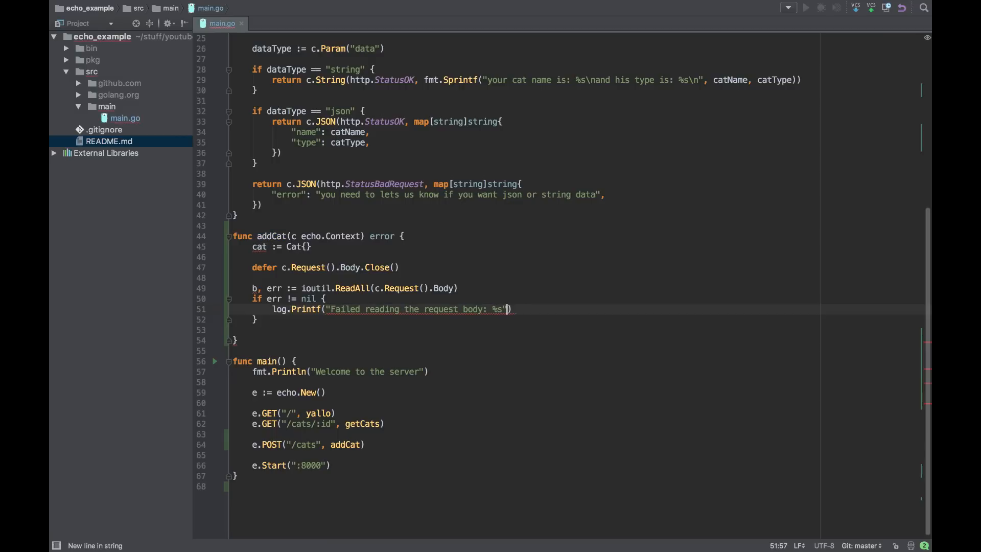
pyautogui.write(', err')
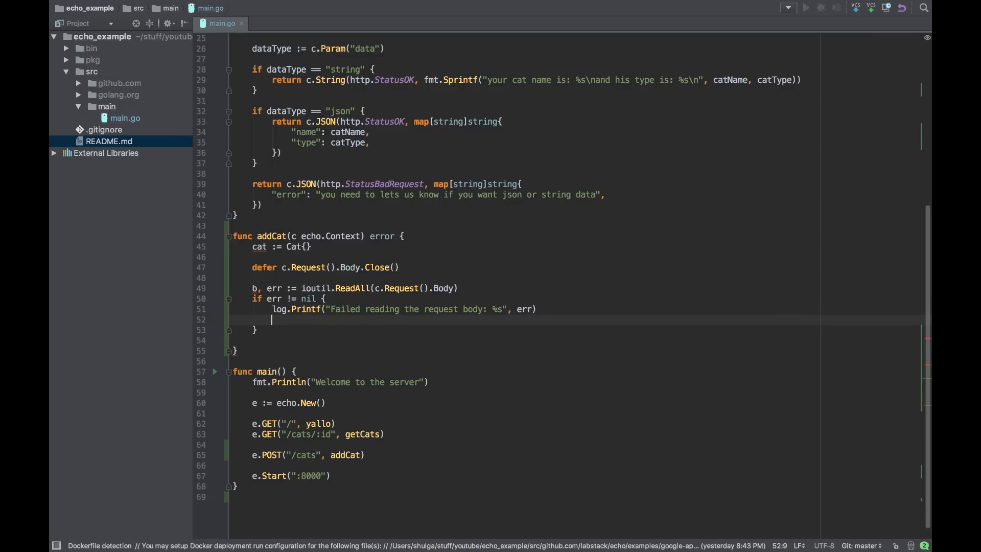
# Return c.String(http.StatusInternalServerError, "") inside the error check.
pyautogui.write('return')
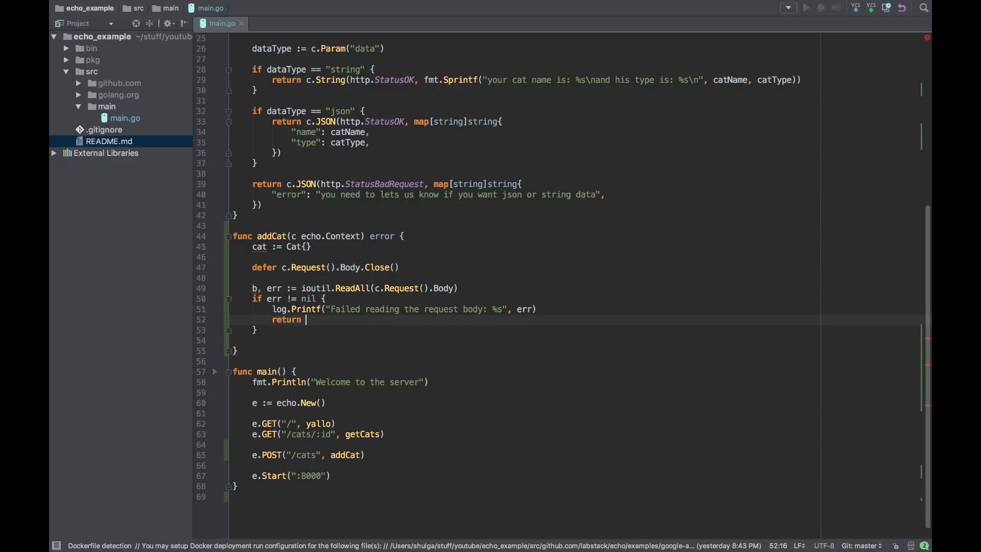
pyautogui.write('c.Stinr')
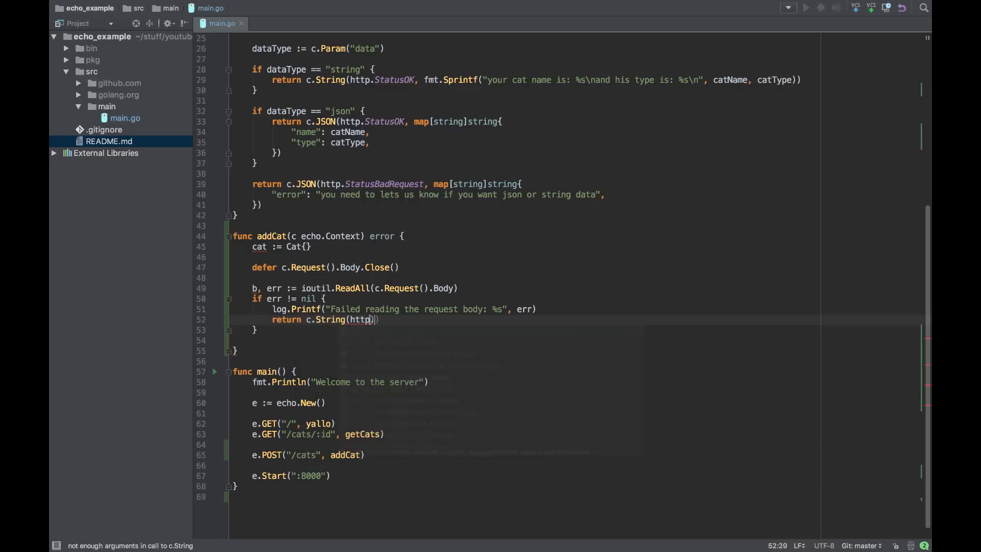
pyautogui.write('.StatusInternalServerError')
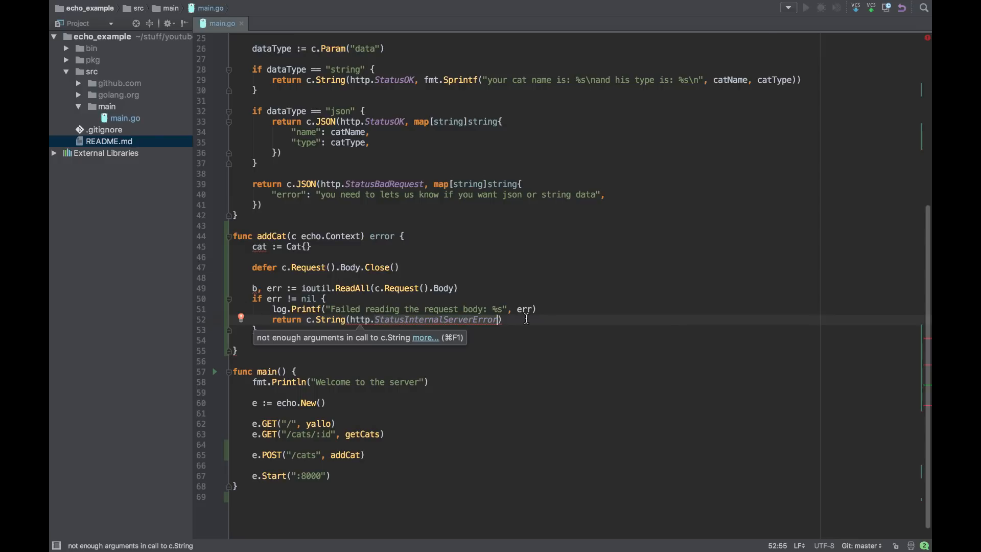
pyautogui.write(', ""')
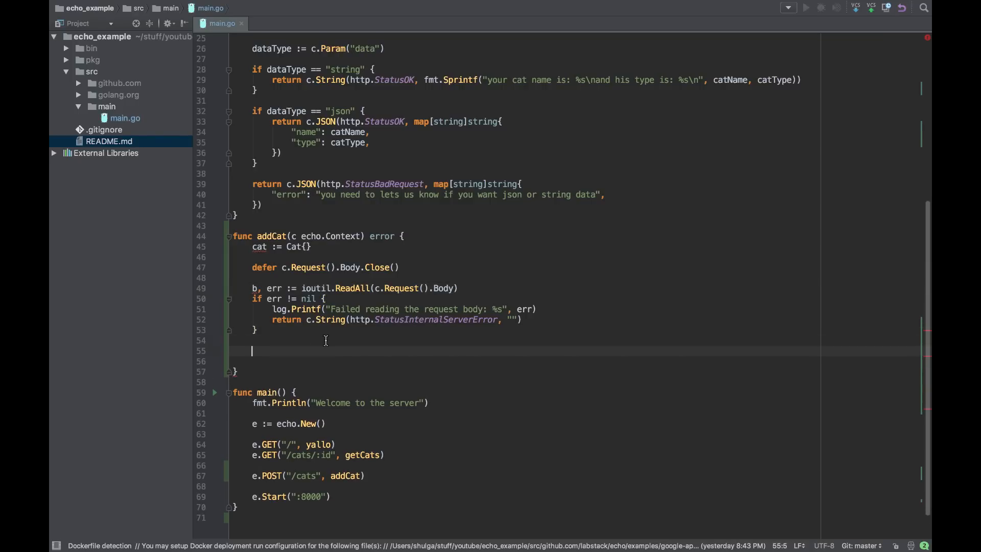
# Add encoding/json and assign err = json.Unmarshal(b, &cat) after the read-error check.
pyautogui.scroll(3)
pyautogui.write('"')
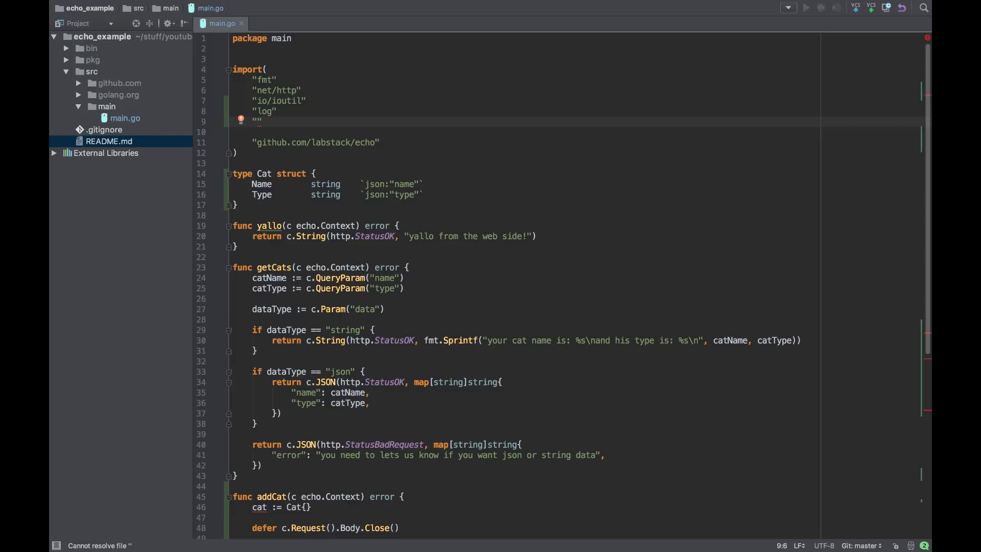
pyautogui.write('en')
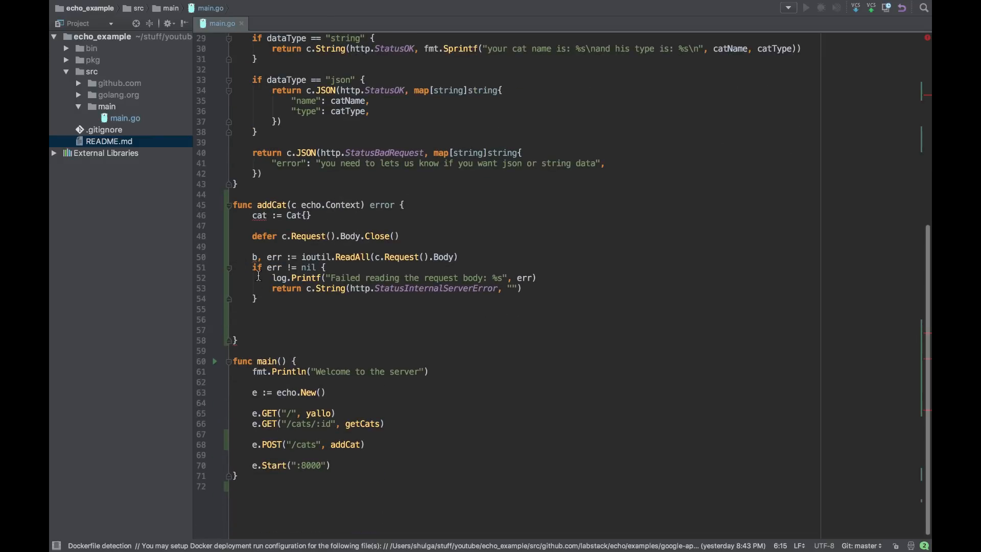
pyautogui.click(267, 319)
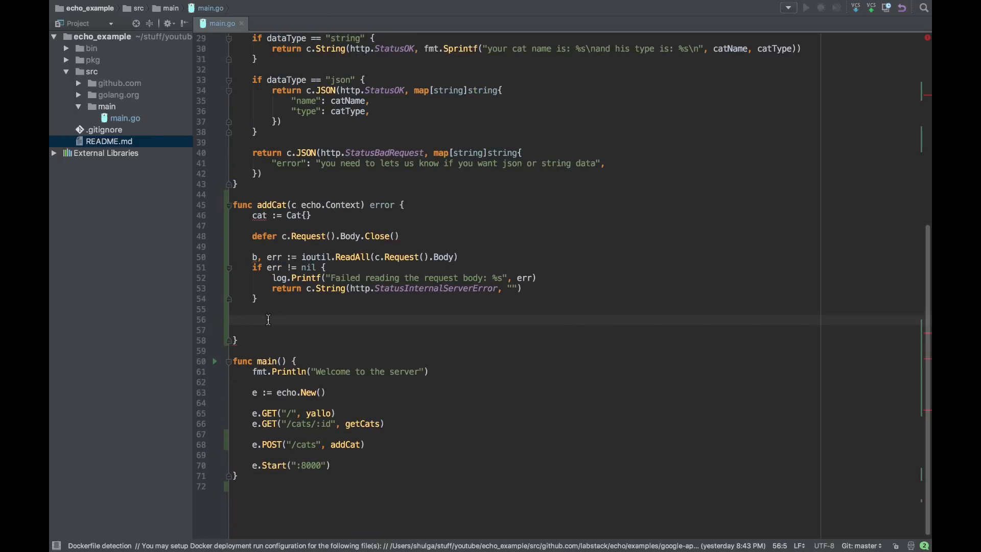
pyautogui.write('err = json')
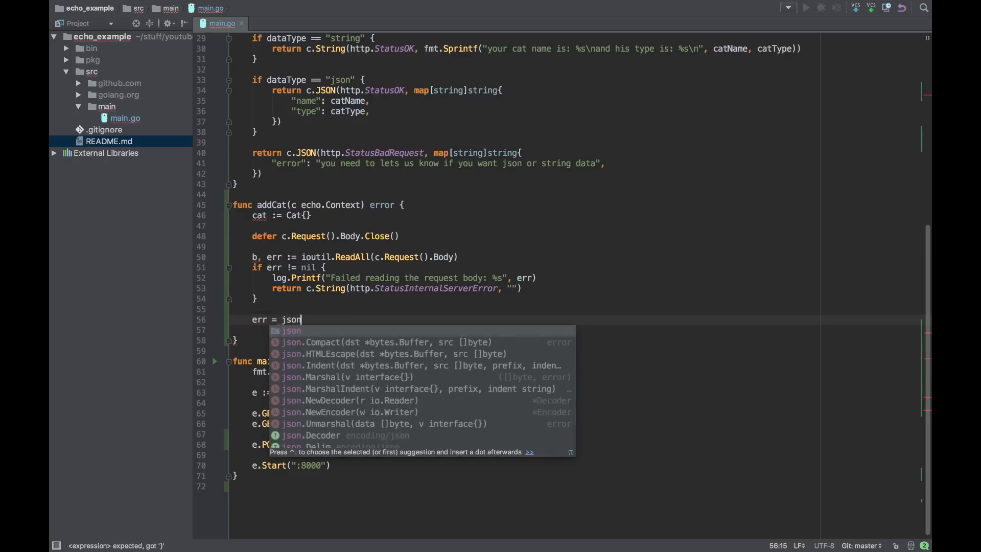
pyautogui.write('.Unmarshal(')
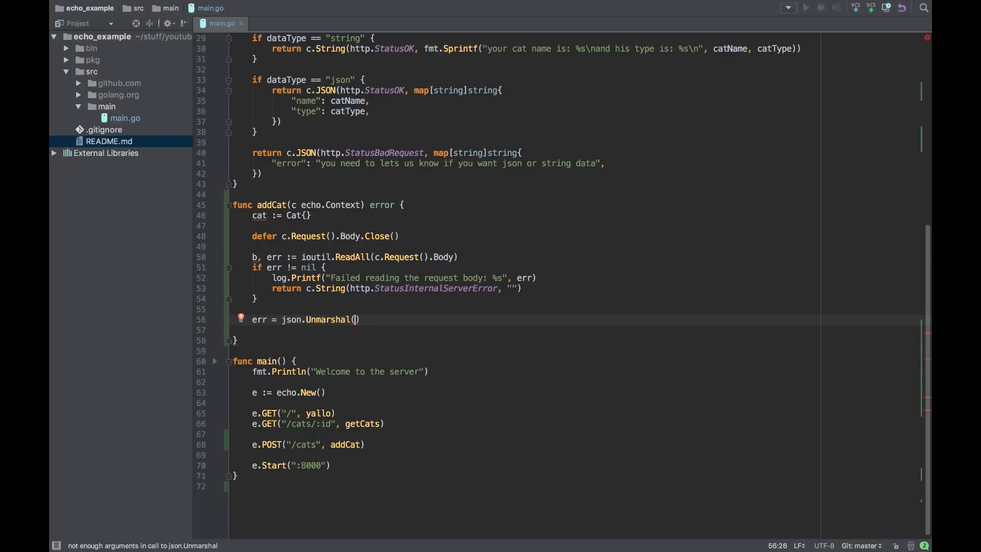
pyautogui.write('b, &')
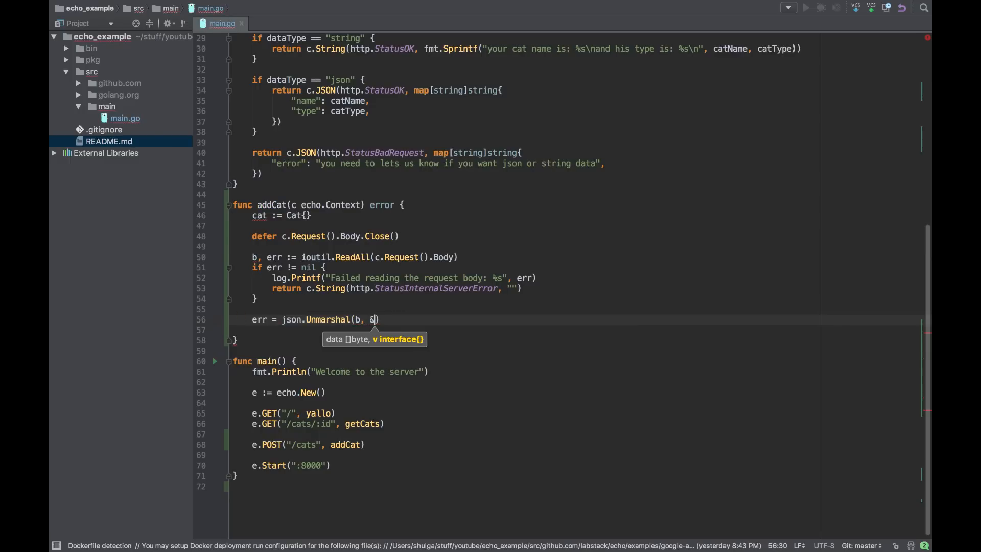
pyautogui.write('cat')
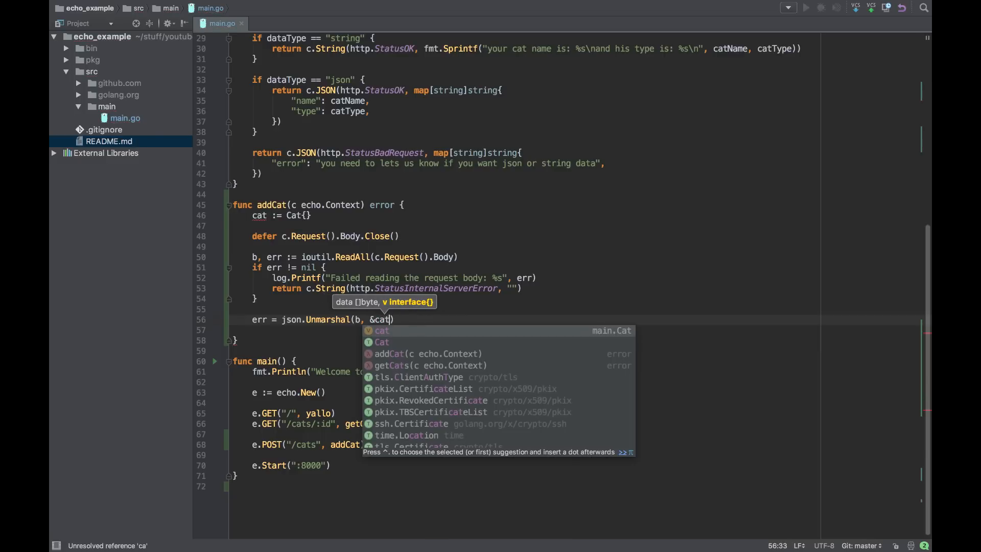
pyautogui.press('Escape')
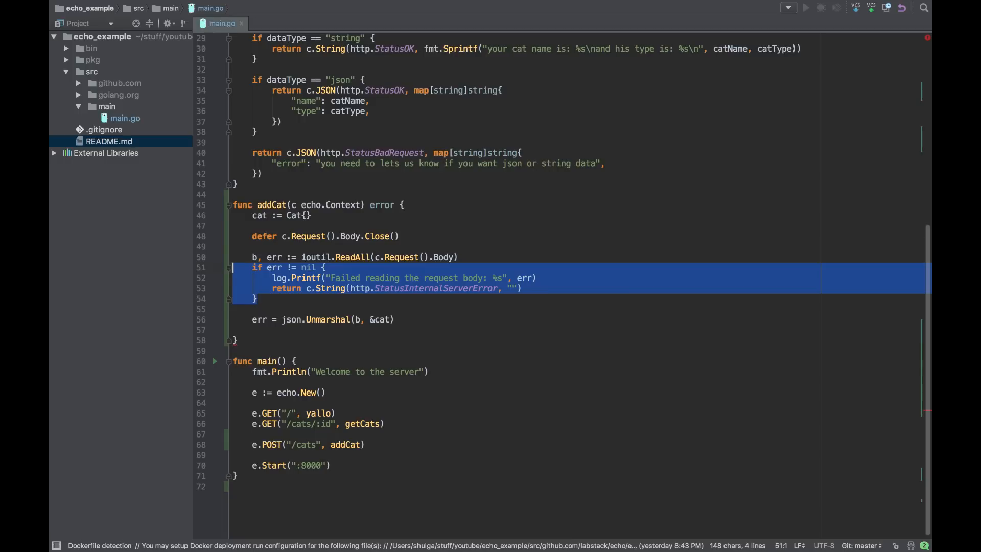
# Paste an if err != nil block after Unmarshal and reword both log messages to mention addCats.
pyautogui.press('enter')
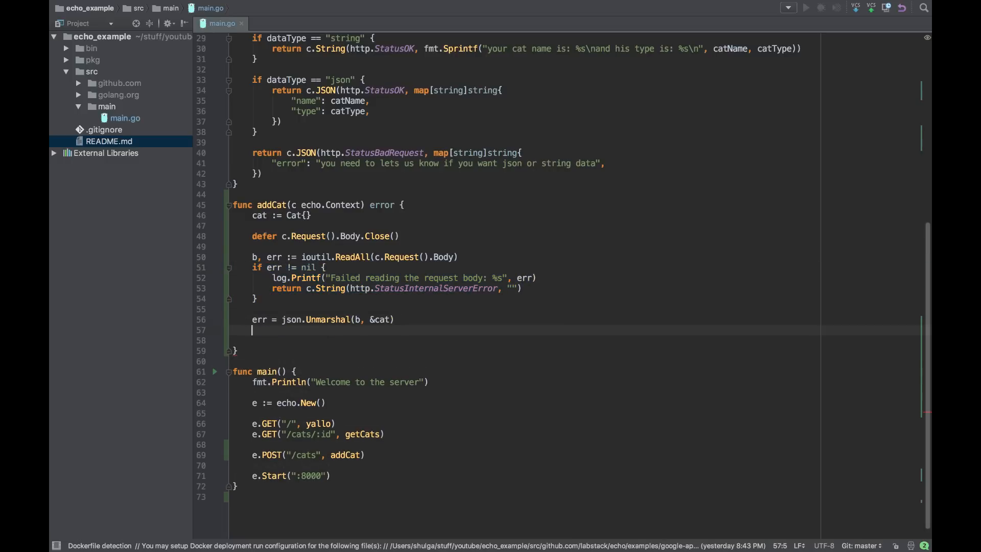
pyautogui.write('if err != nil {')
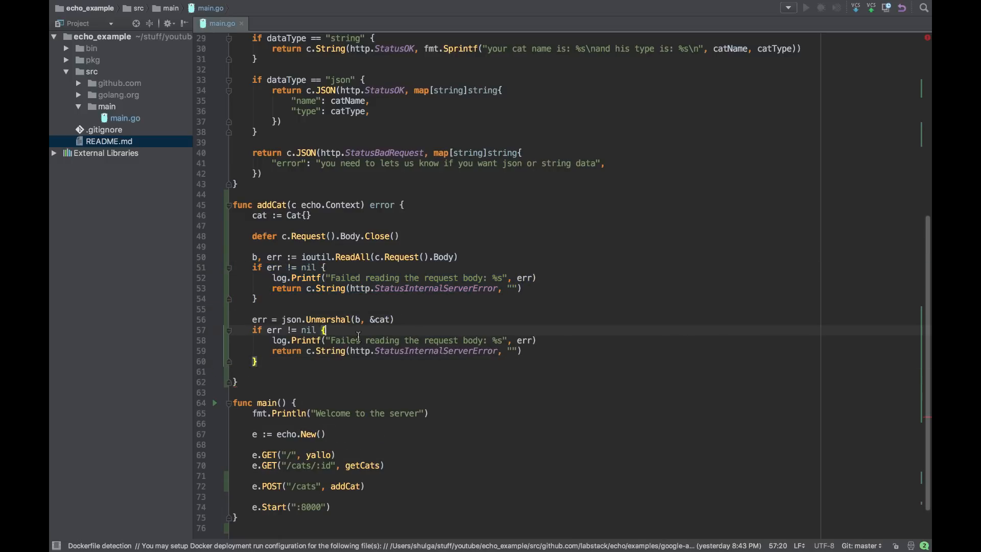
pyautogui.moveTo(440, 339)
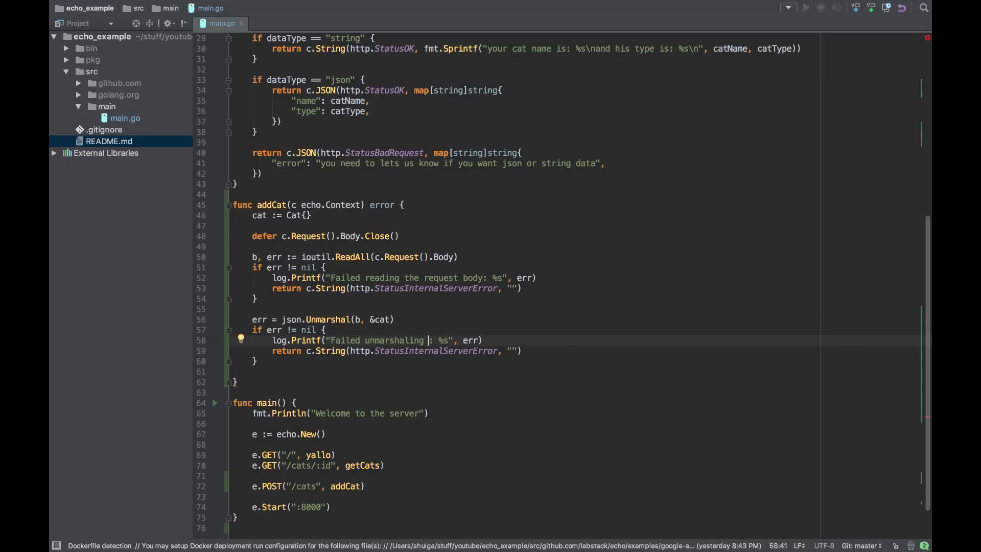
pyautogui.write('in add c')
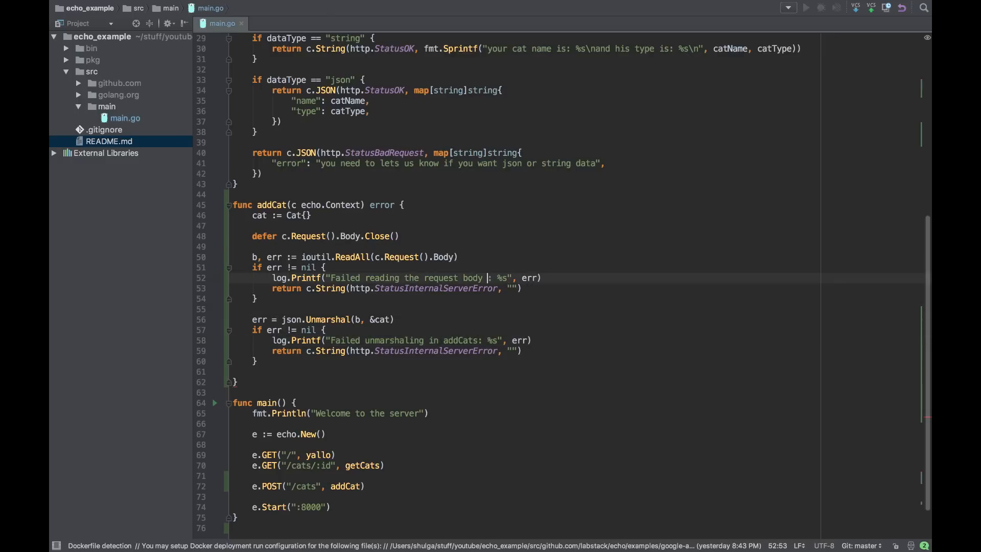
pyautogui.write('for addCats')
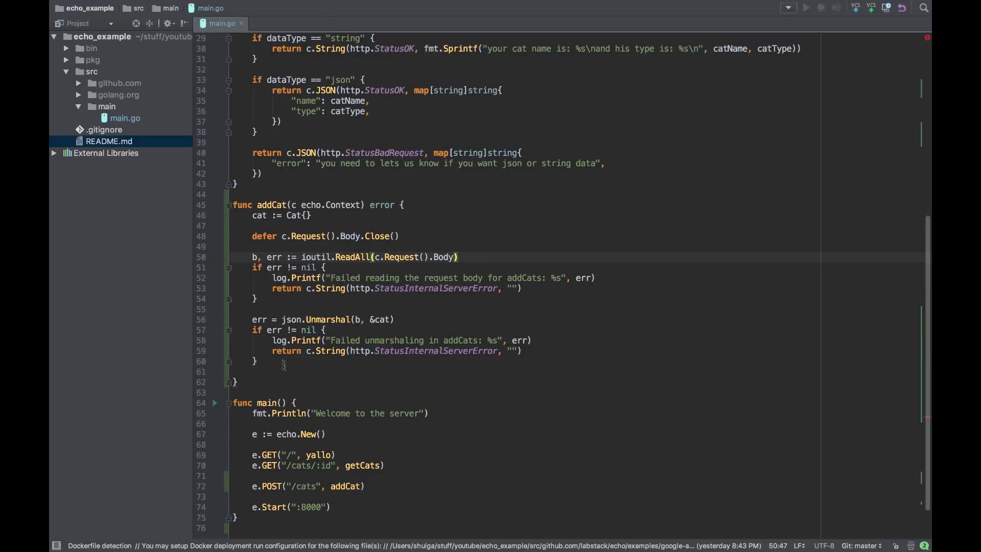
pyautogui.click(233, 372)
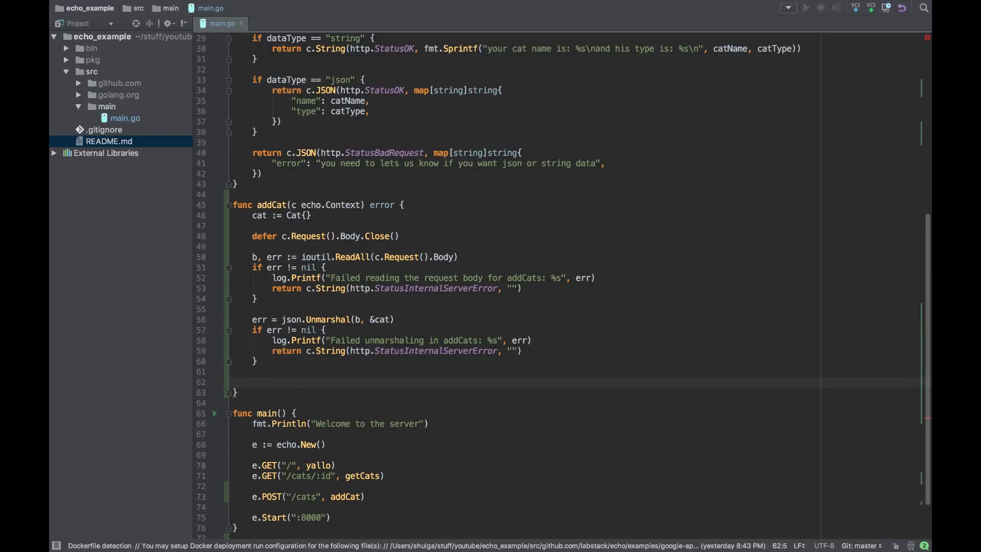
# Log the parsed cat with log.Printf("this is your cat: %#v", cat).
pyautogui.write('log')
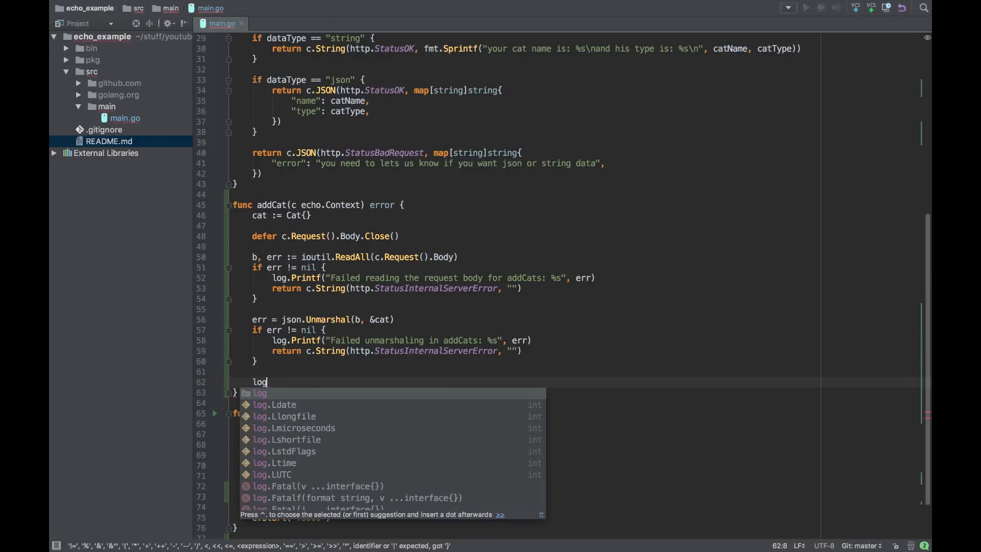
pyautogui.write('.P')
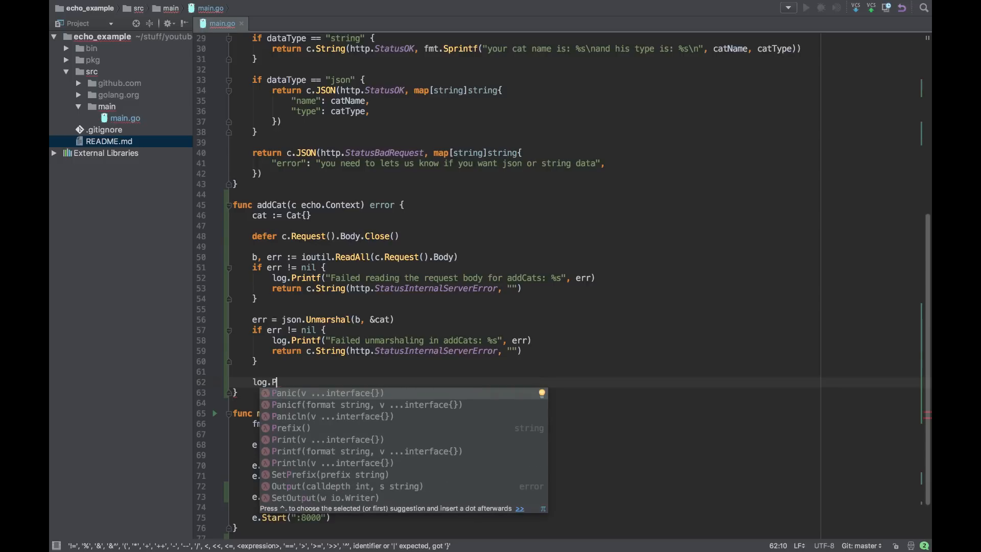
pyautogui.write('rintf("')
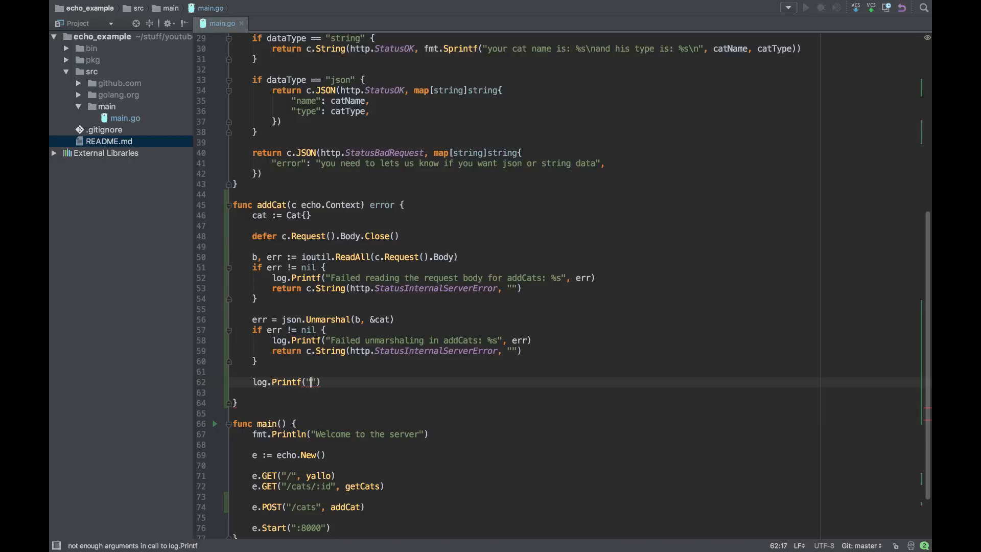
pyautogui.write('this is')
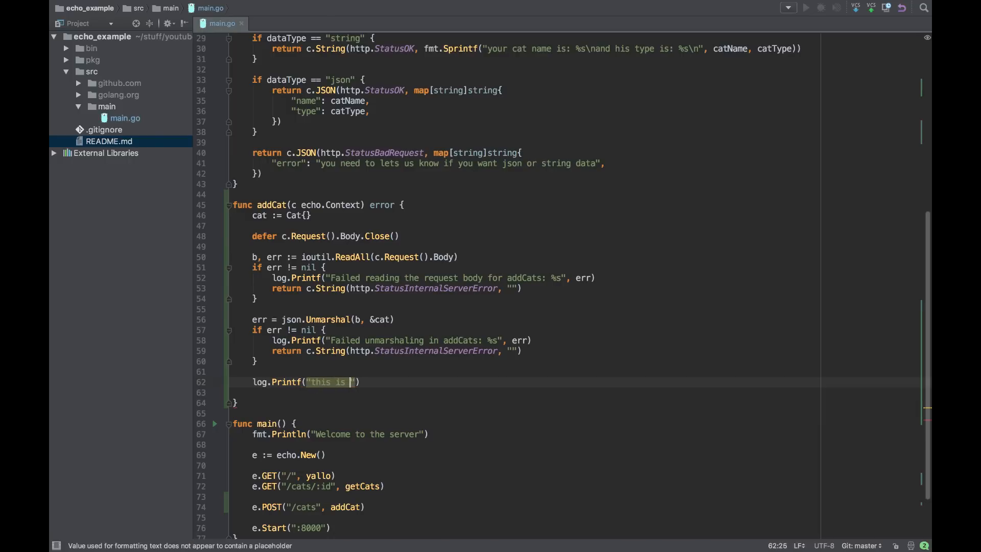
pyautogui.write('your cat:')
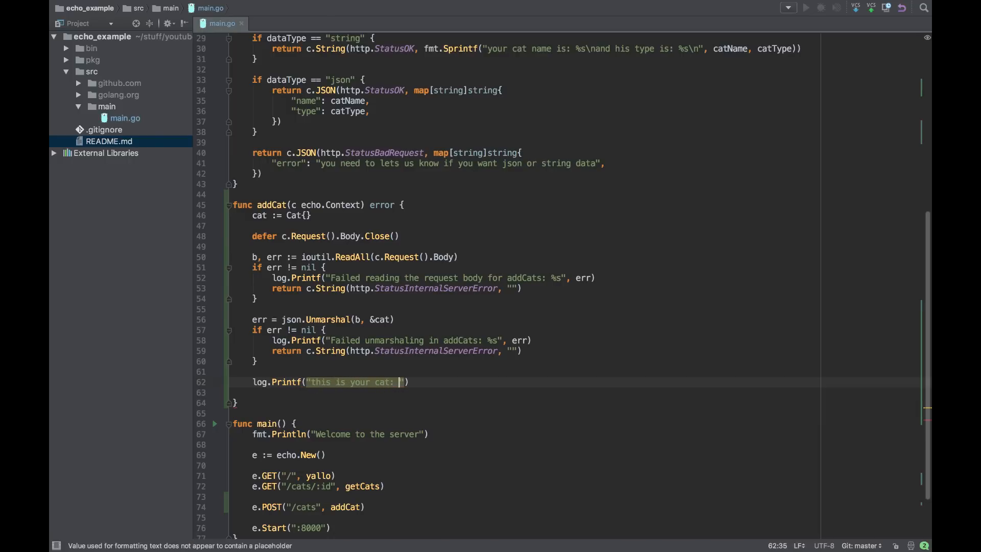
pyautogui.write('%')
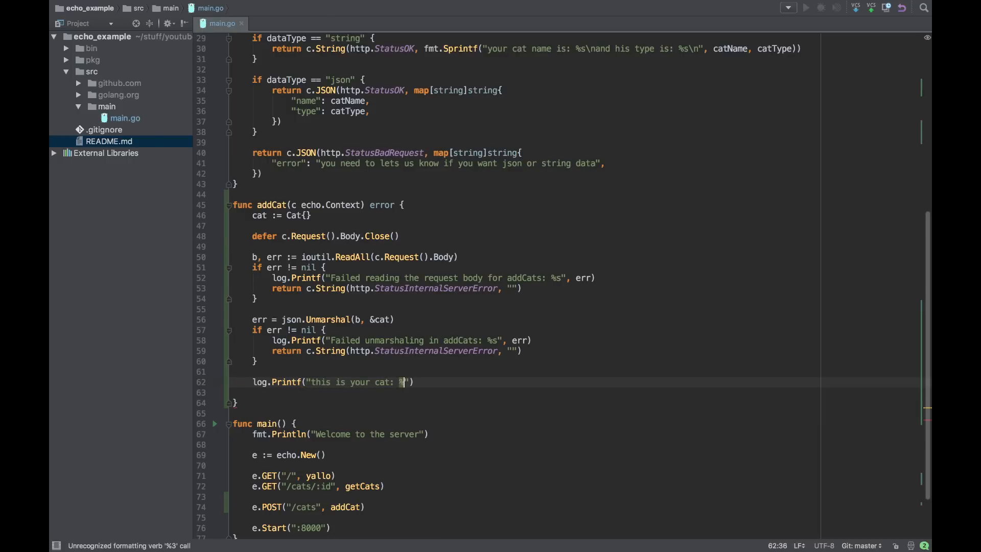
pyautogui.write('#v",')
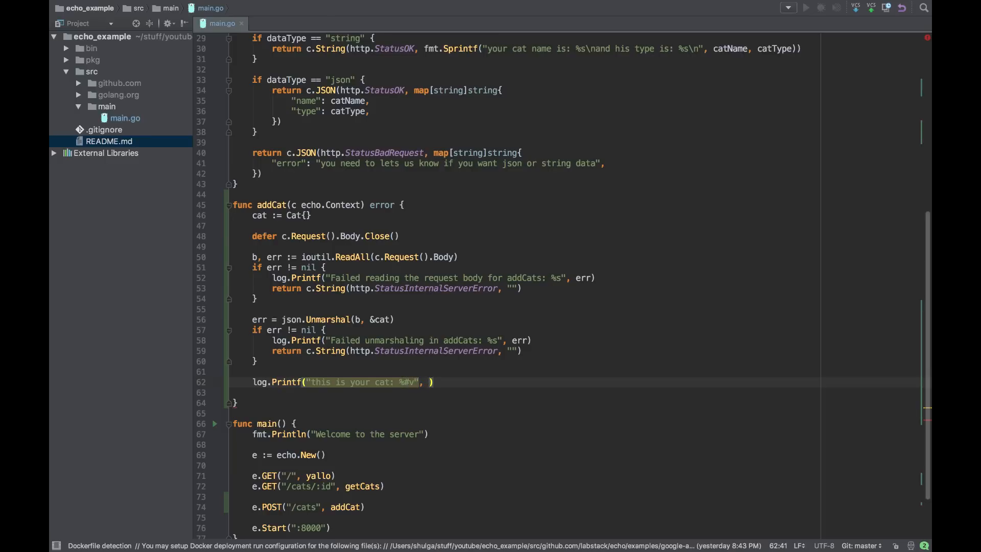
pyautogui.write('cat')
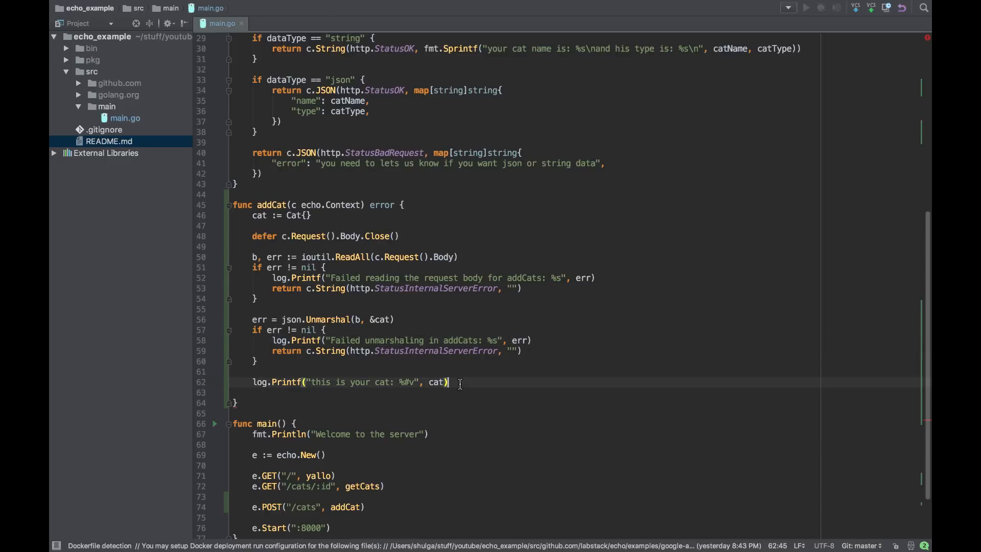
# Return c.String(http.StatusOK, "we got your cat") at the end of addCat.
pyautogui.write('return')
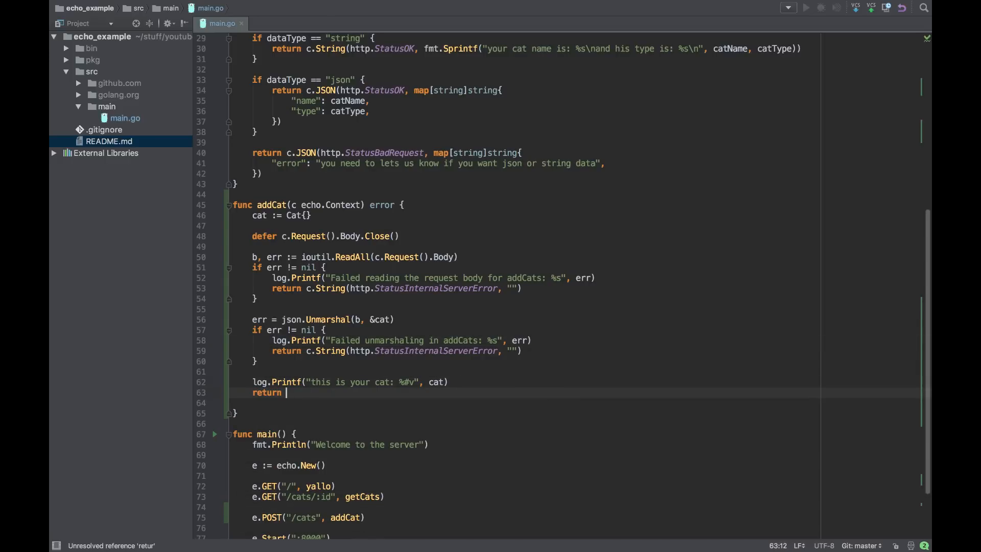
pyautogui.write('c.String(http')
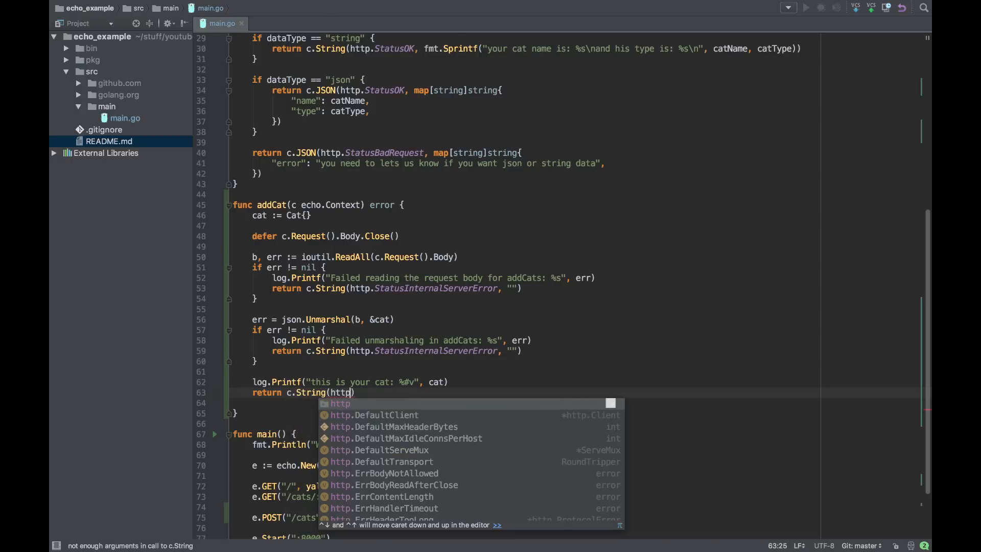
pyautogui.write('StatusOK, ""')
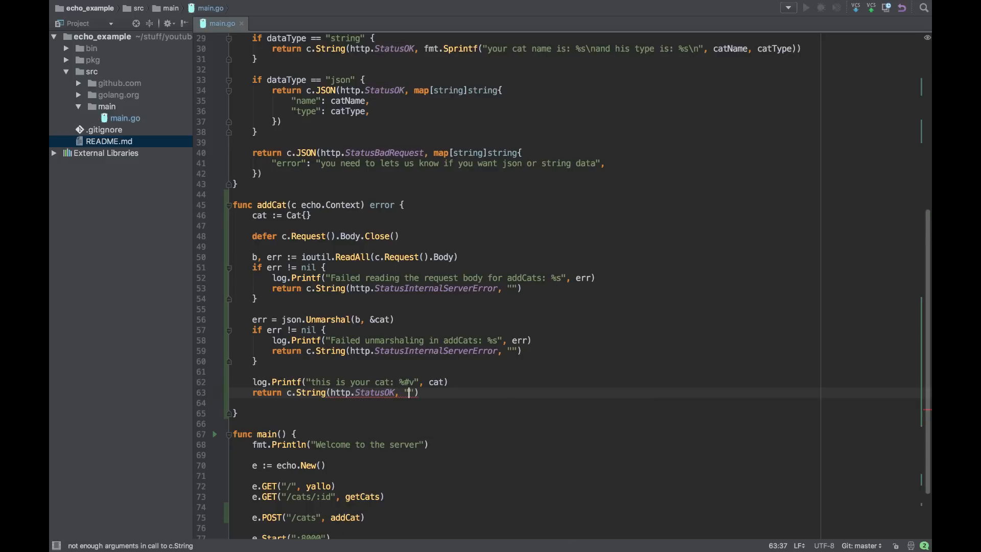
pyautogui.write('we')
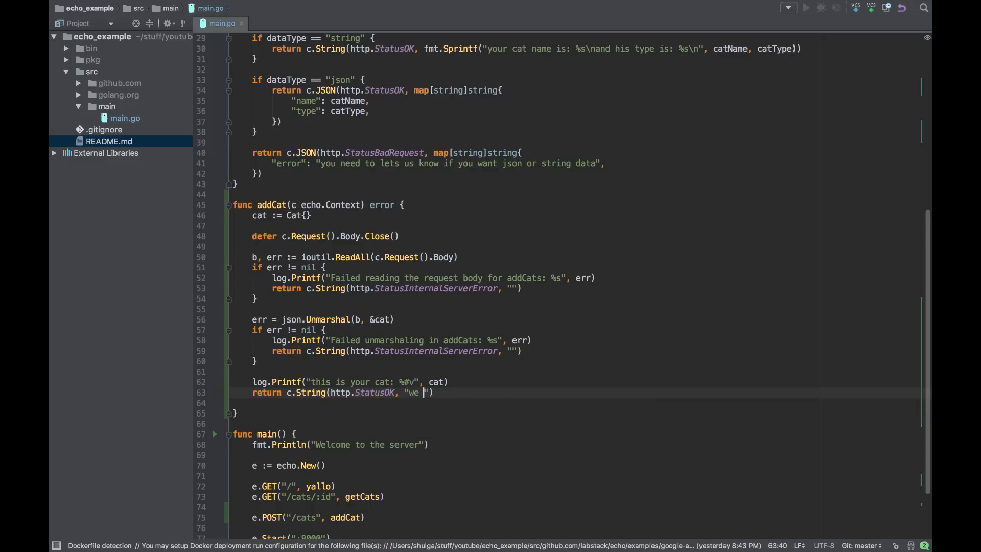
pyautogui.write('got your')
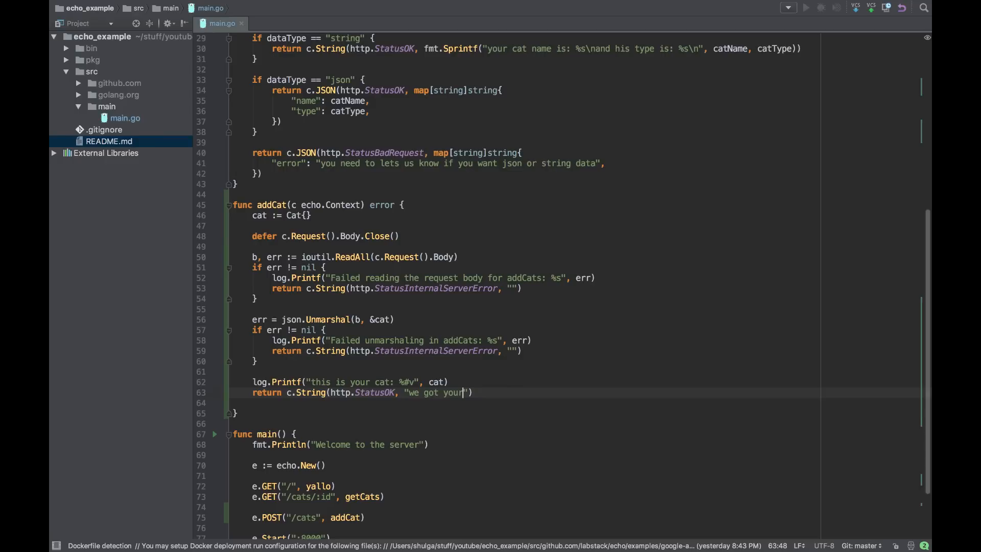
pyautogui.write('cat')
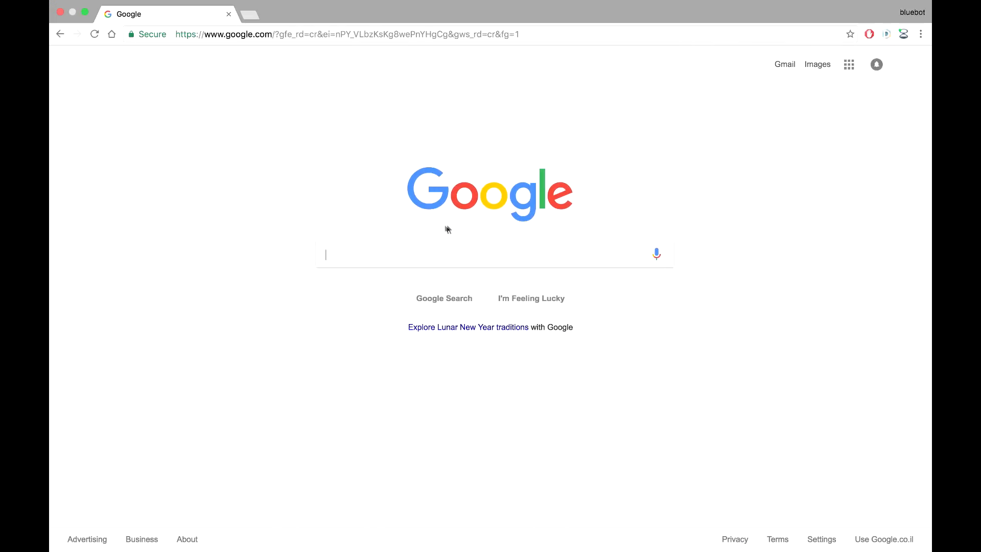
pyautogui.moveTo(530, 201)
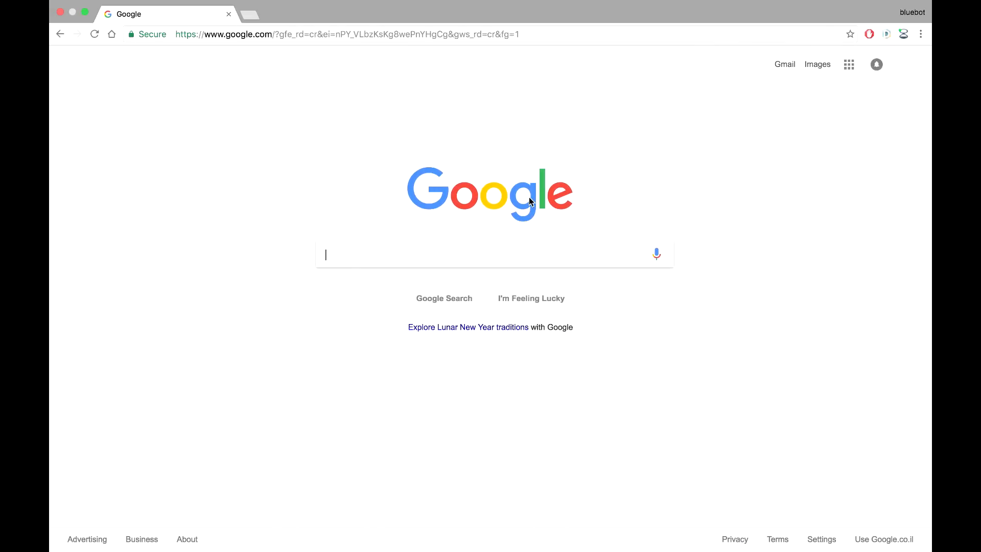
pyautogui.moveTo(425, 201)
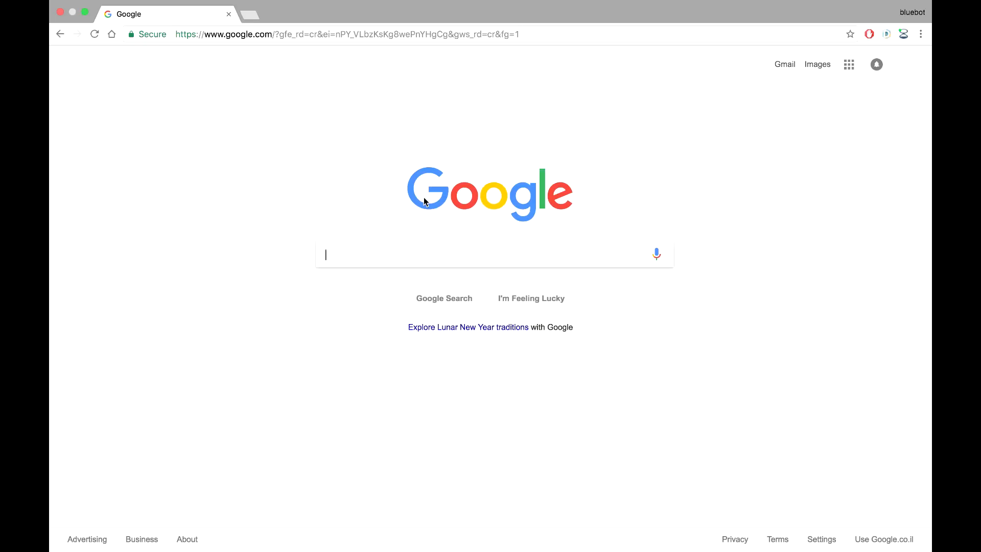
pyautogui.moveTo(392, 270)
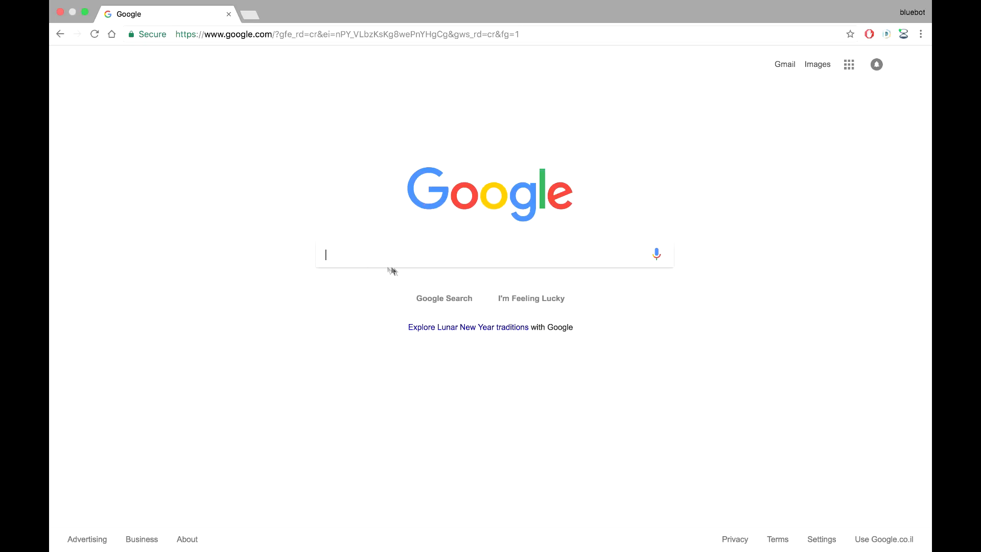
# Search Google for "dhc chrome" to find the DHC REST client extension.
pyautogui.write('d')
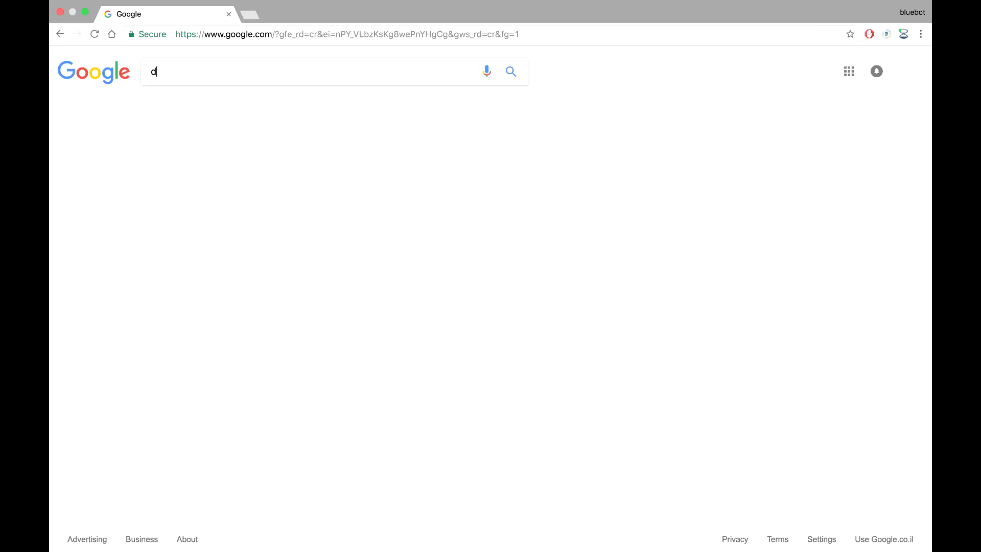
pyautogui.write('hc')
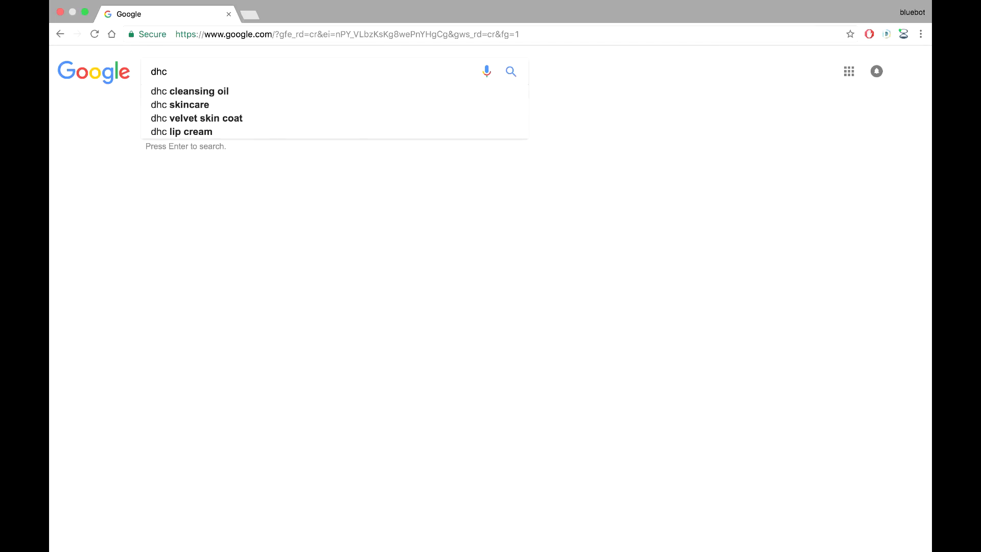
pyautogui.write('chrome')
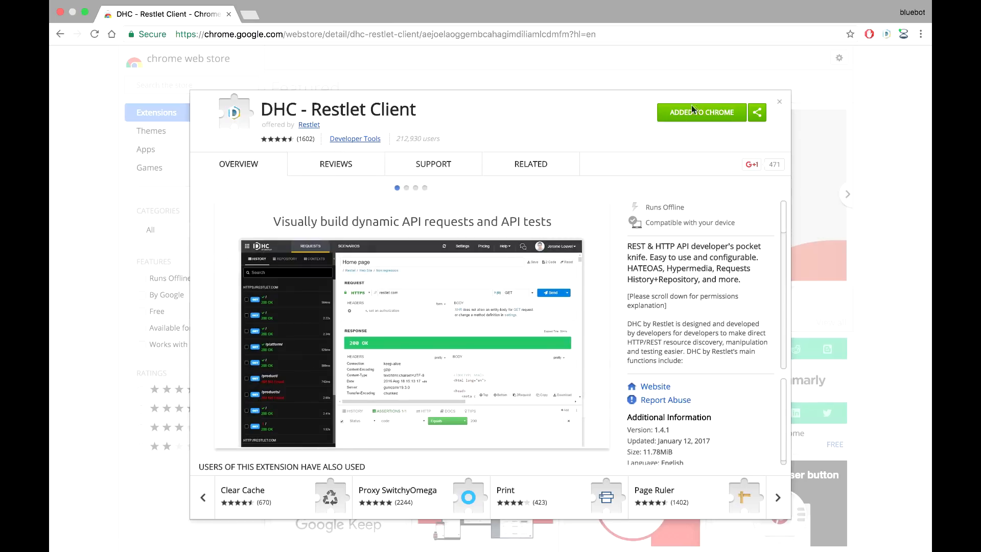
# Launch the installed DHC - Restlet Client from its Chrome Web Store page.
pyautogui.click(778, 101)
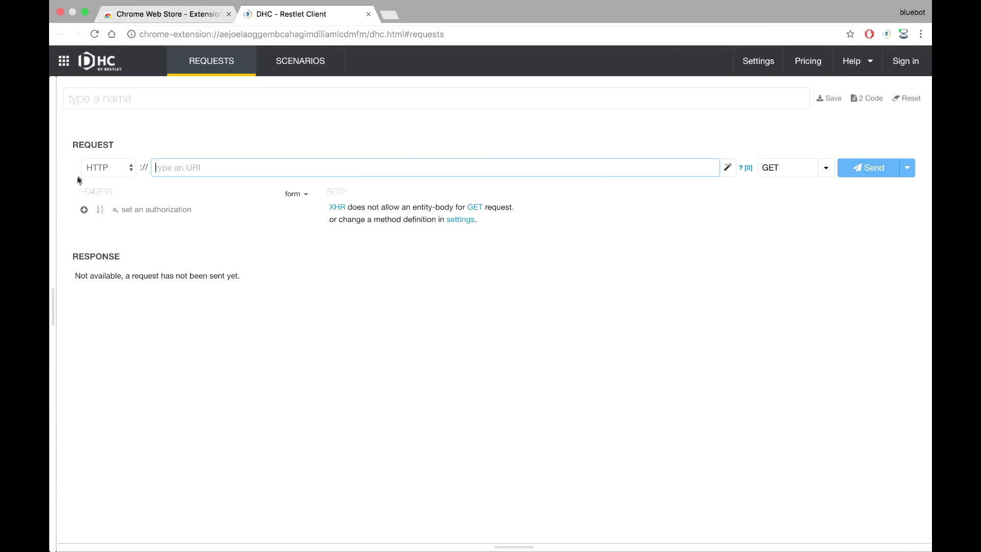
pyautogui.moveTo(214, 171)
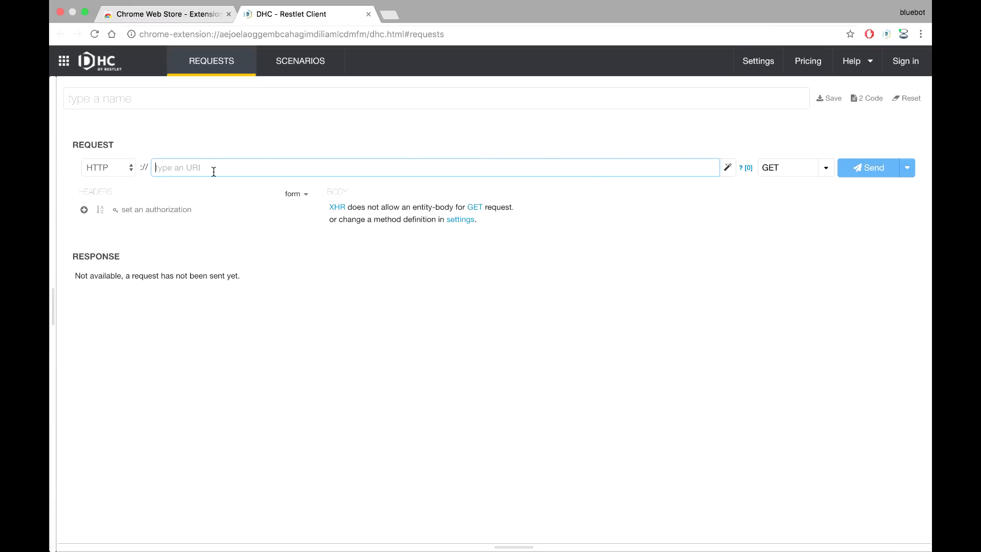
# Set up an HTTP POST request to localhost:8000/cats with a JSON body type.
pyautogui.click(105, 167)
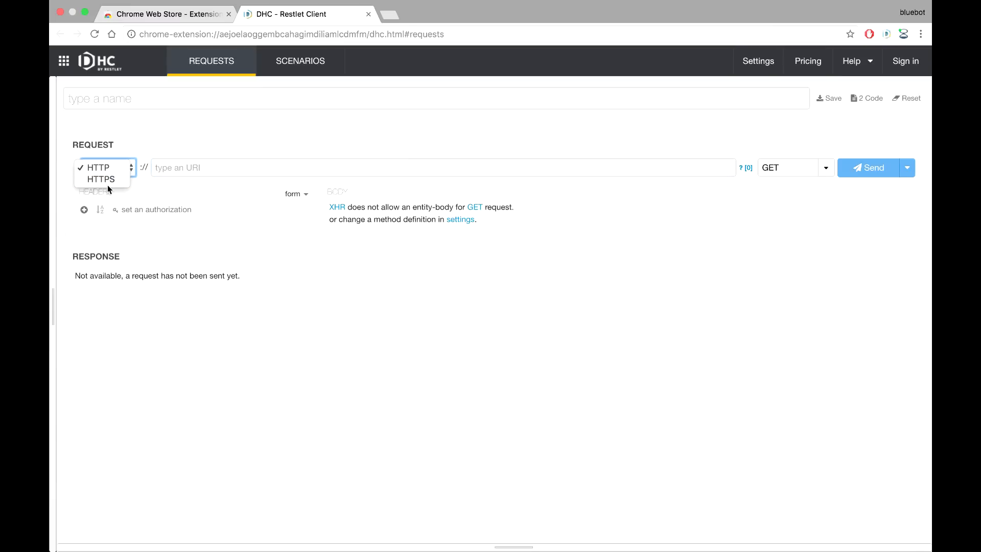
pyautogui.moveTo(196, 177)
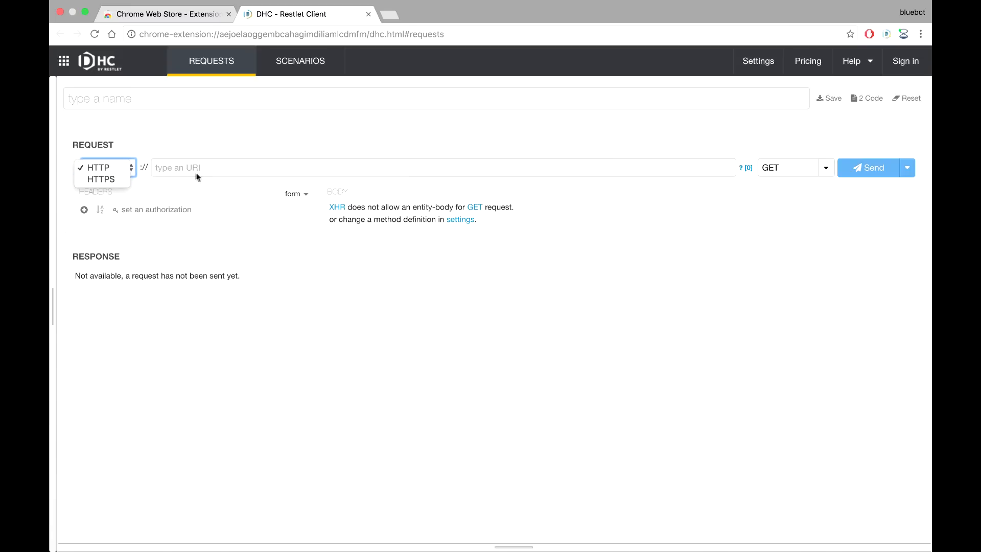
pyautogui.click(825, 168)
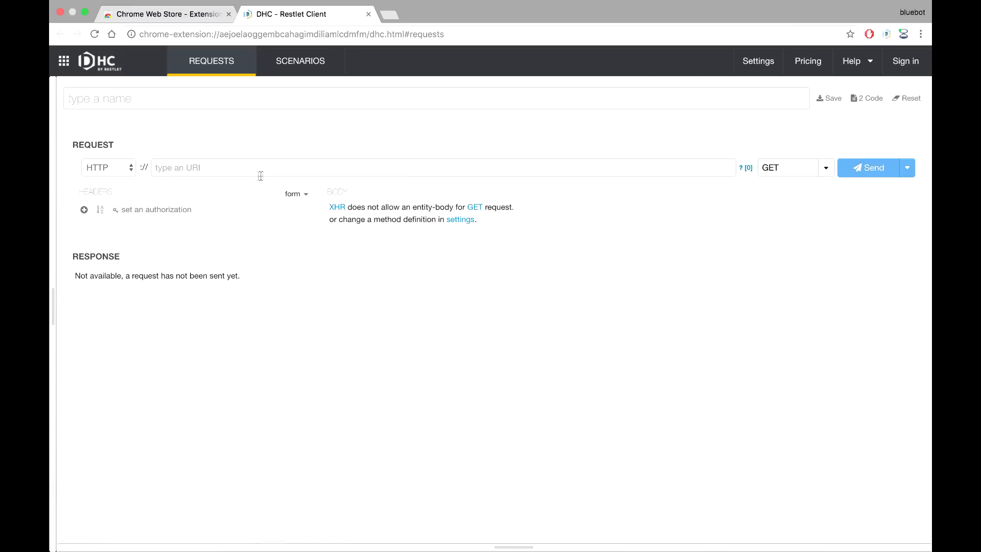
pyautogui.write('localhost')
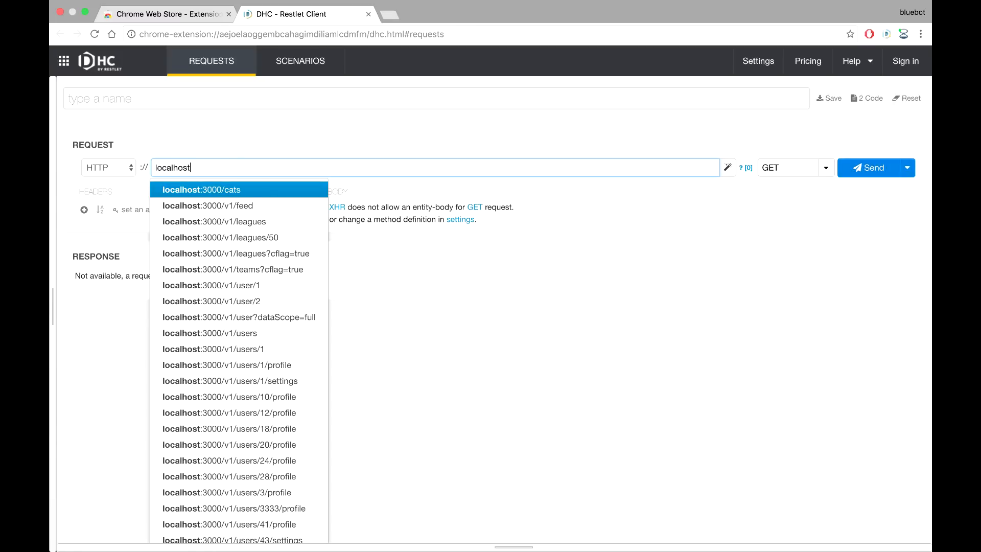
pyautogui.write(':8000')
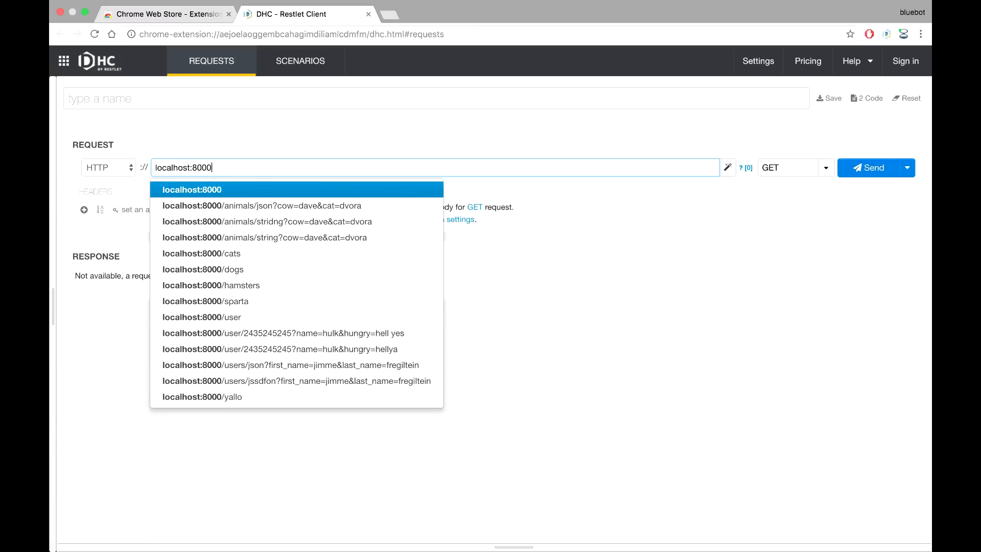
pyautogui.click(202, 252)
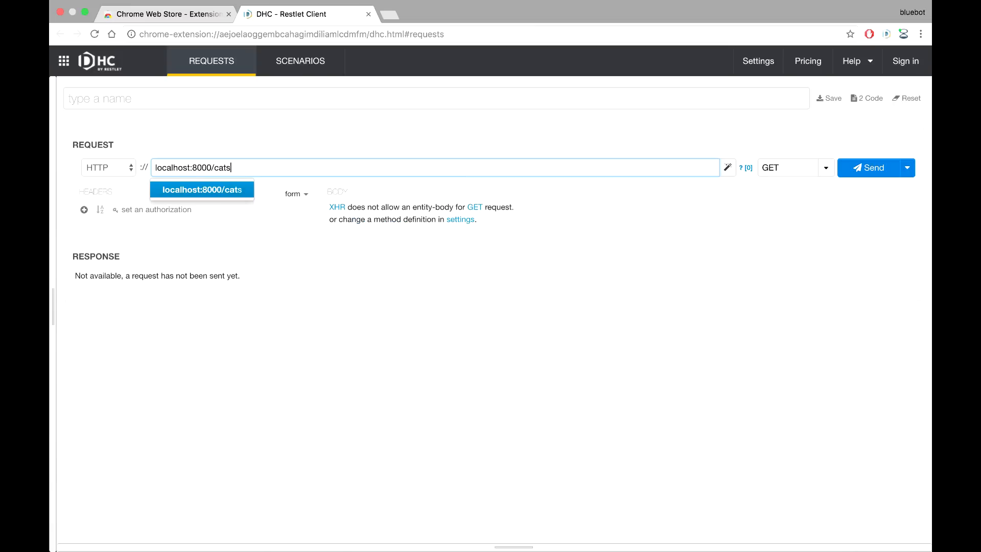
pyautogui.click(824, 168)
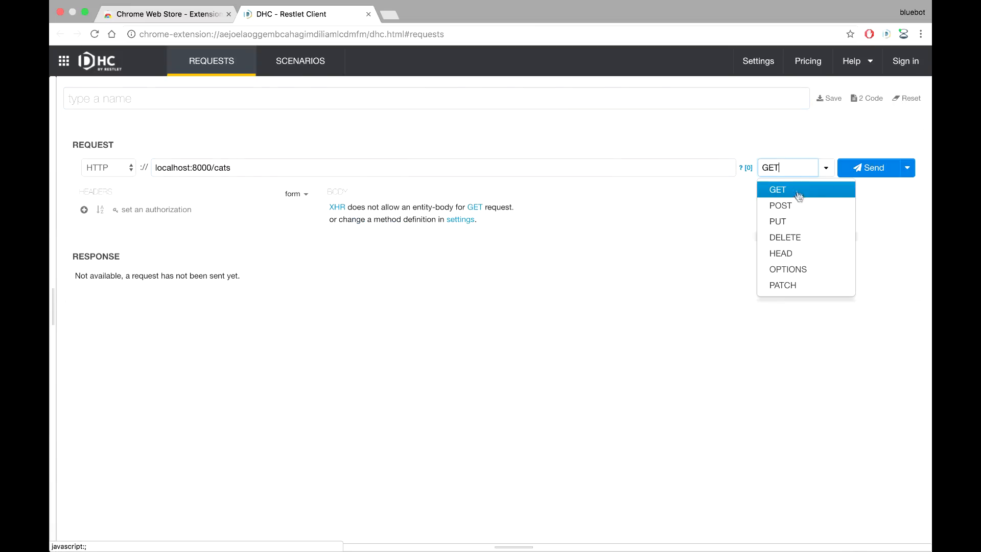
pyautogui.click(780, 205)
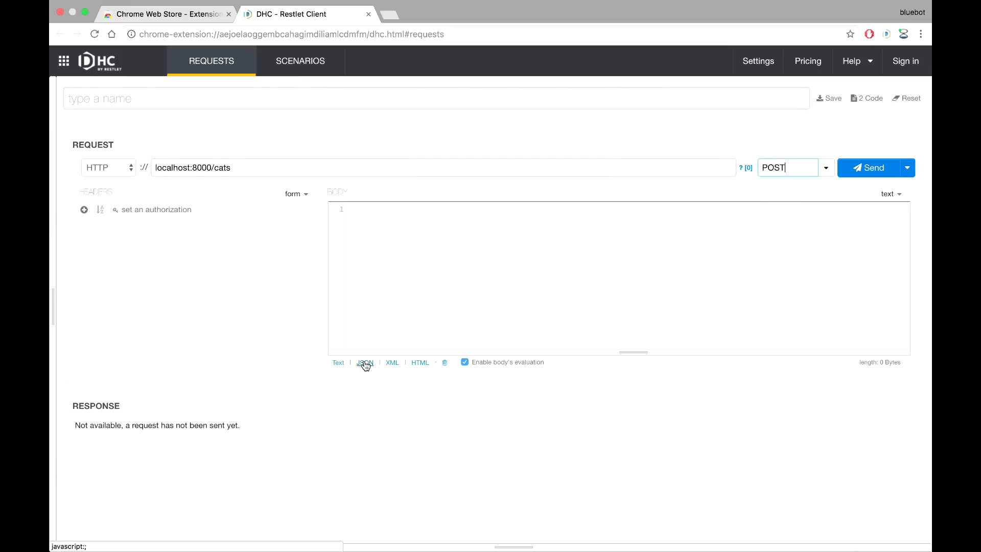
pyautogui.click(365, 361)
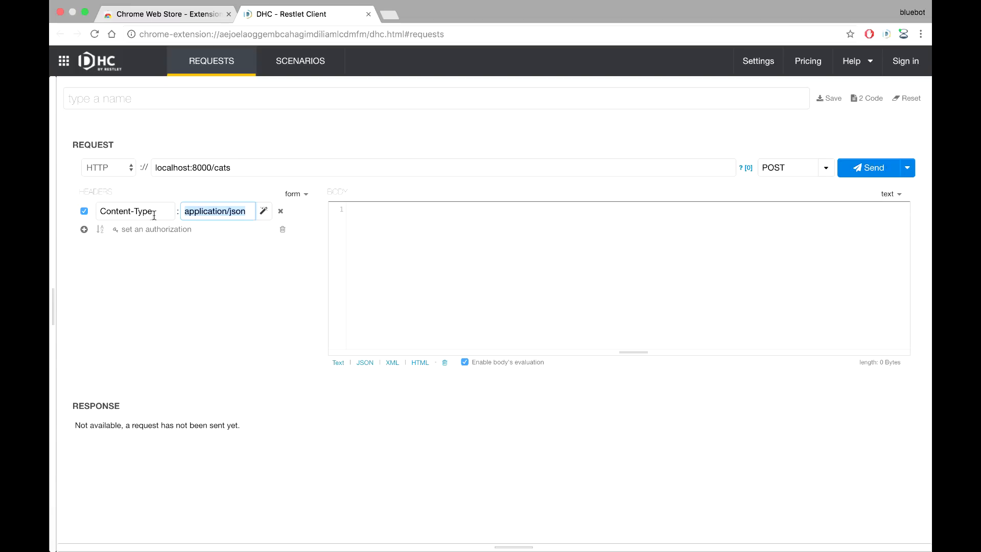
pyautogui.moveTo(375, 222)
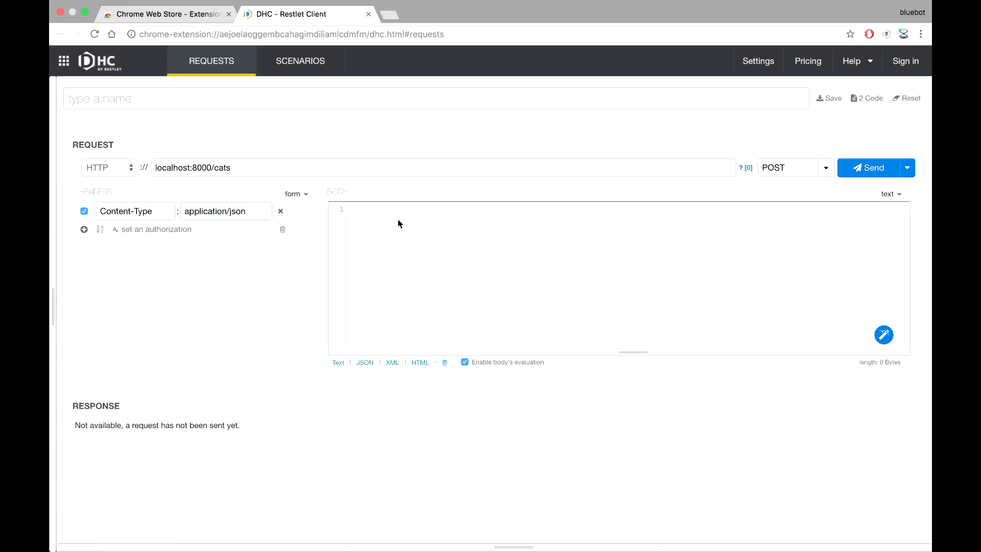
# Fill the body with {"name": "fishmaster", "type": "cat-fish"}.
pyautogui.write('{')
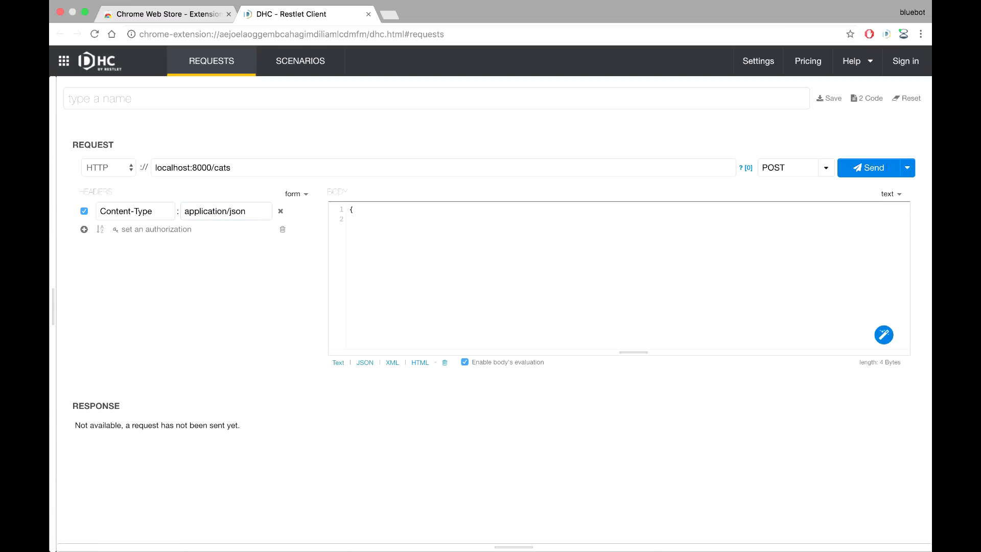
pyautogui.write('"name":')
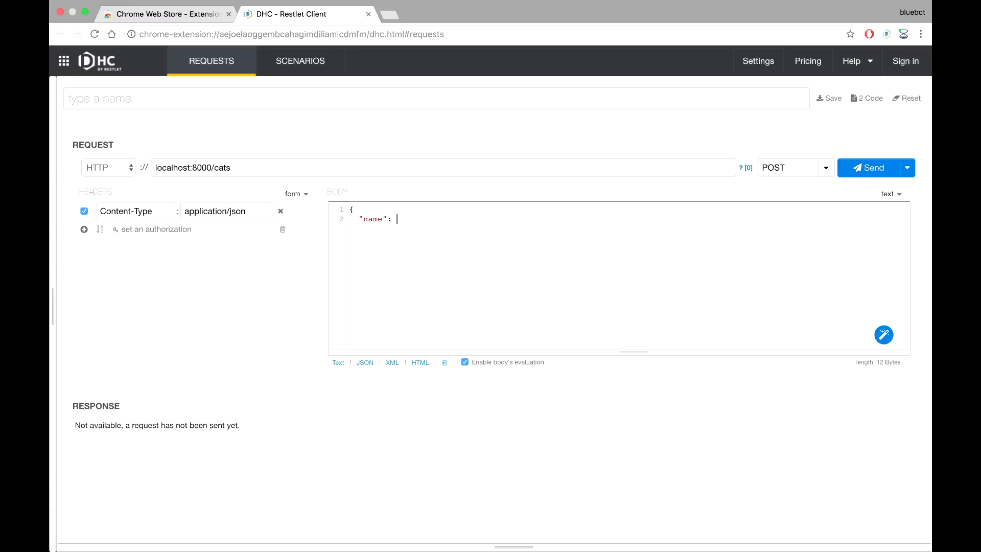
pyautogui.write('"')
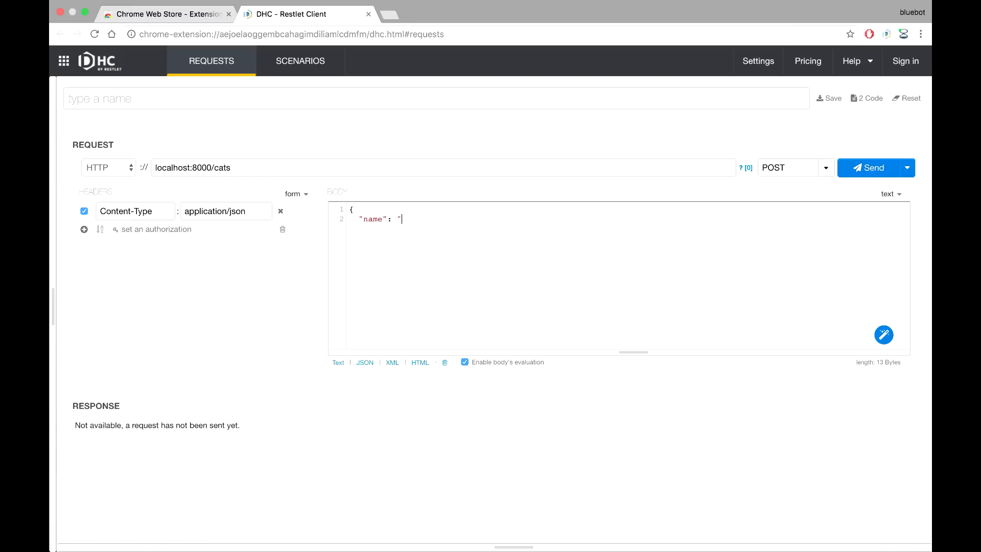
pyautogui.write('fi')
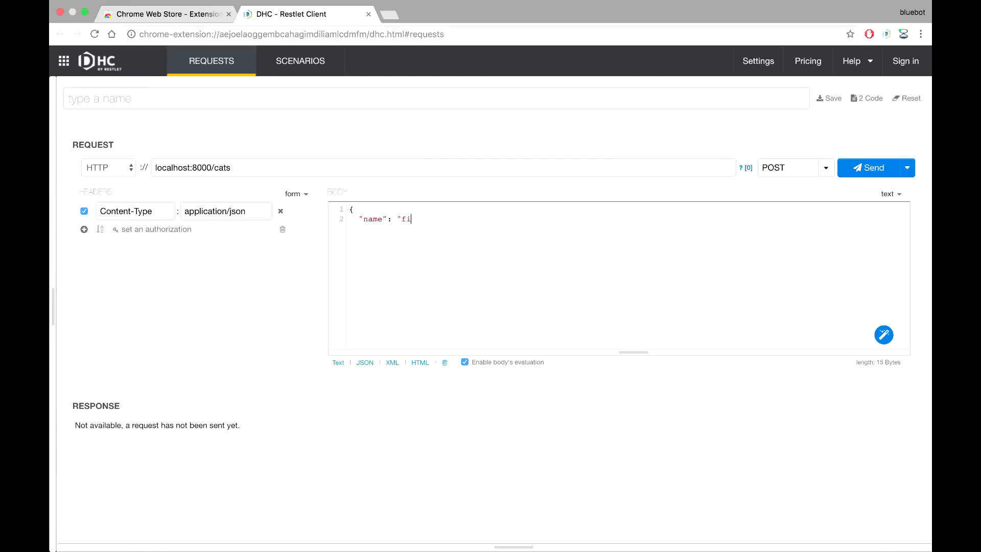
pyautogui.write('sh')
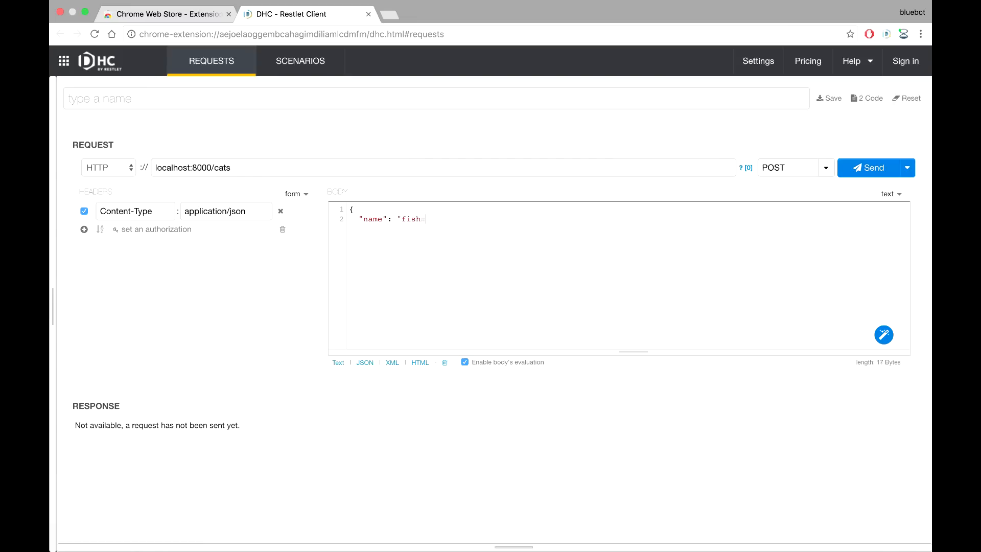
pyautogui.write('master"')
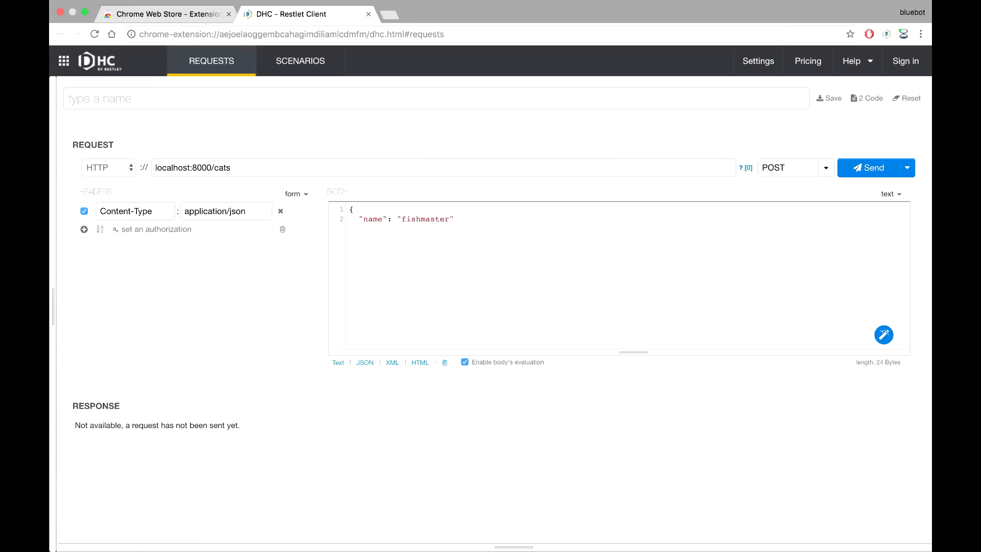
pyautogui.write(',')
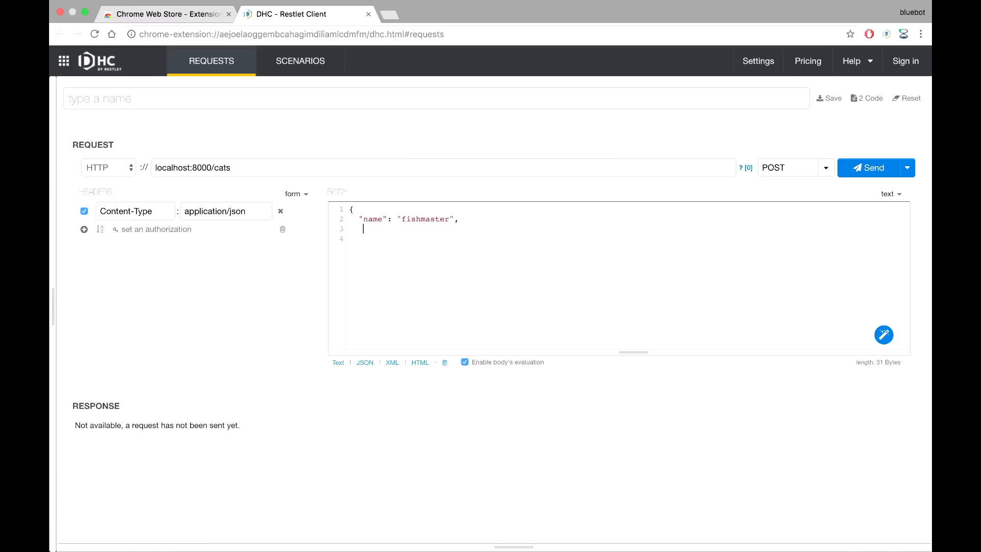
pyautogui.write('"type')
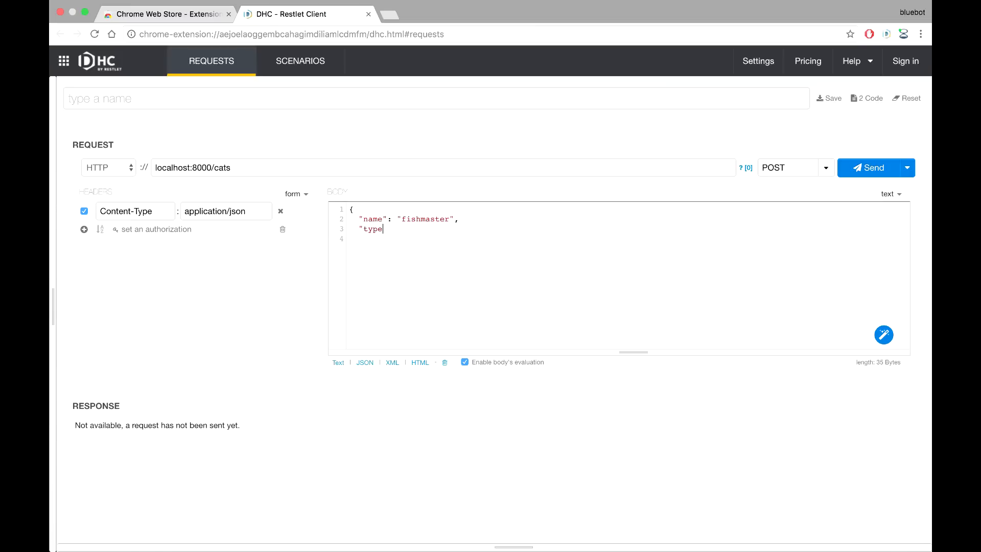
pyautogui.write('":')
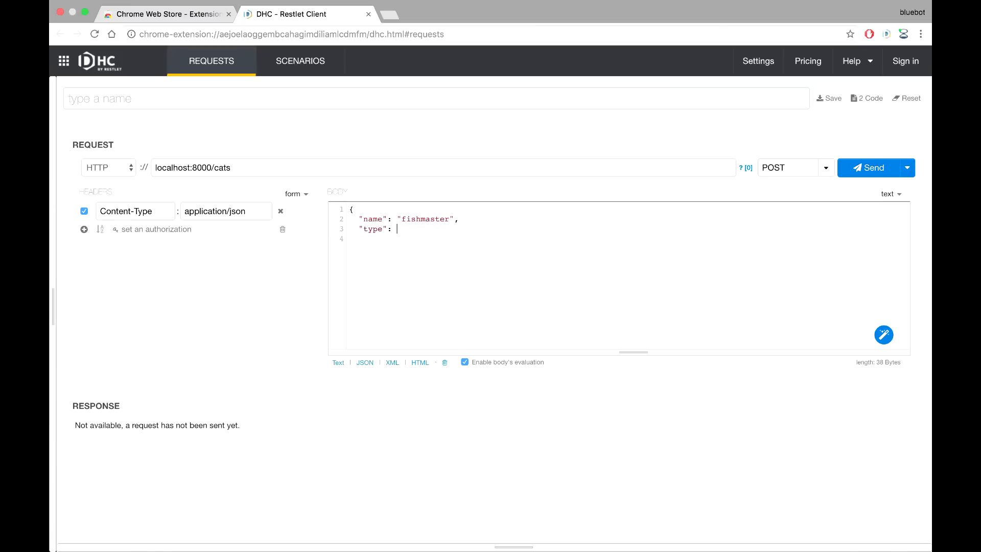
pyautogui.write('"')
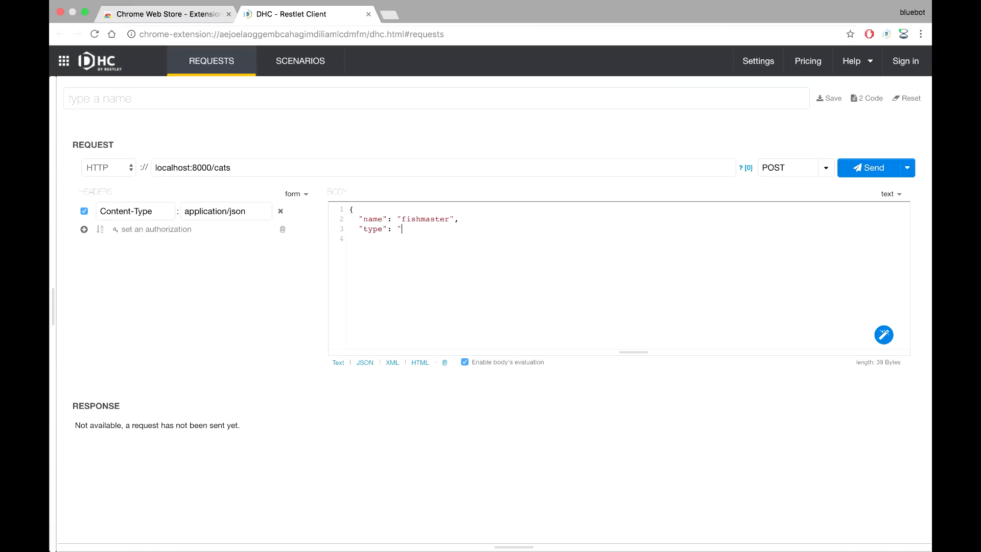
pyautogui.write('cat')
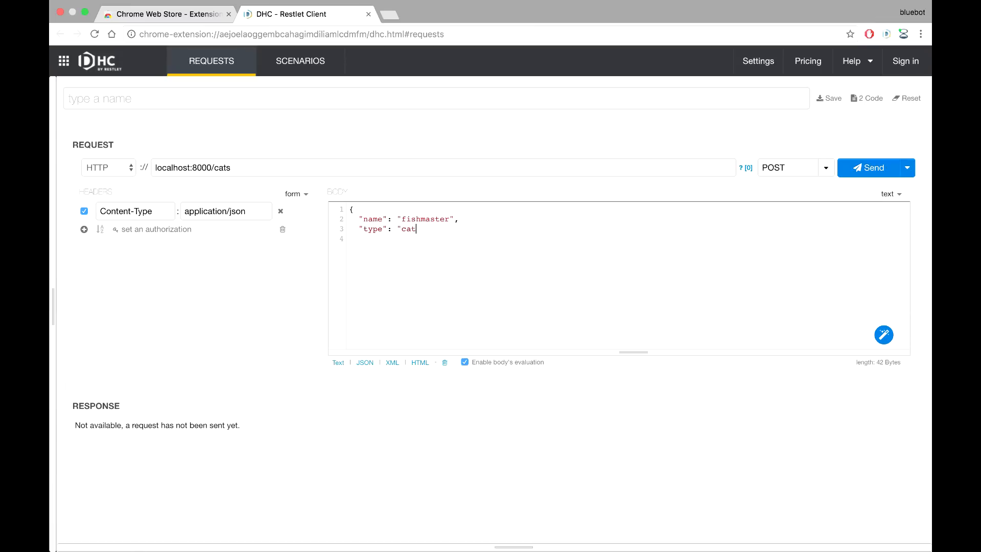
pyautogui.write('-fish')
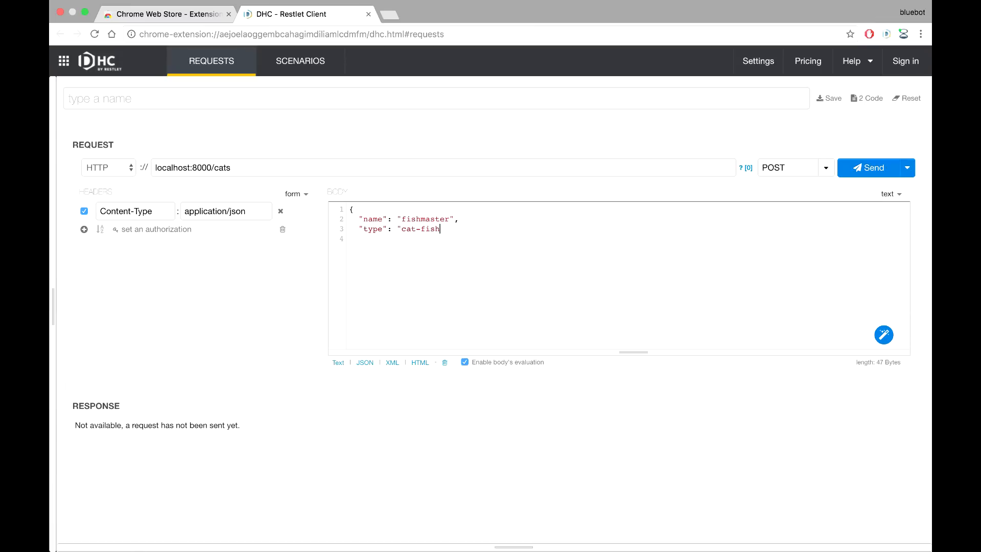
pyautogui.write('"')
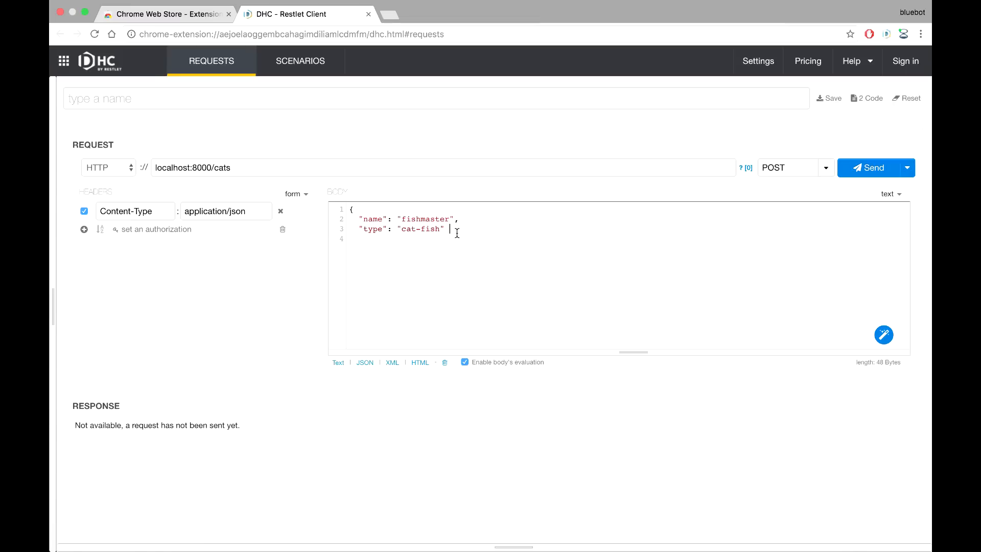
pyautogui.write('}')
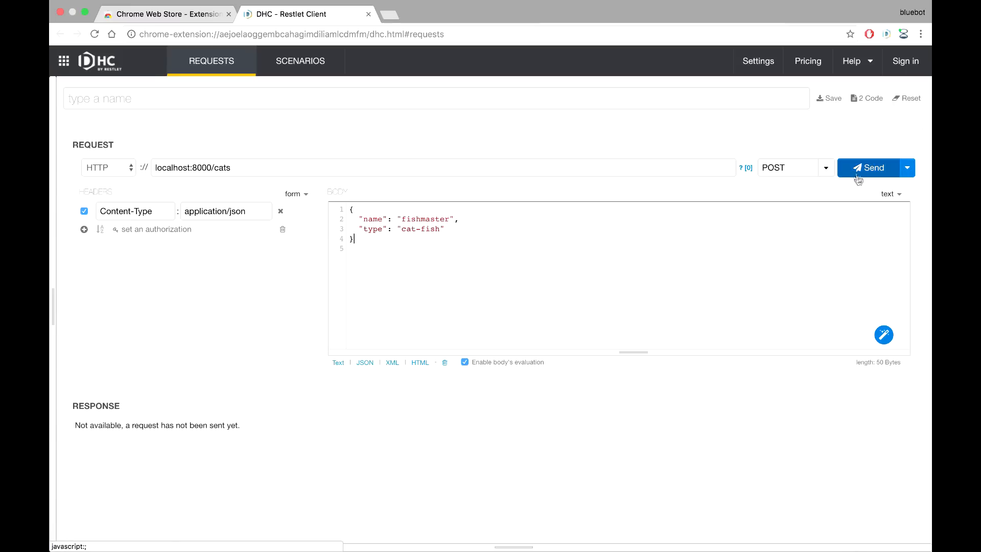
# Send the POST to localhost:8000/cats and read the 200 OK "we got your cat!" response.
pyautogui.click(870, 166)
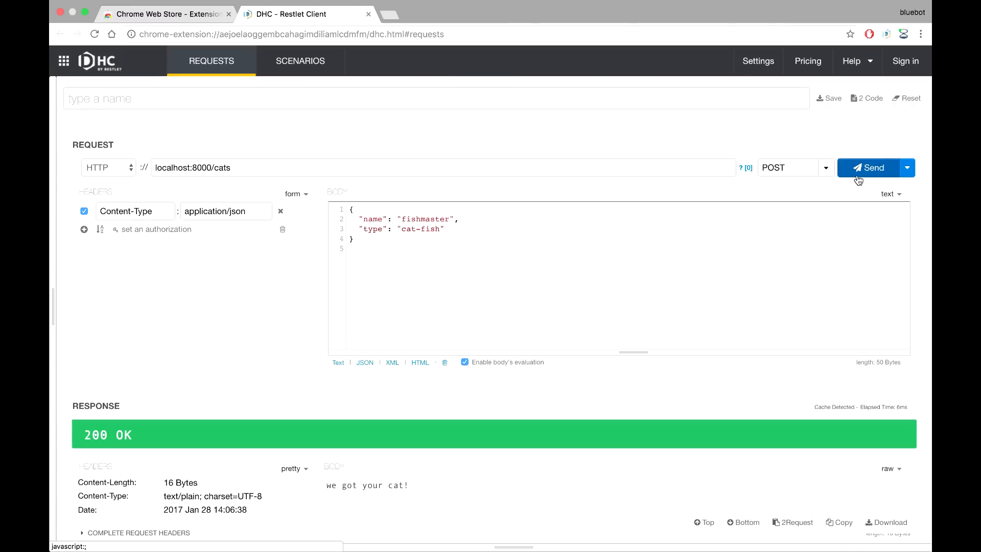
pyautogui.scroll(-3)
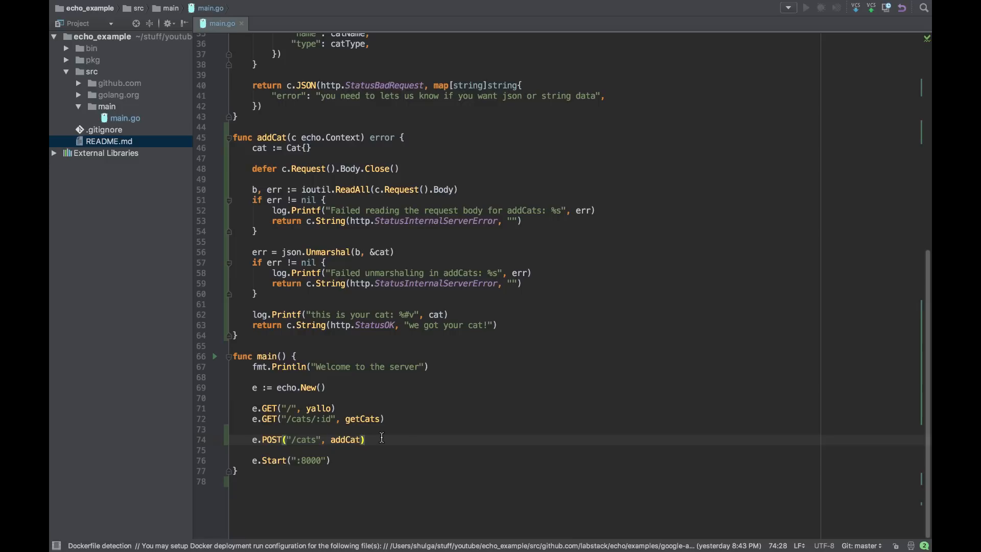
pyautogui.moveTo(373, 427)
pyautogui.write('e')
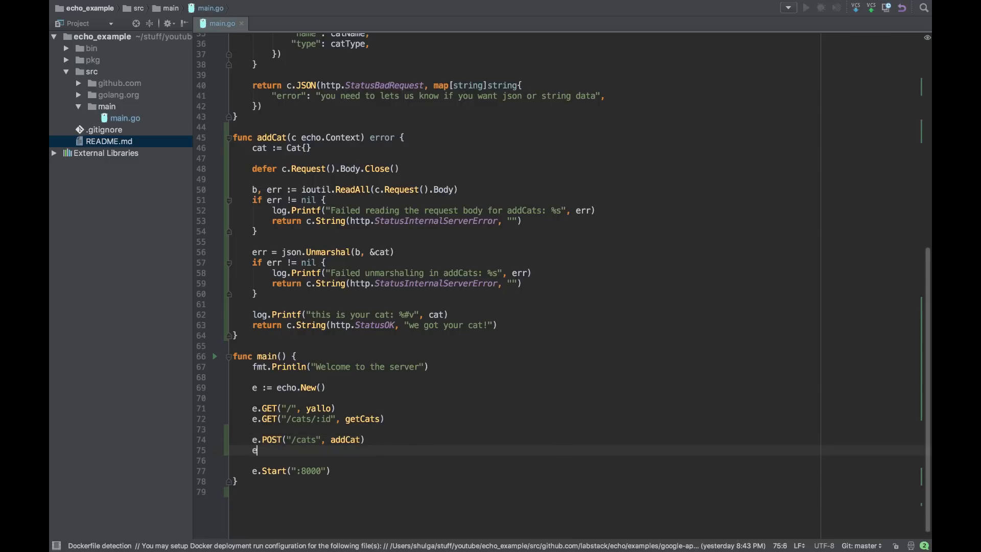
# Add e.POST("/dogs", addDog) below the cats route and begin a new func declaration.
pyautogui.write('POST("/')
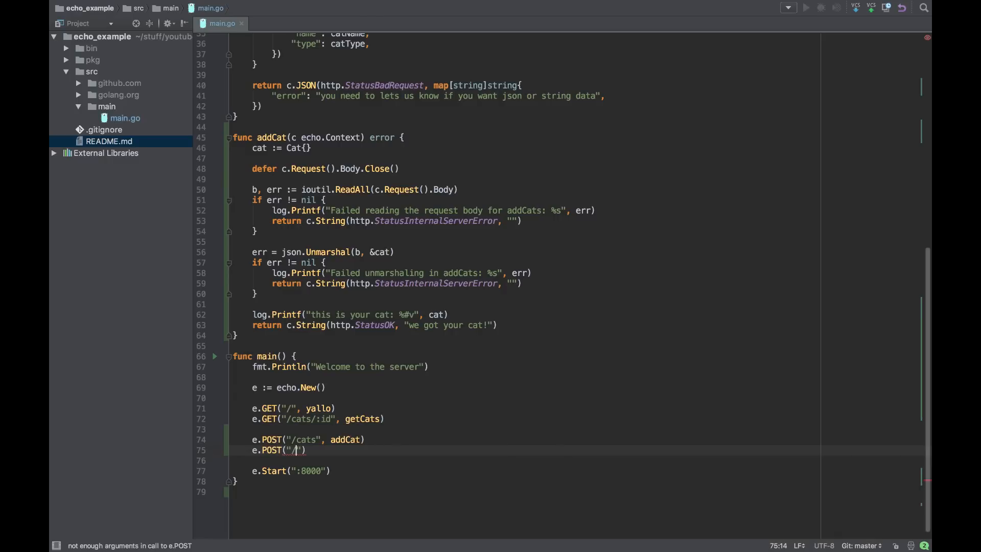
pyautogui.write('dogs')
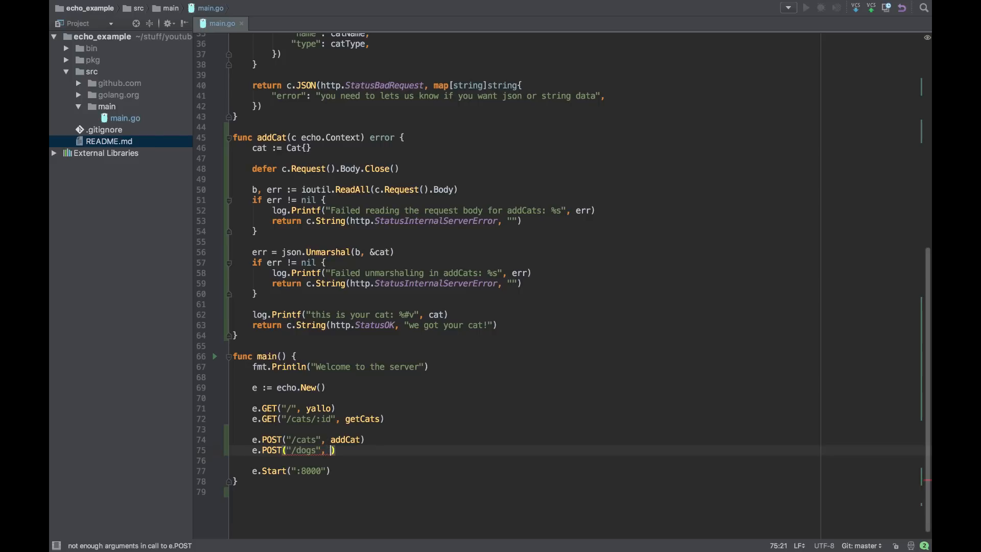
pyautogui.write('addDo')
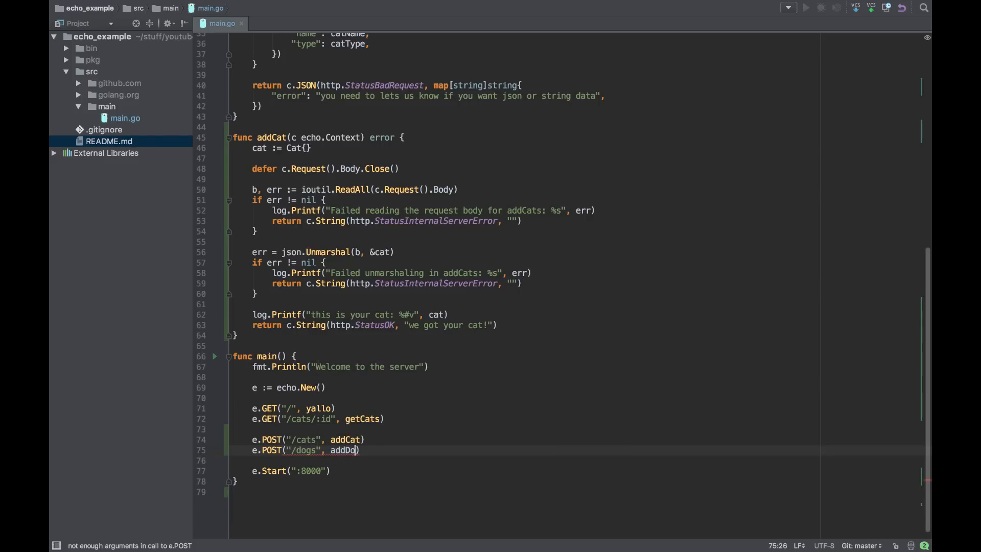
pyautogui.scroll(3)
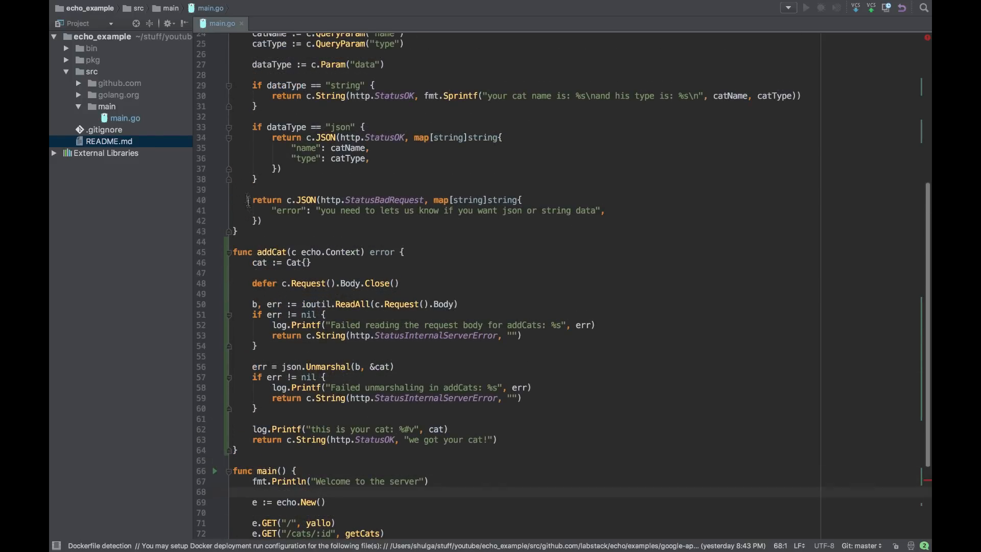
pyautogui.scroll(-3)
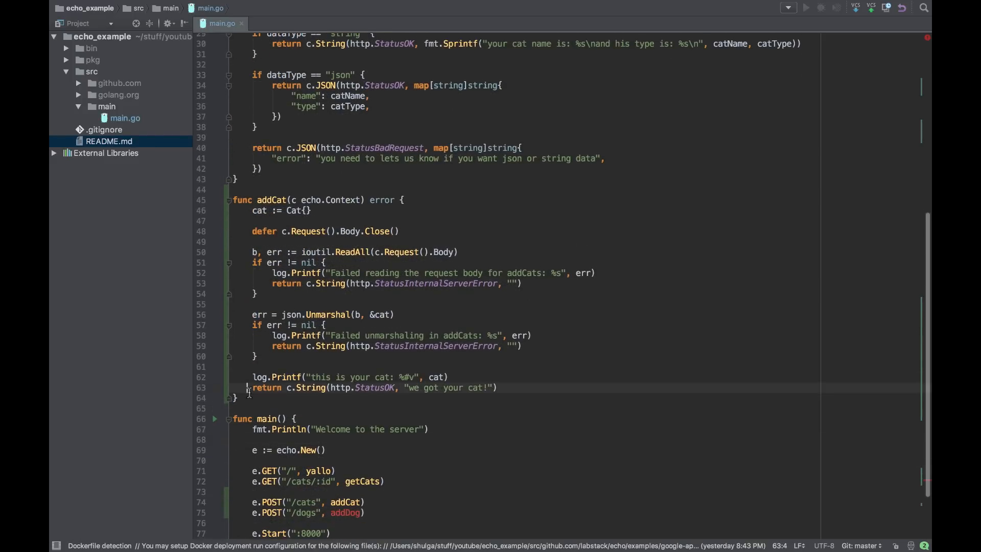
pyautogui.write('func')
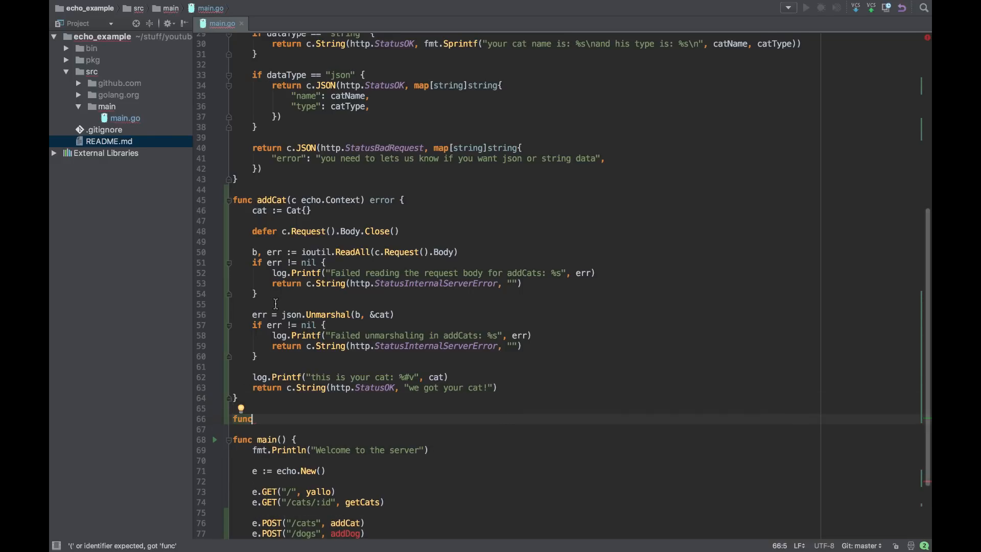
# Write the empty func addDog(c echo.Context) error {} signature.
pyautogui.write('addDo')
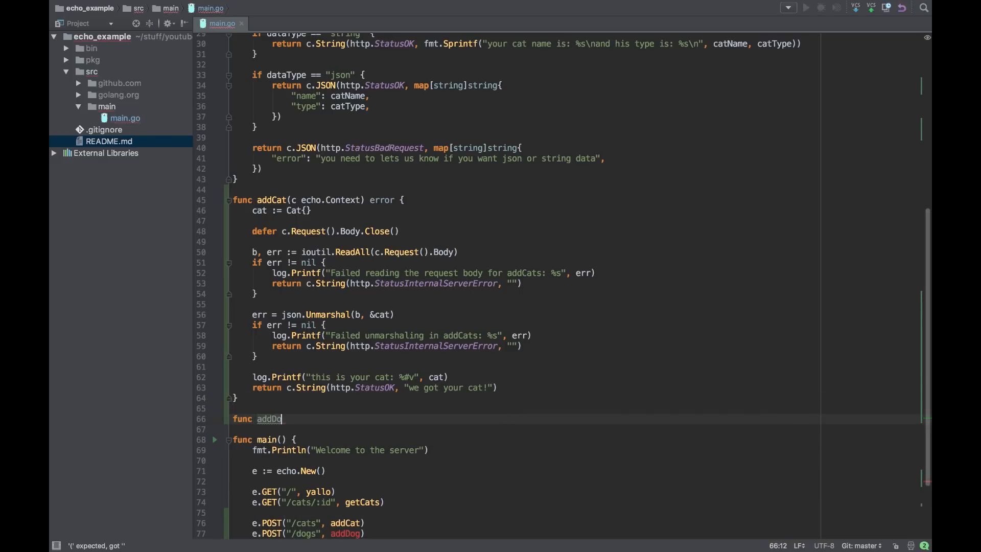
pyautogui.write('g(c')
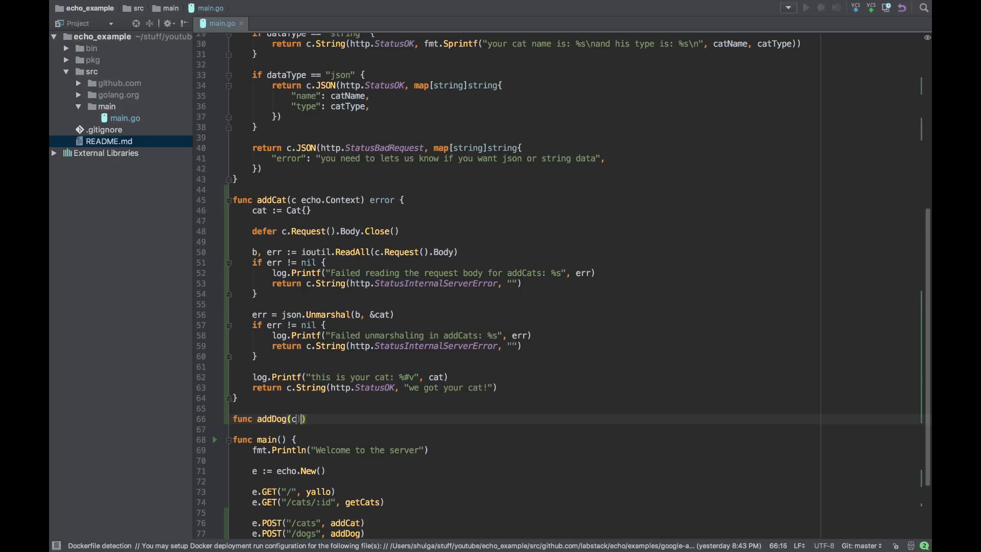
pyautogui.write('e')
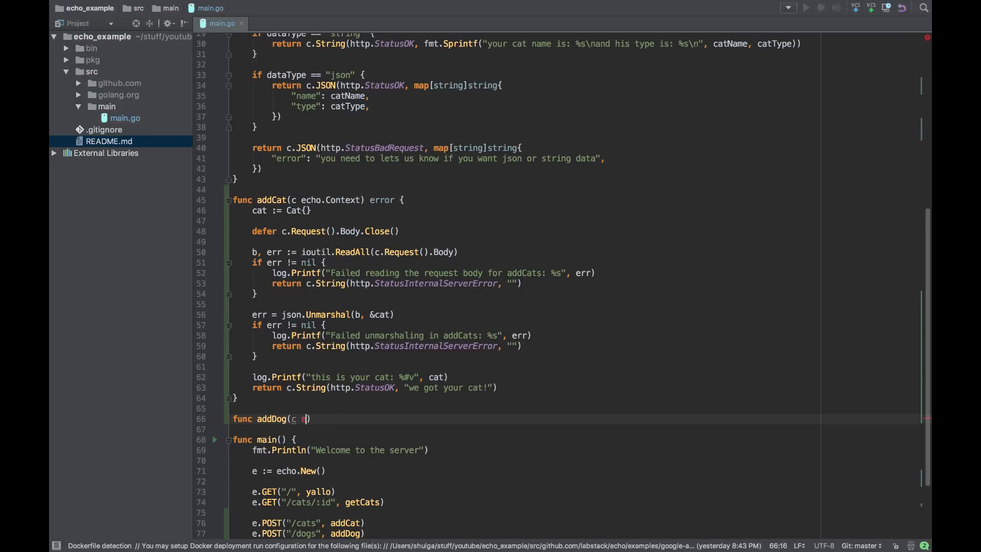
pyautogui.write('echo.Context')
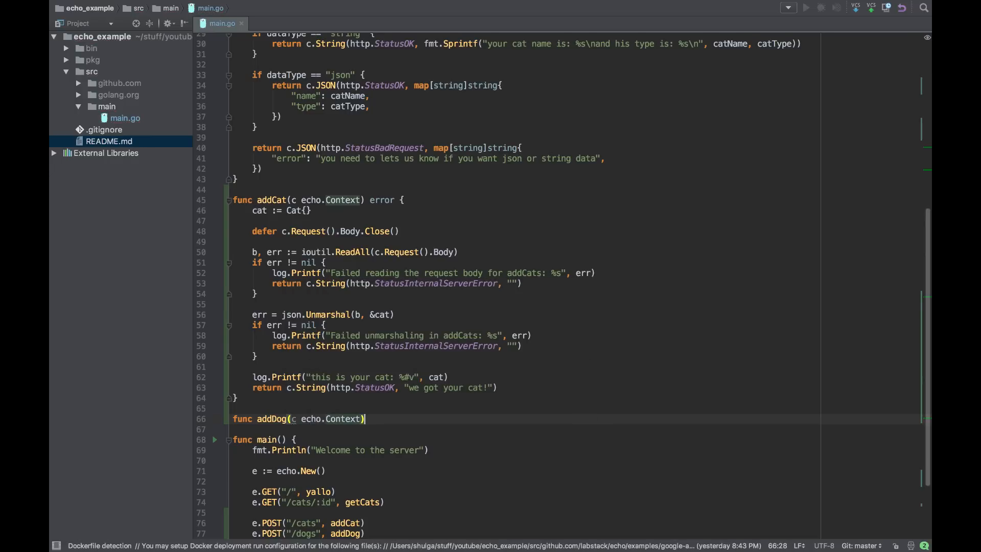
pyautogui.write('error {}')
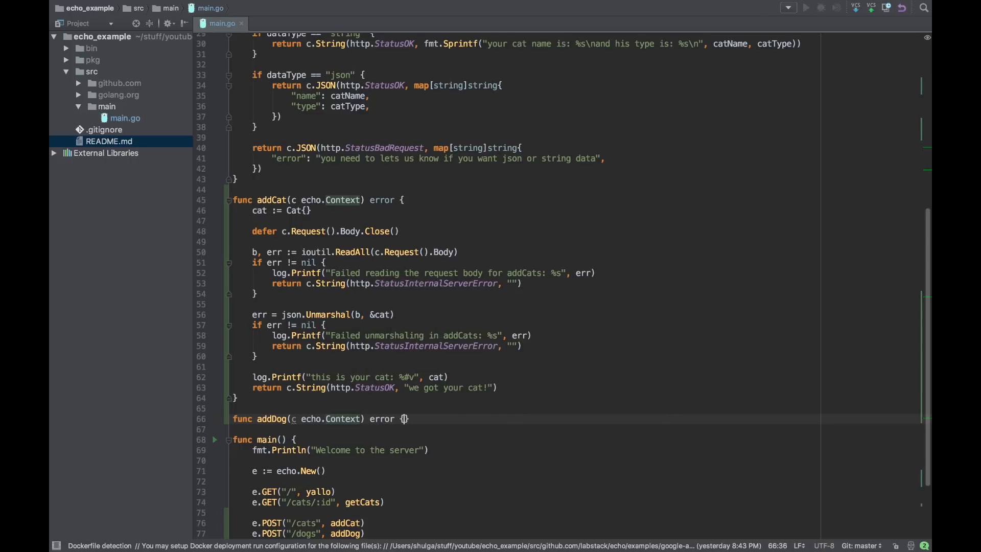
# Duplicate the Cat struct and rename the copy to Dog with the same Name and Type fields.
pyautogui.scroll(3)
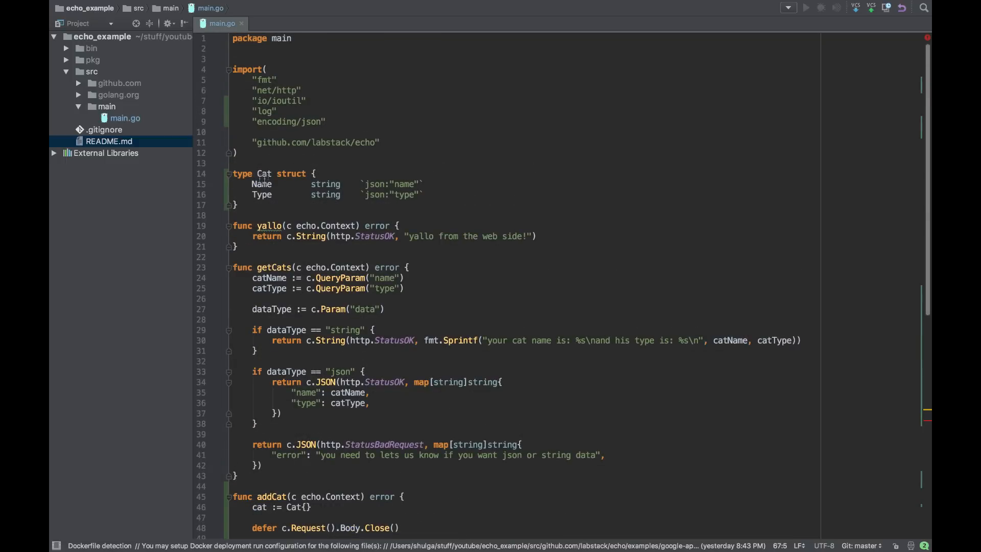
pyautogui.moveTo(256, 174); pyautogui.dragTo(256, 204)
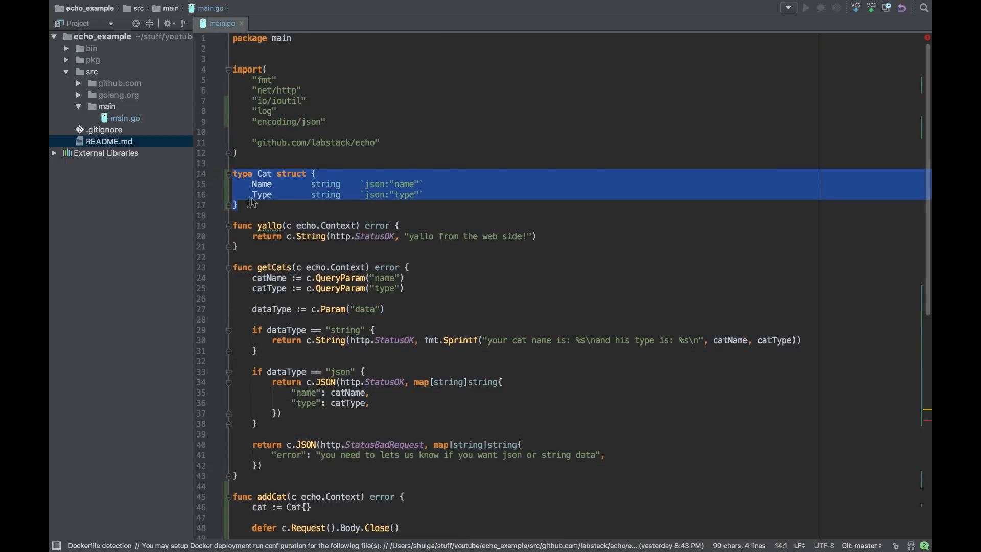
pyautogui.press('enter')
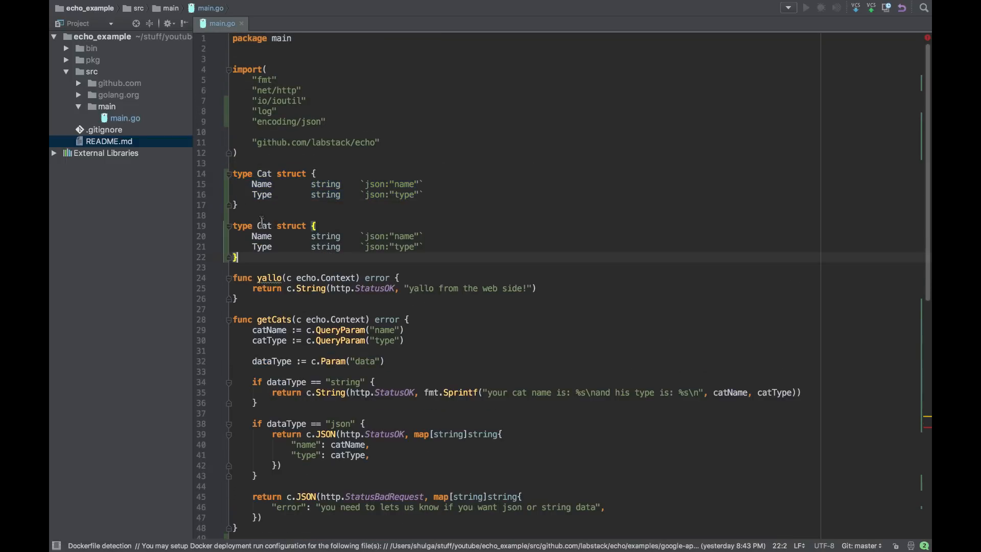
pyautogui.doubleClick(264, 225)
pyautogui.write('Dog')
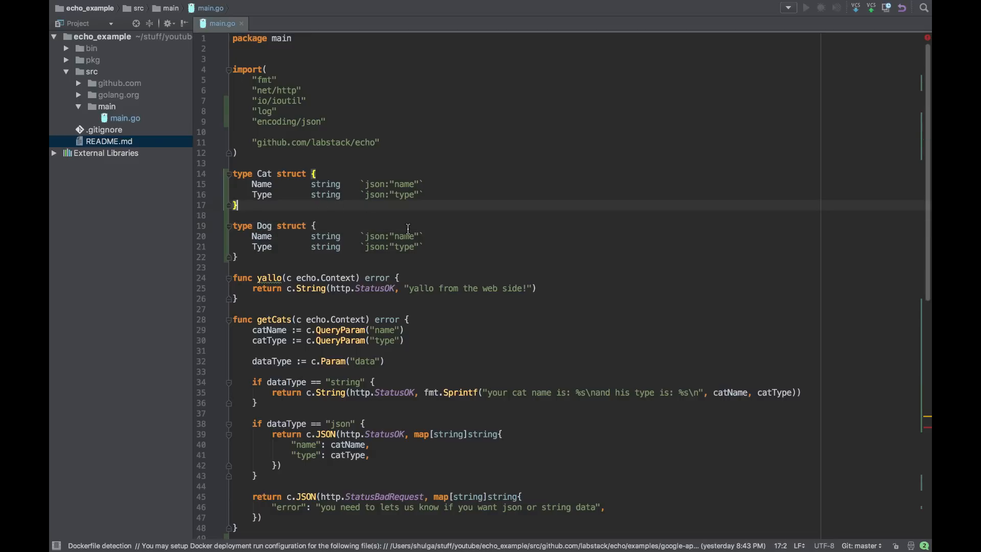
pyautogui.scroll(-3)
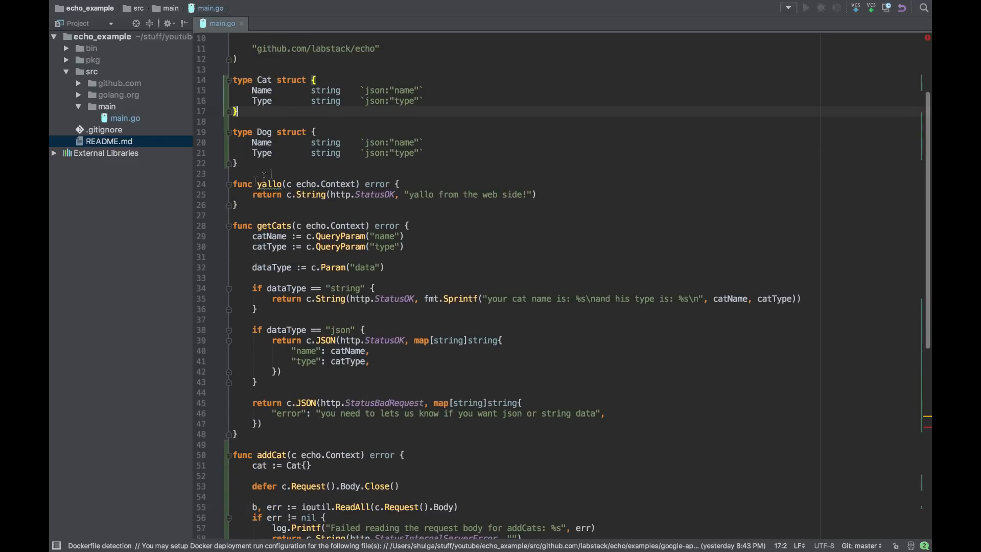
pyautogui.scroll(-3)
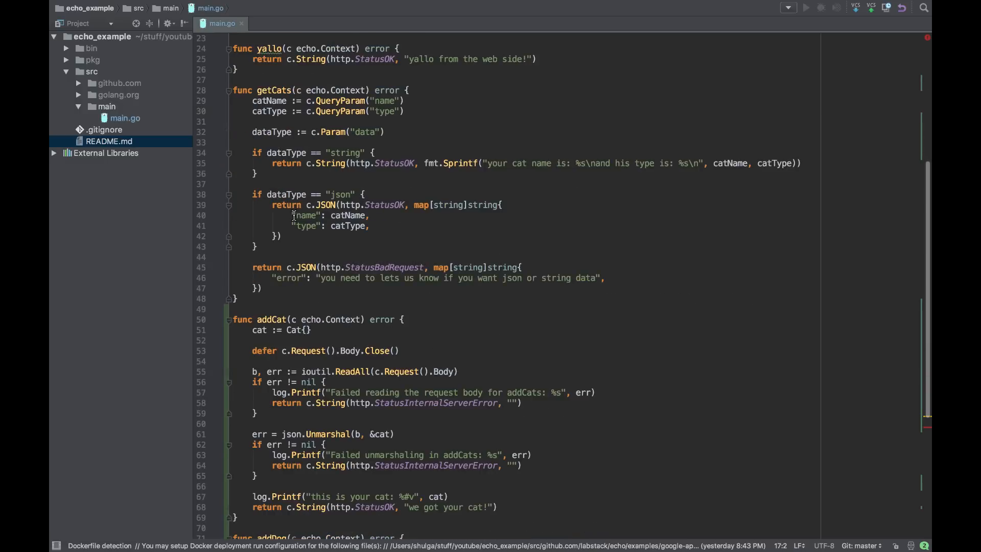
pyautogui.scroll(-3)
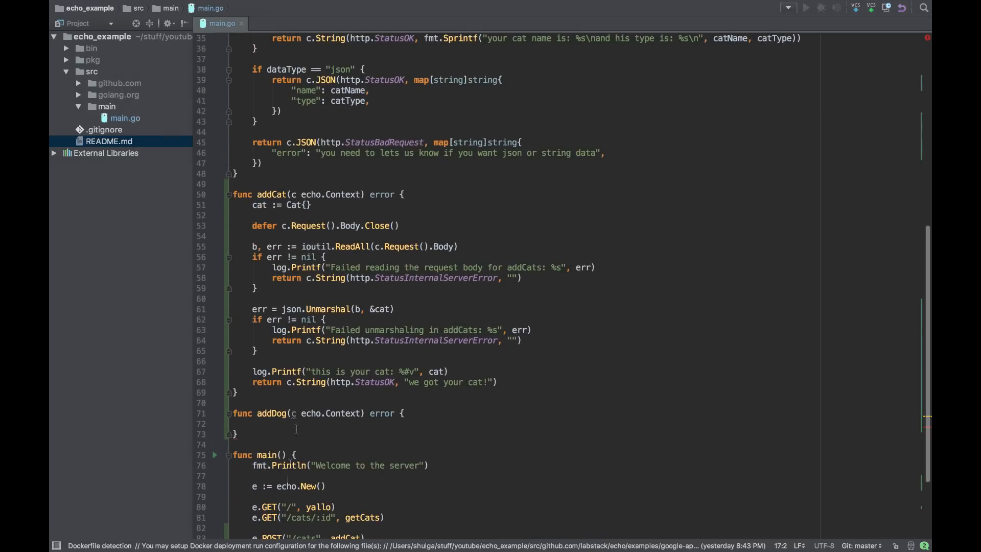
# Declare dog := Dog{} and decode c.Request().Body into &dog with json.NewDecoder.
pyautogui.write('dog :=')
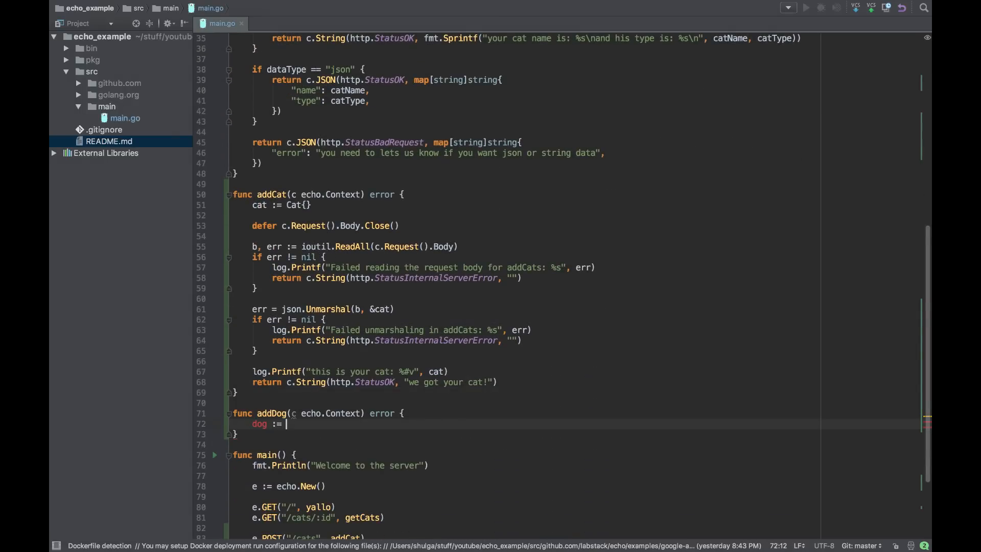
pyautogui.write('Dog{')
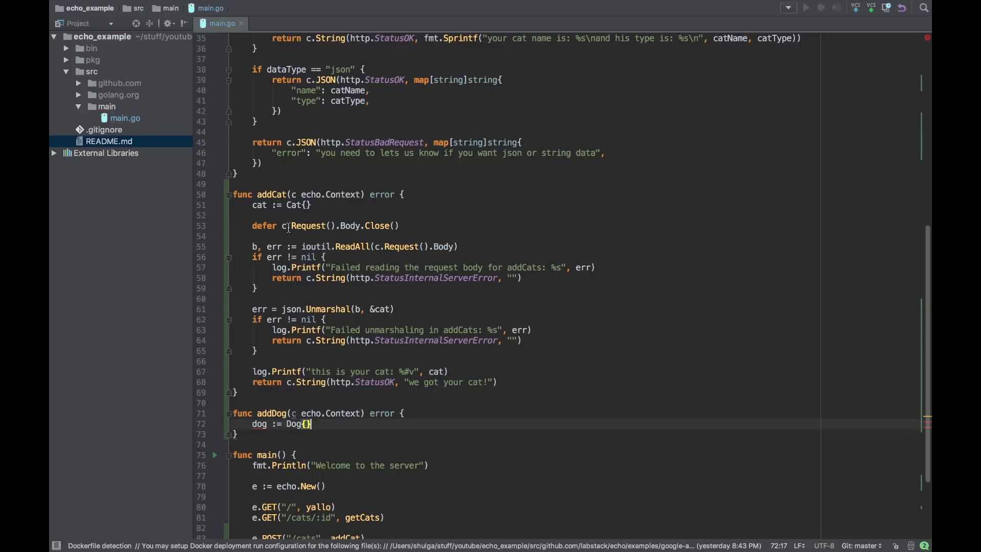
pyautogui.click(325, 225)
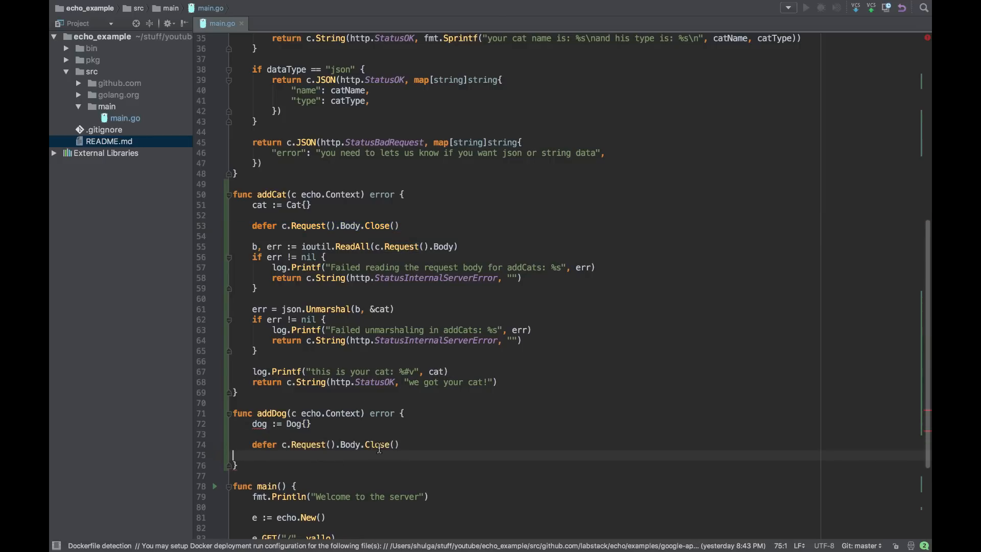
pyautogui.scroll(-3)
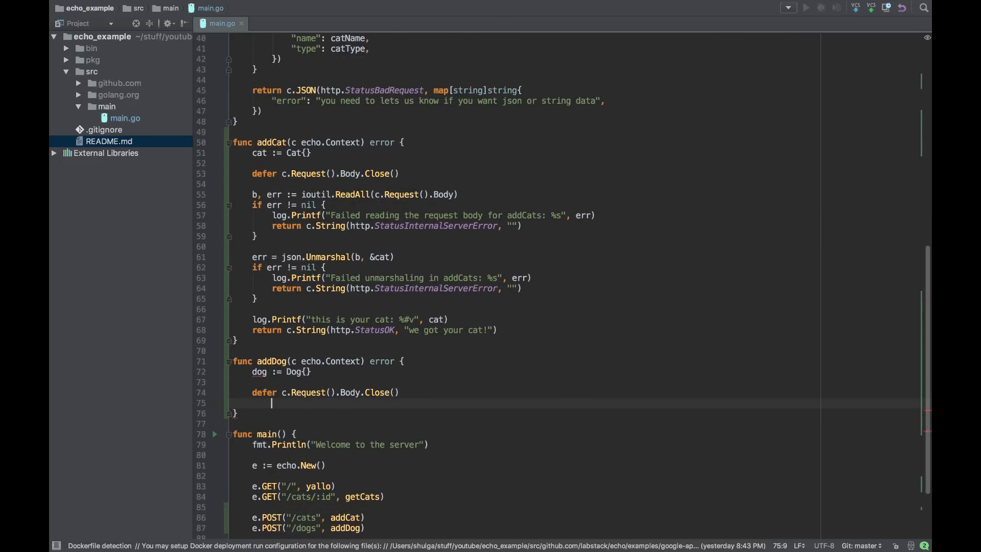
pyautogui.write('err := j')
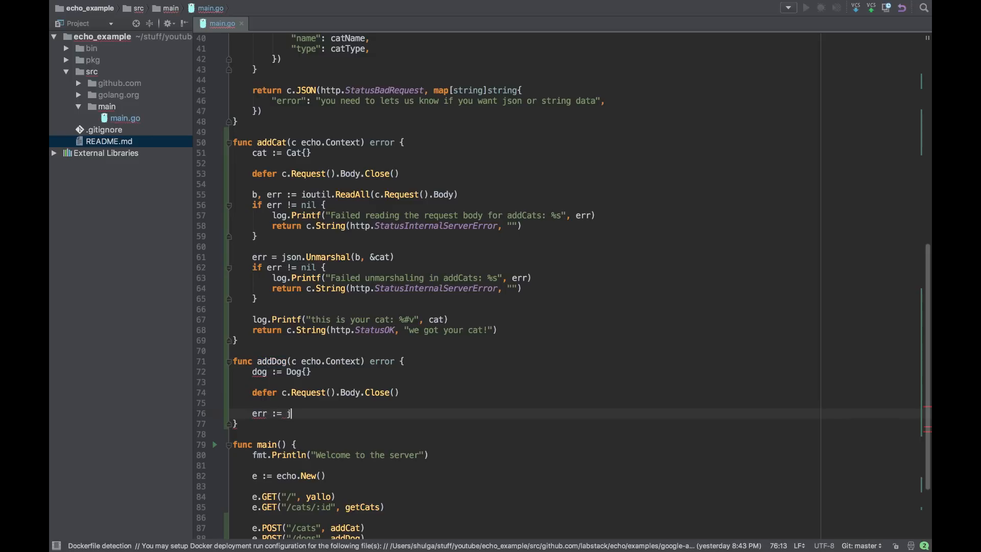
pyautogui.write('son.NewDecoder(')
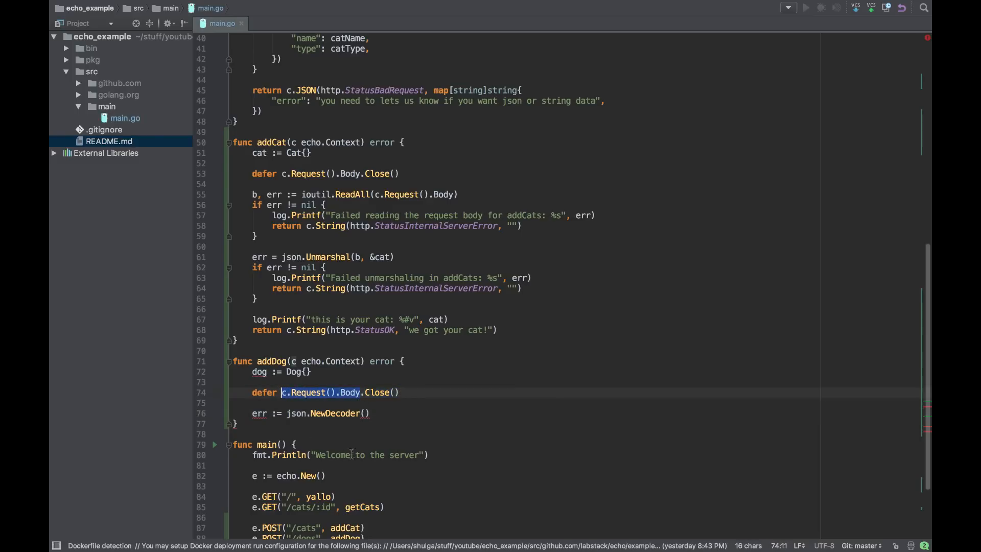
pyautogui.write('c.Request().Body)')
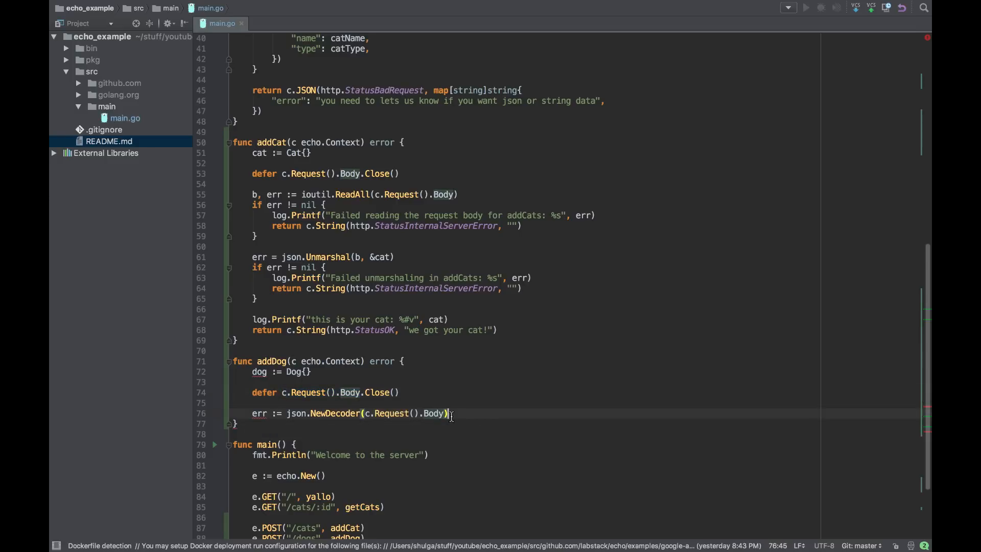
pyautogui.write('.Decode')
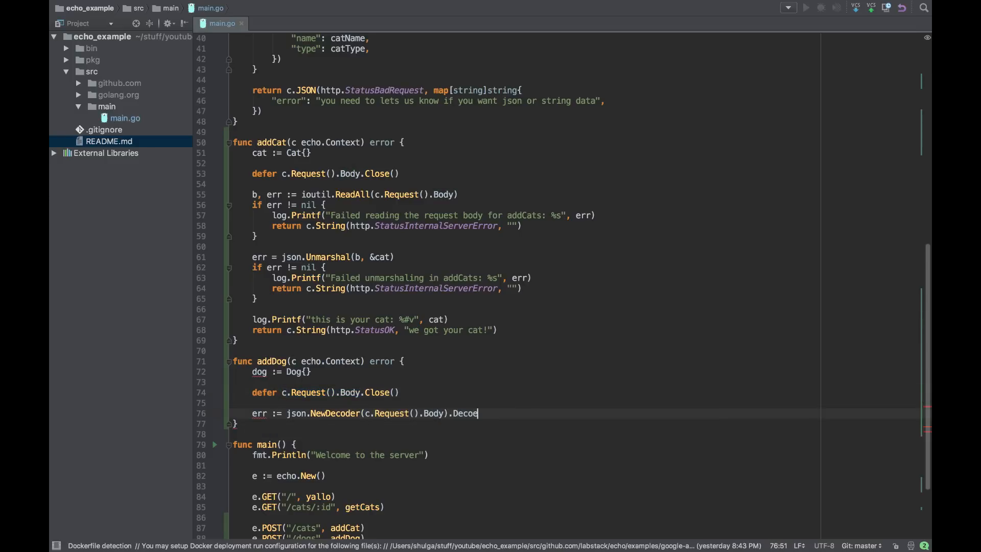
pyautogui.write('(&')
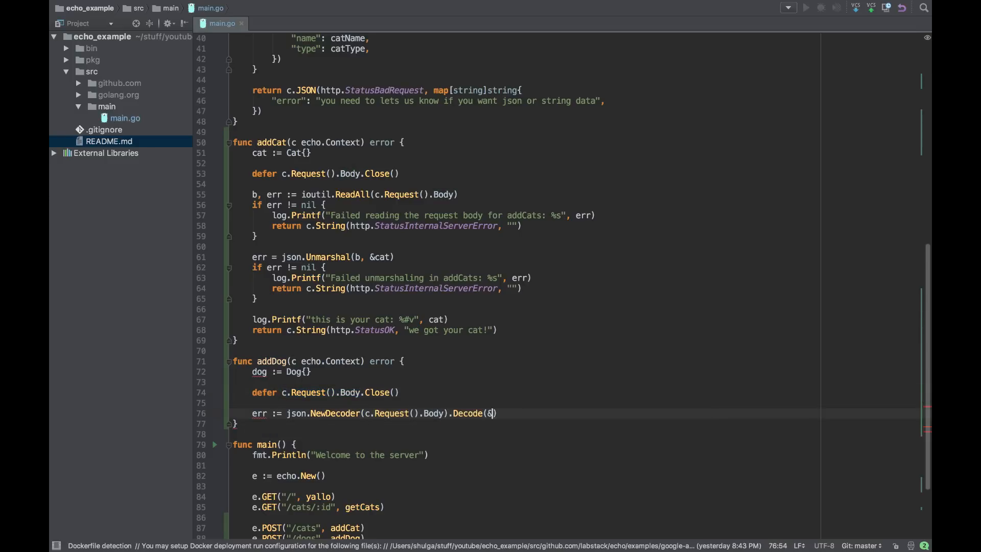
pyautogui.write('dog')
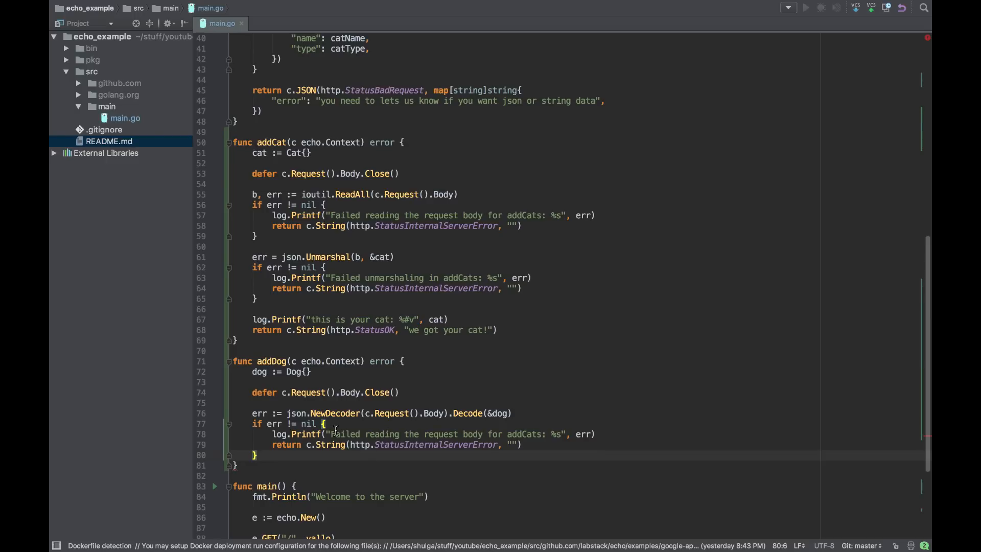
pyautogui.moveTo(411, 436)
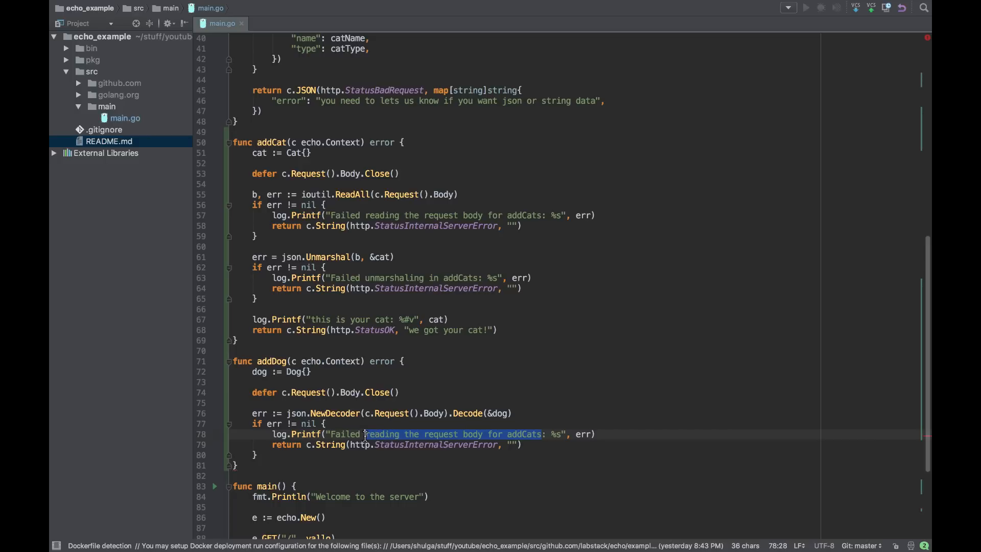
# On decode error, log a failed addDog message and return echo.NewHTTPError with an internal server error status.
pyautogui.write('prod')
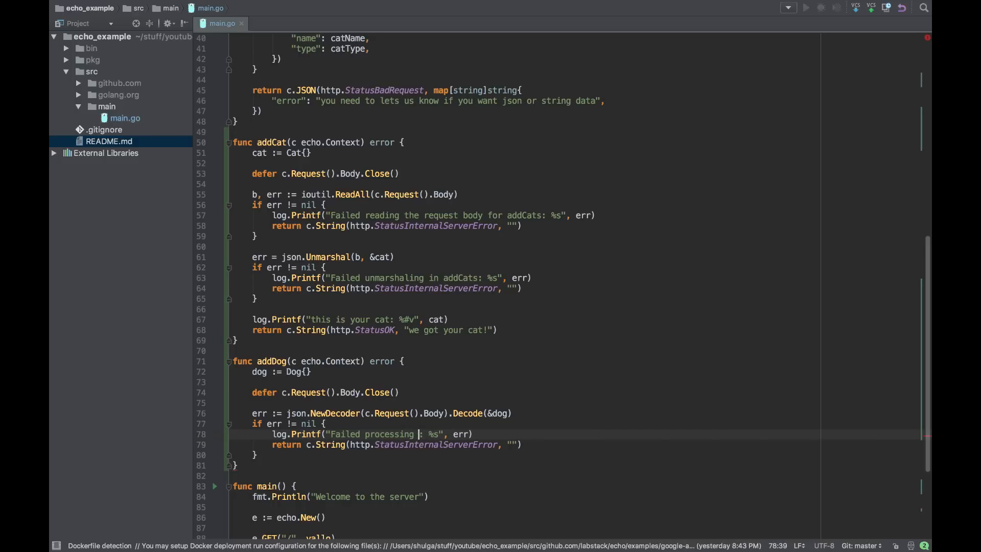
pyautogui.write('addDog request')
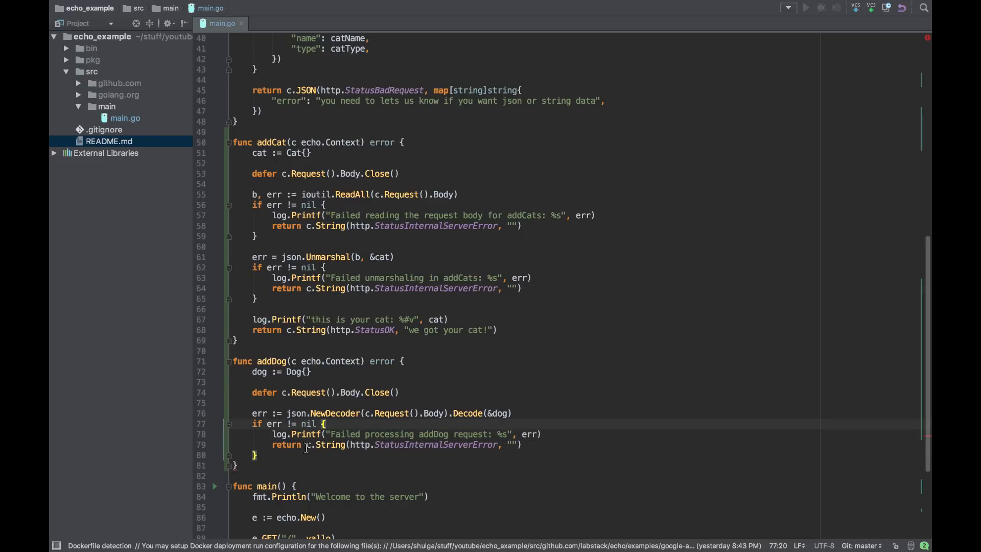
pyautogui.click(521, 444)
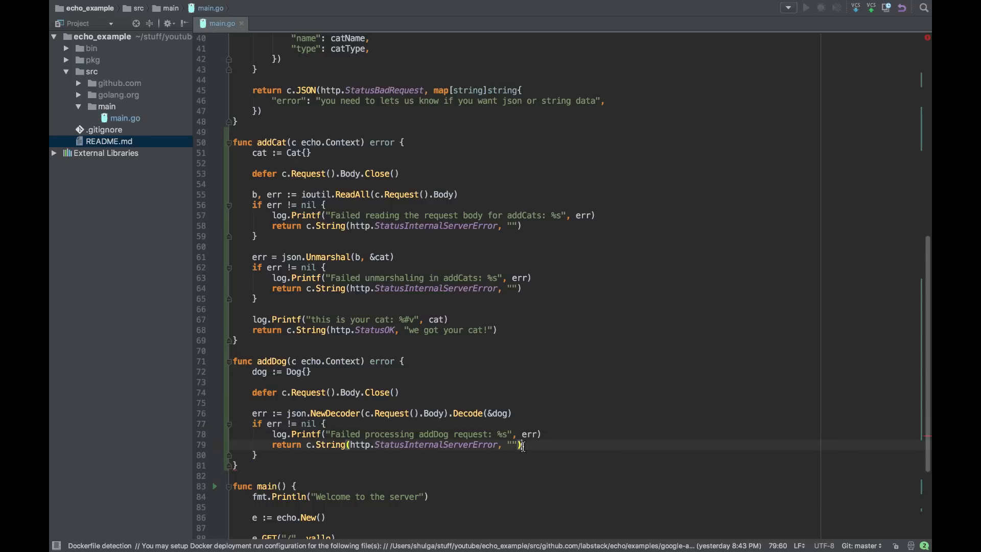
pyautogui.click(307, 445)
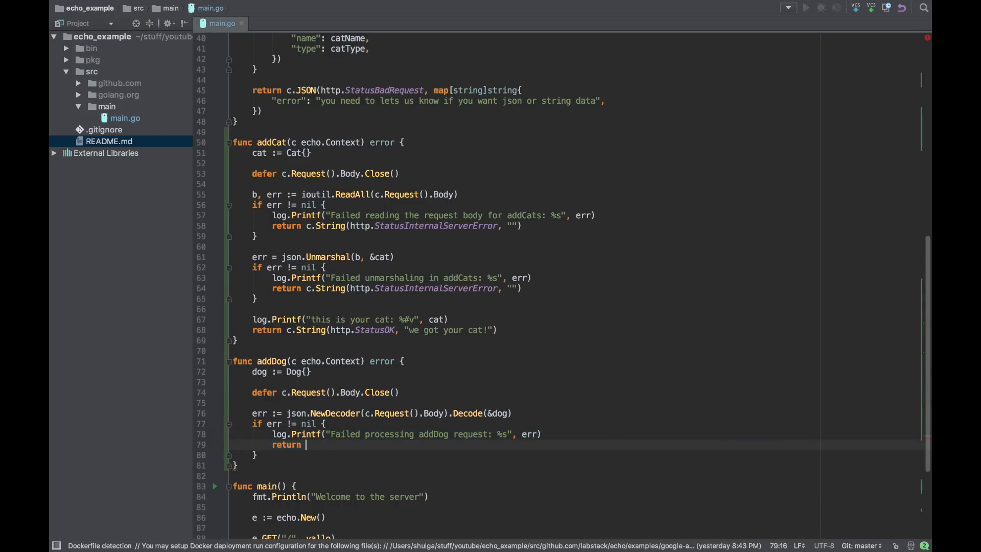
pyautogui.write('echo.')
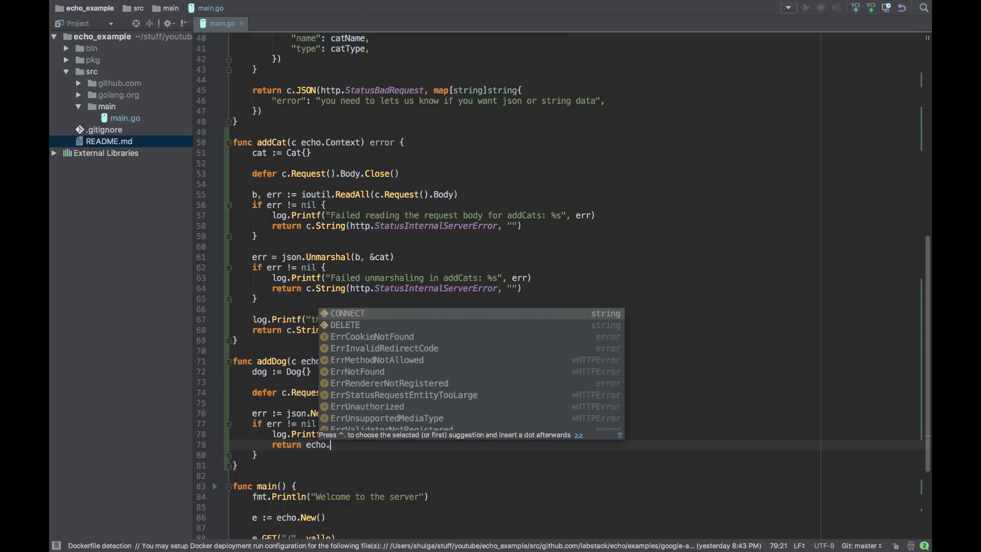
pyautogui.write('NewEr')
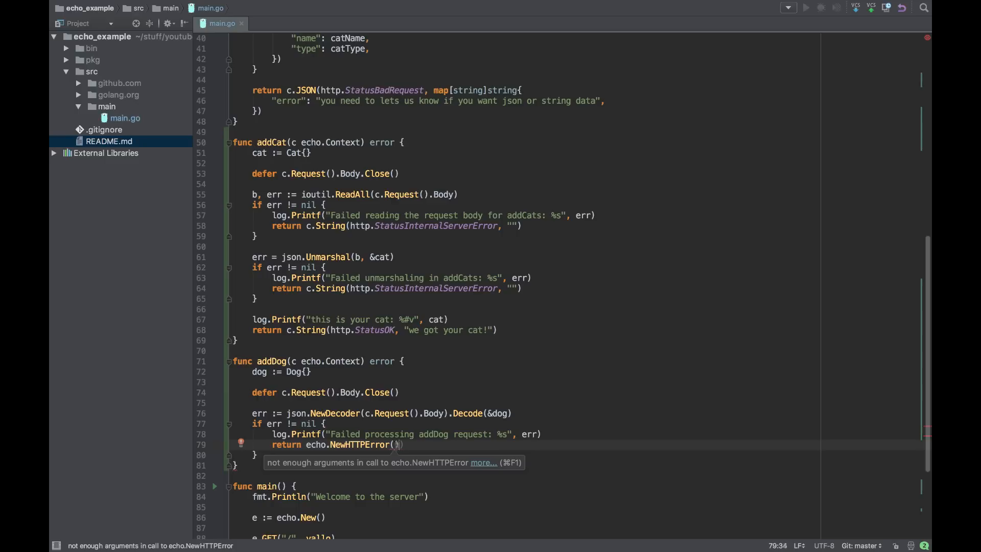
pyautogui.write('http.StatusInternalServerError,')
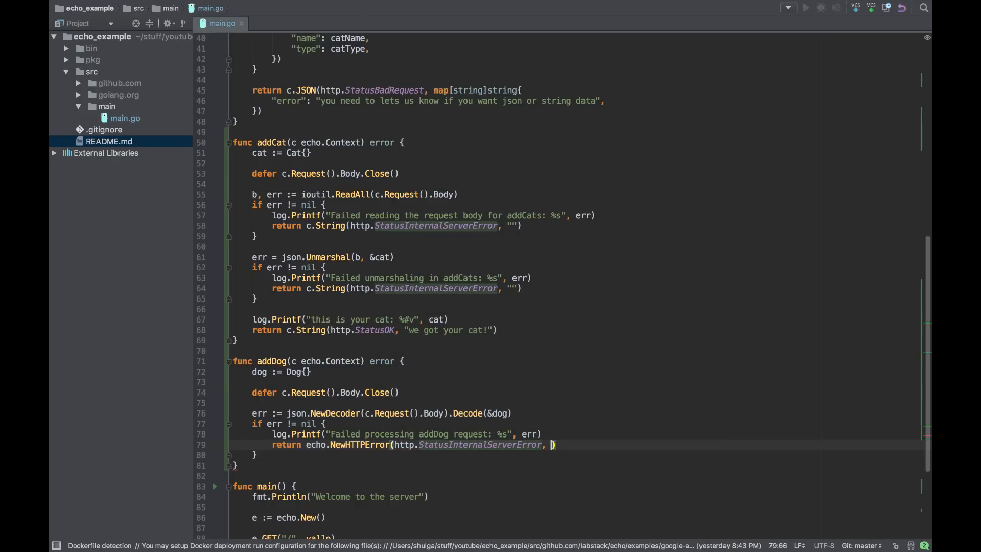
pyautogui.write('""')
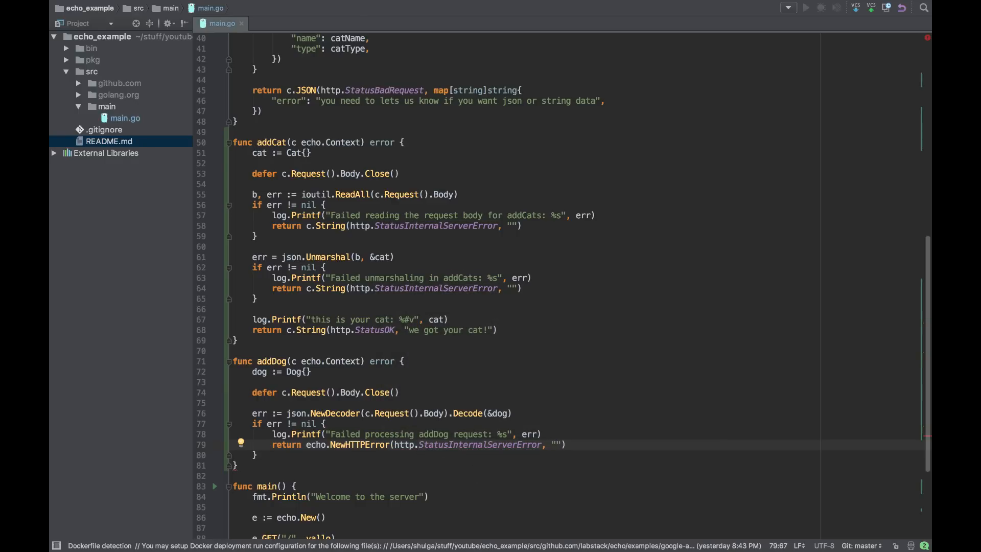
pyautogui.write('rr.Error(')
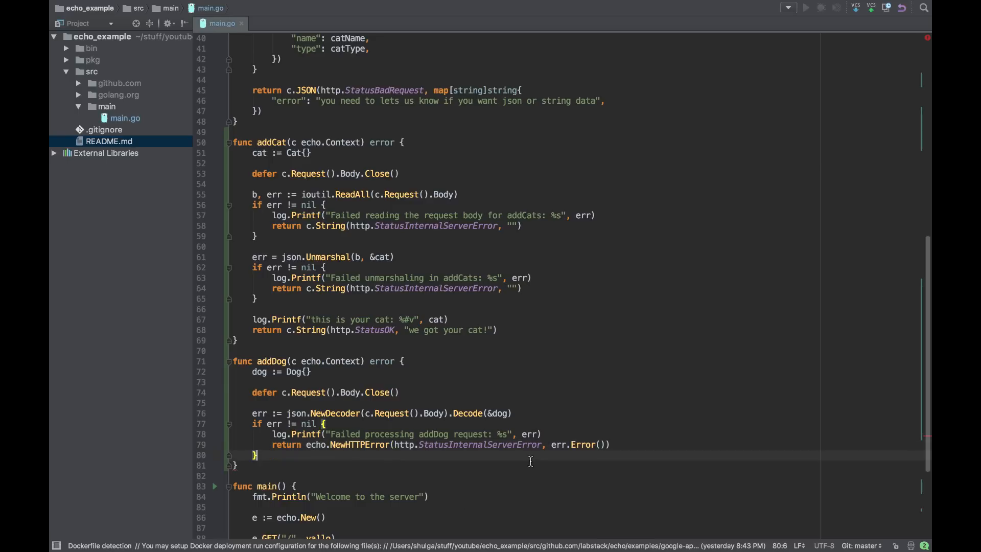
pyautogui.doubleClick(576, 444)
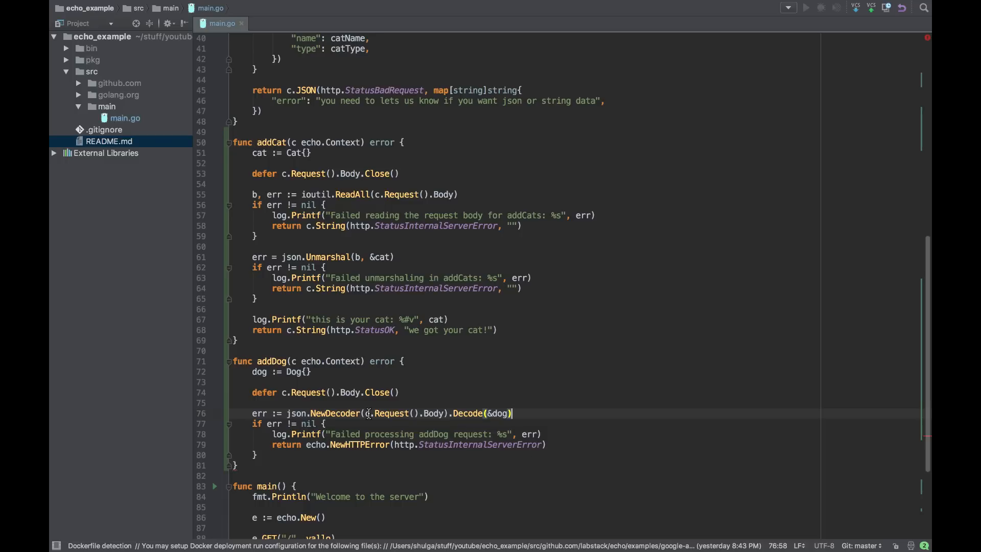
# Add the log.Printf of the received dog and the c.String(http.StatusOK) success reply.
pyautogui.press('enter')
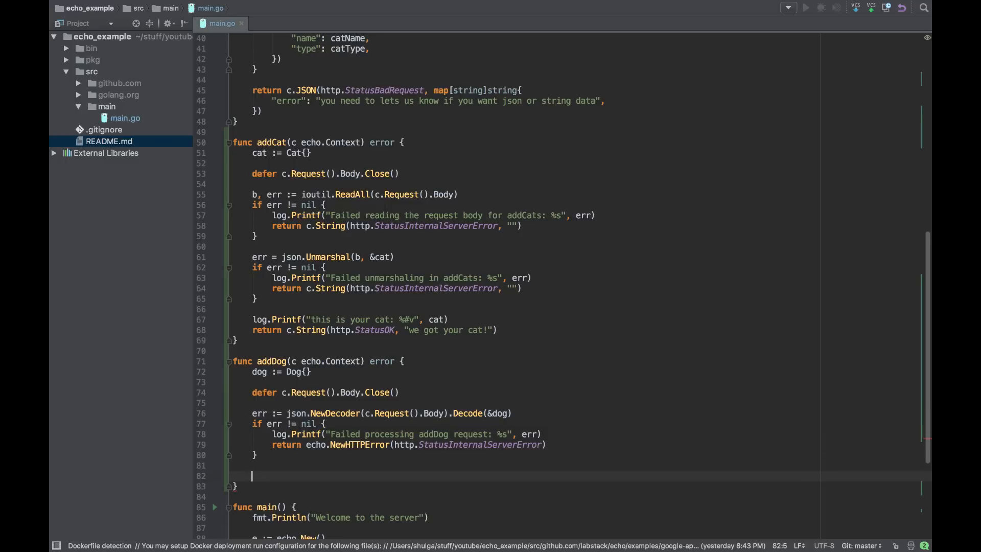
pyautogui.scroll(-3)
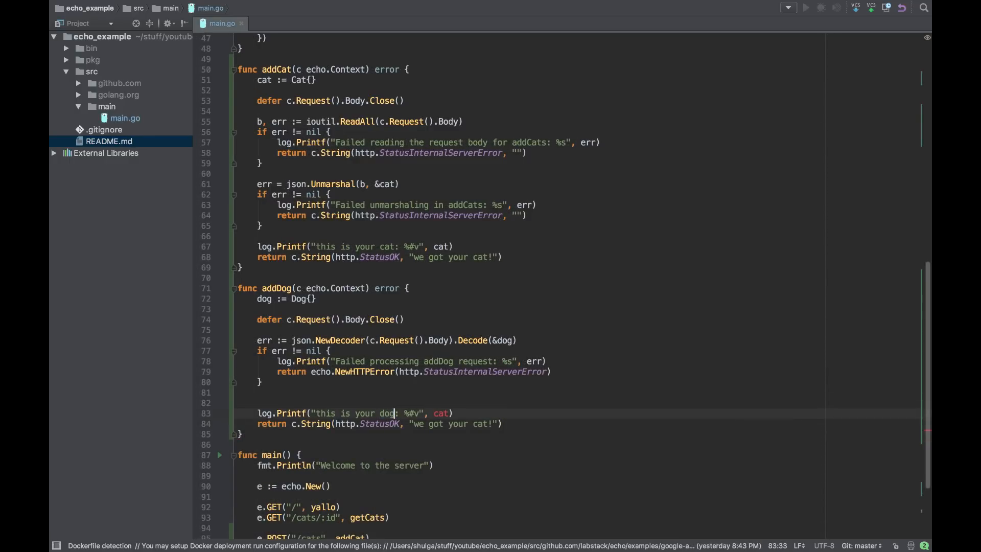
pyautogui.write('dpg')
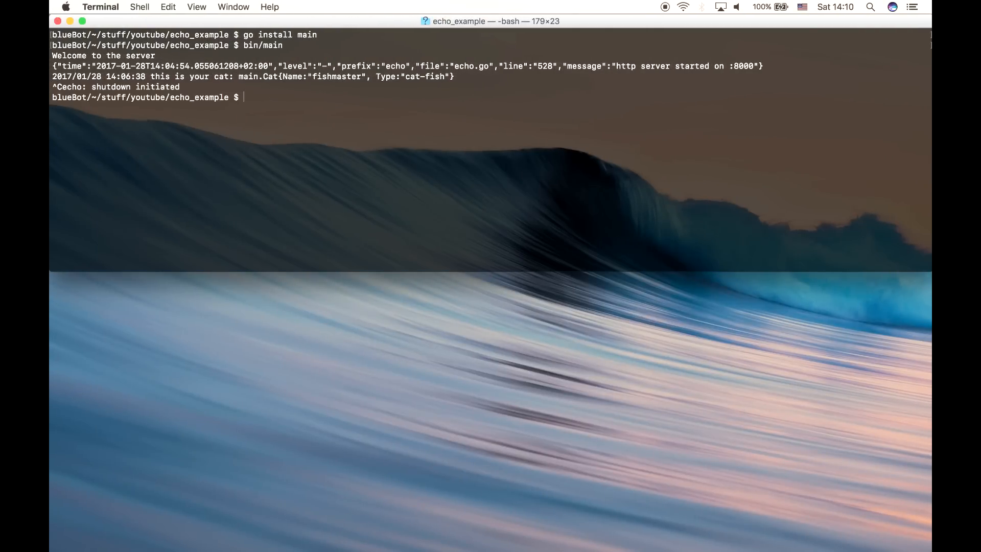
# Run go install main and relaunch bin/main in Terminal.
pyautogui.write('go install')
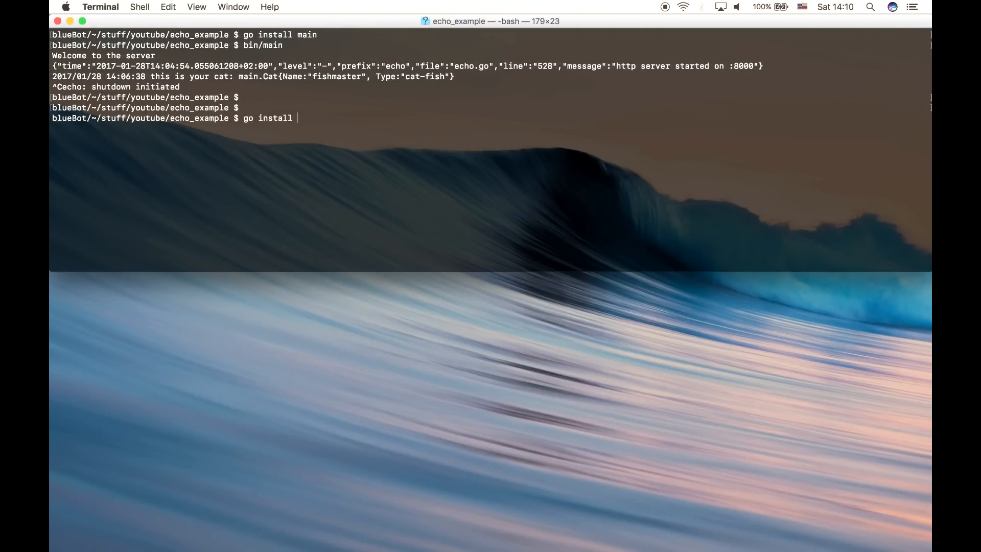
pyautogui.press('Return')
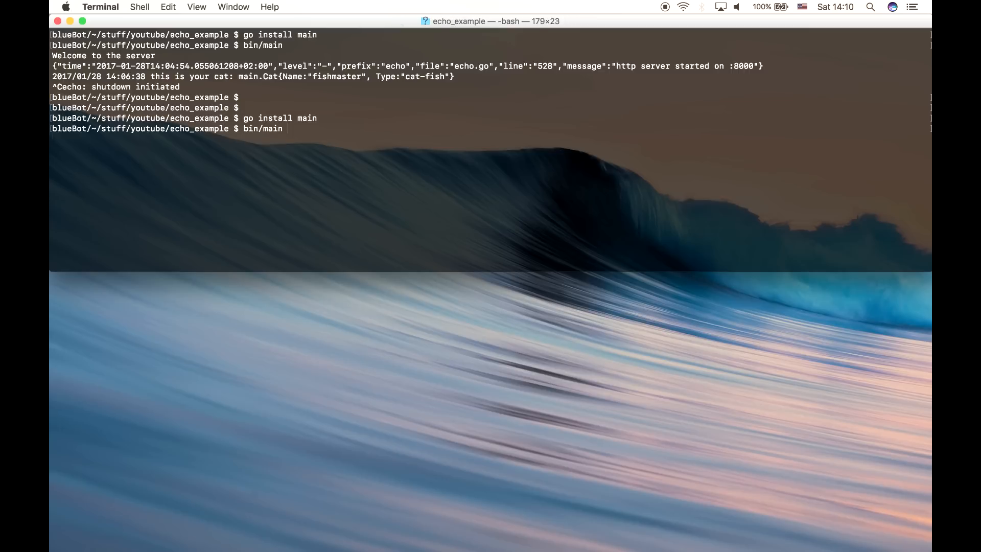
pyautogui.press('Return')
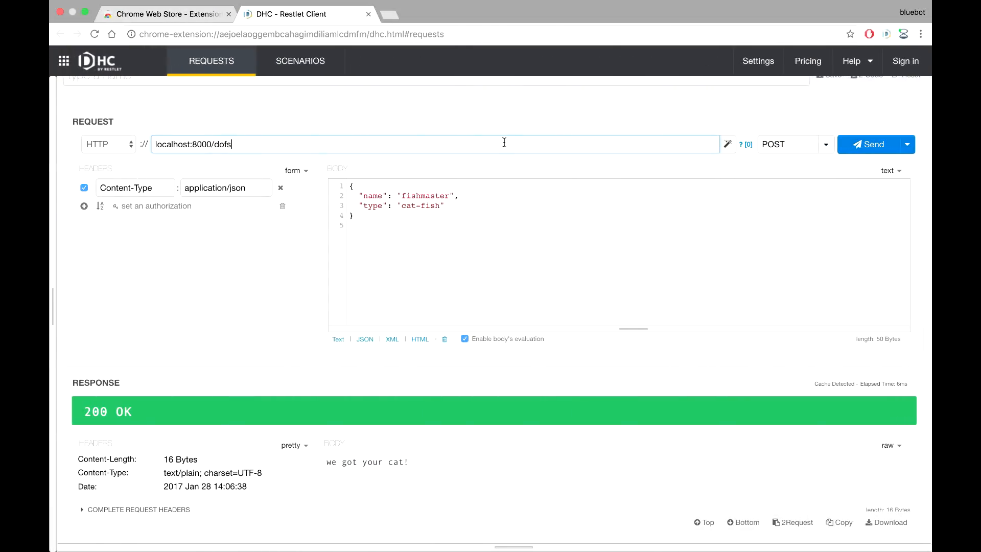
# POST the doggymaster dog-fish JSON to localhost:8000/dogs and get 200 OK.
pyautogui.write('dogs')
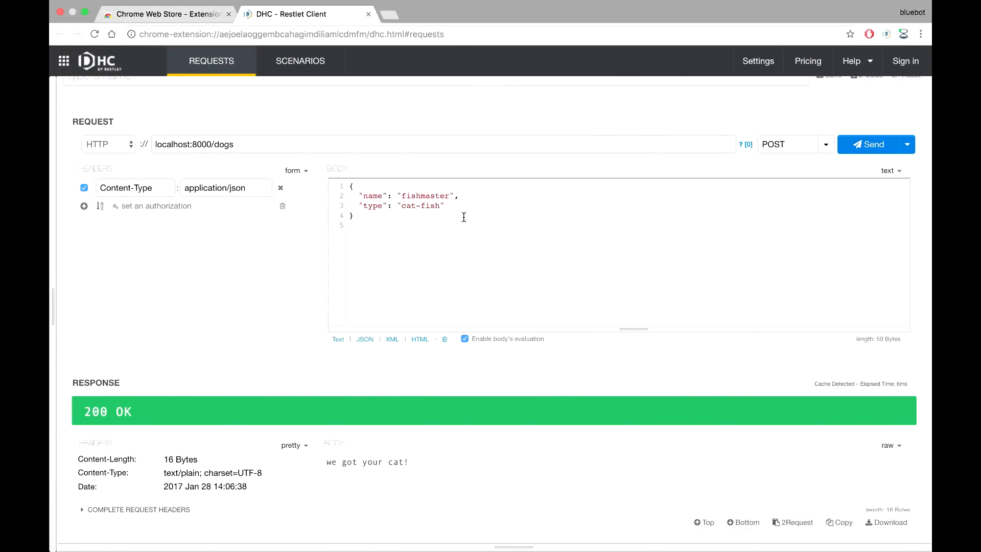
pyautogui.press('Backspace')
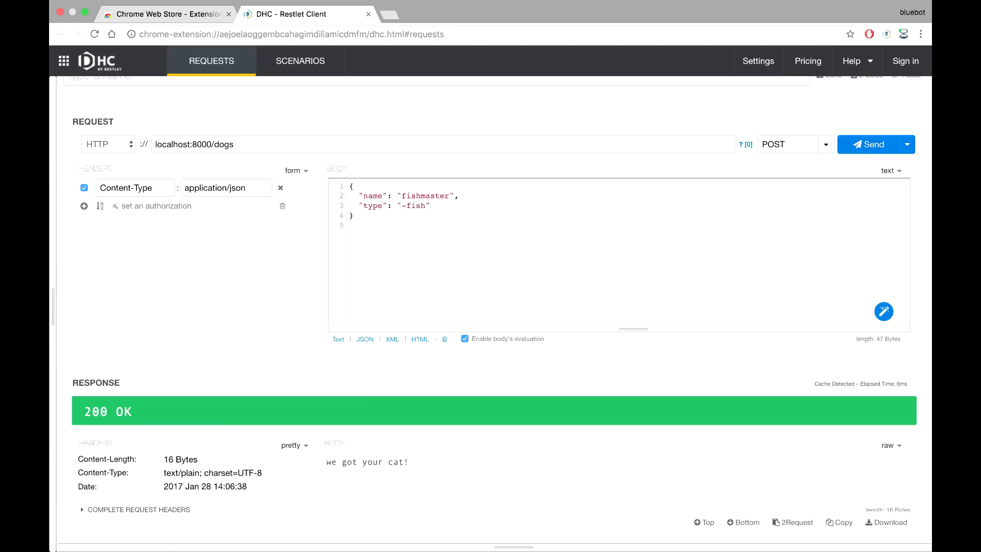
pyautogui.write('dog')
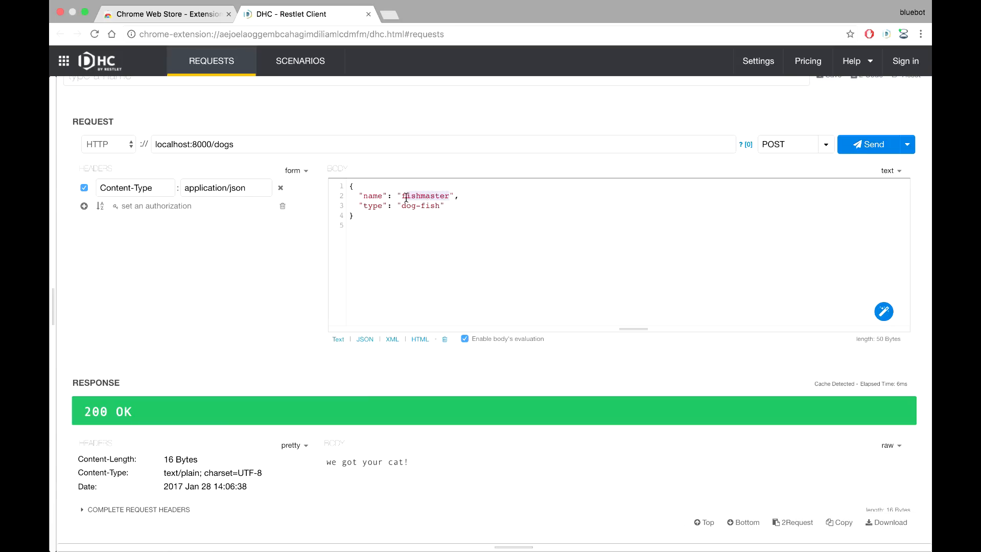
pyautogui.write('doggy')
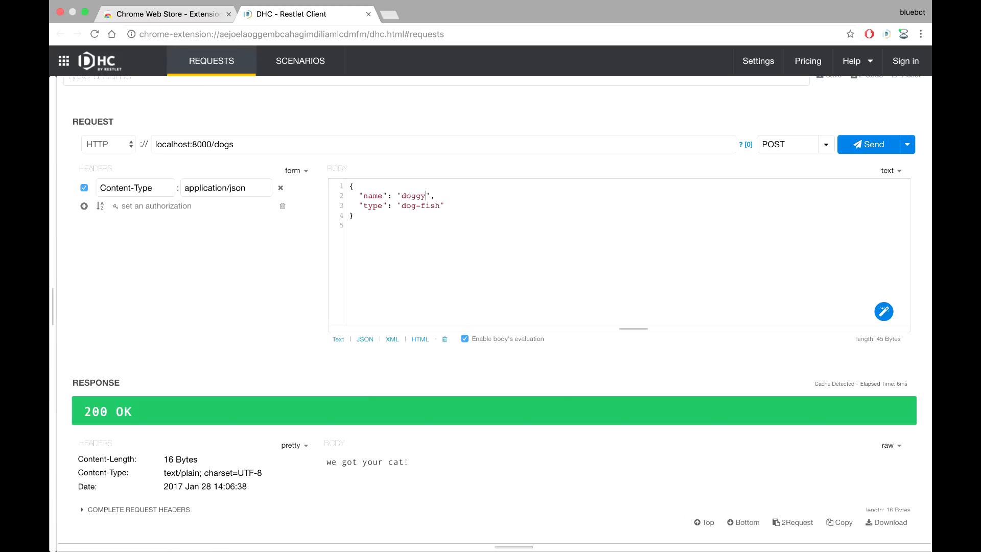
pyautogui.write('ma')
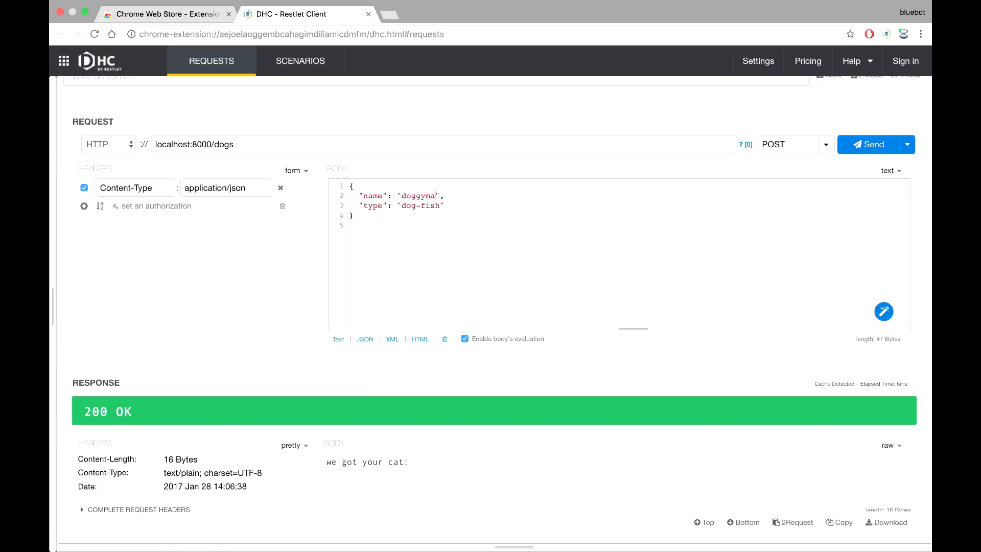
pyautogui.write('ster')
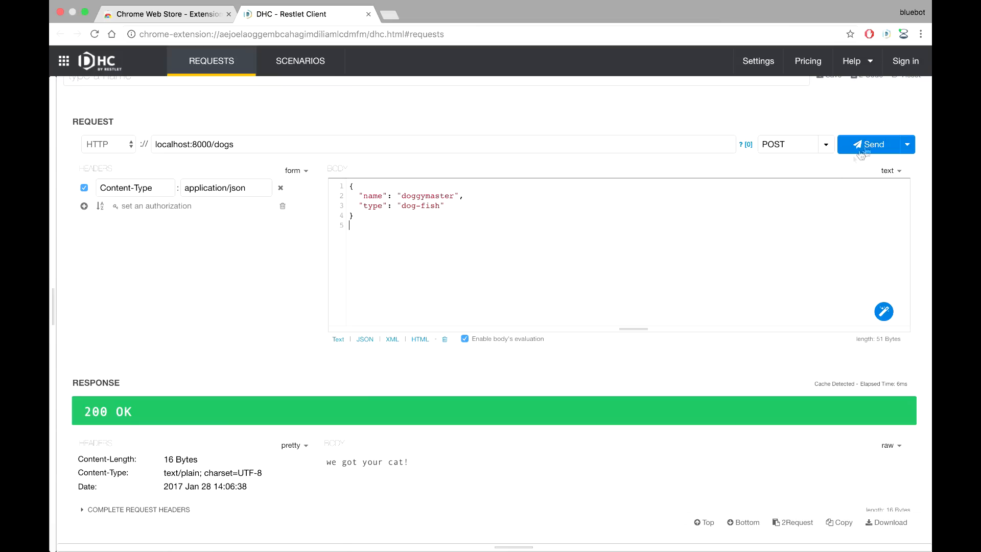
pyautogui.click(872, 144)
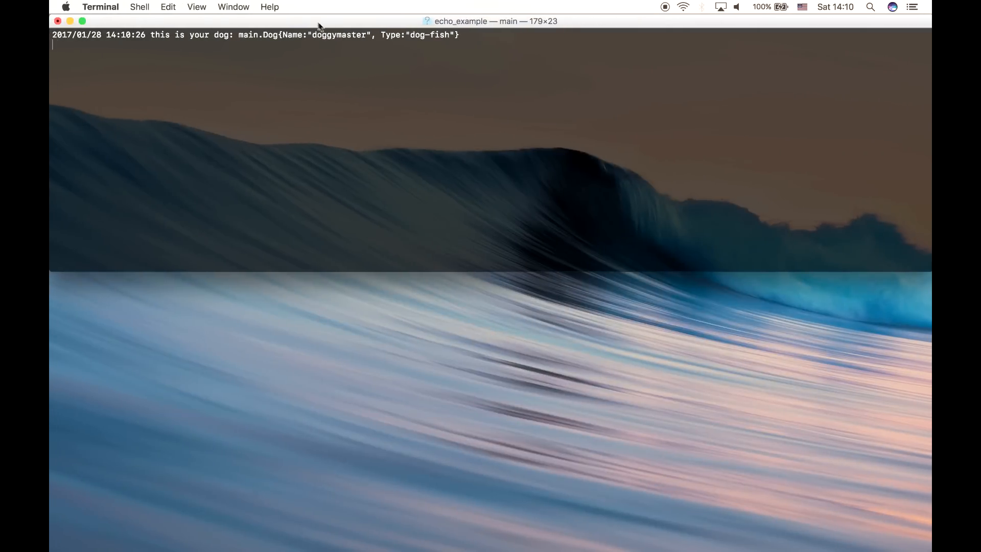
# Return to main.go in GoLand after checking the Terminal logged the doggymaster dog.
pyautogui.doubleClick(439, 35)
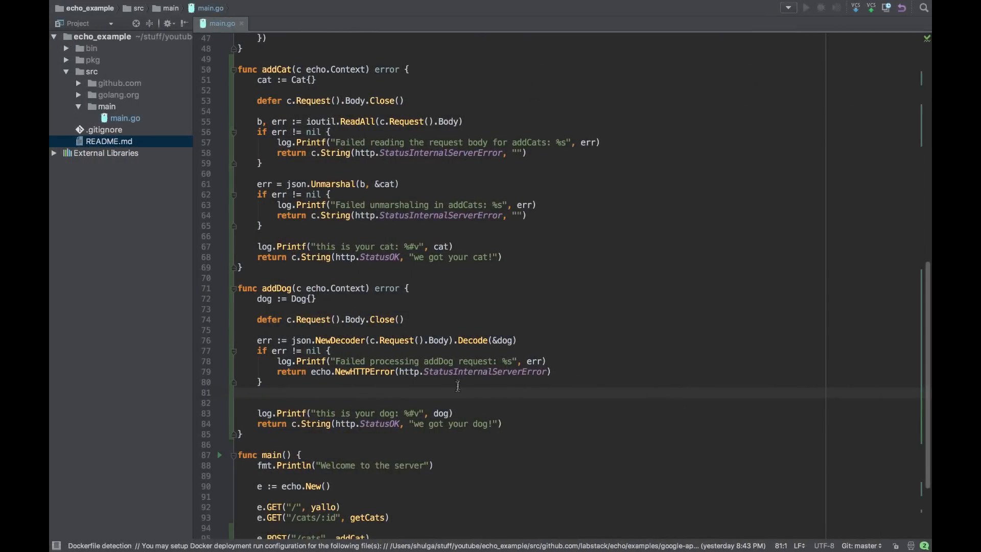
pyautogui.moveTo(342, 306)
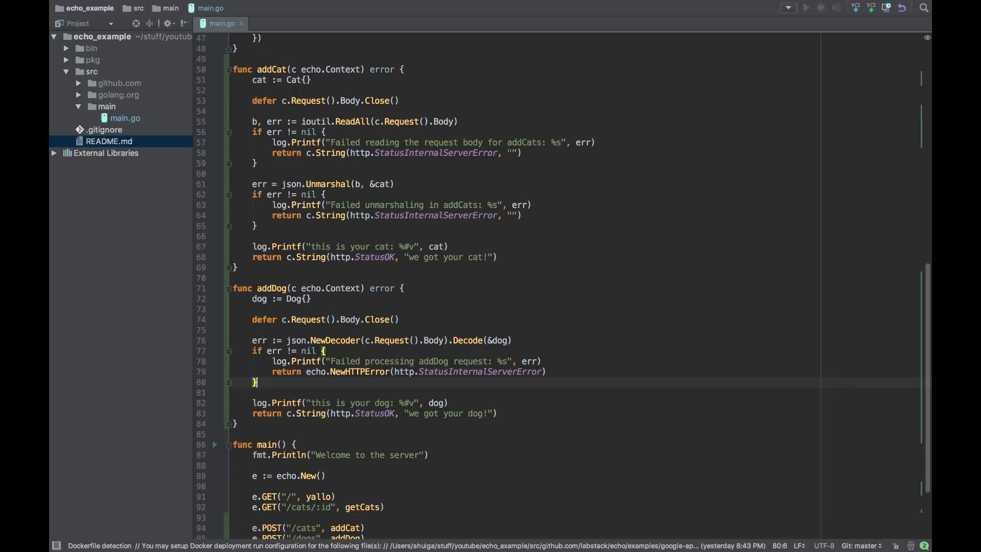
pyautogui.moveTo(337, 473)
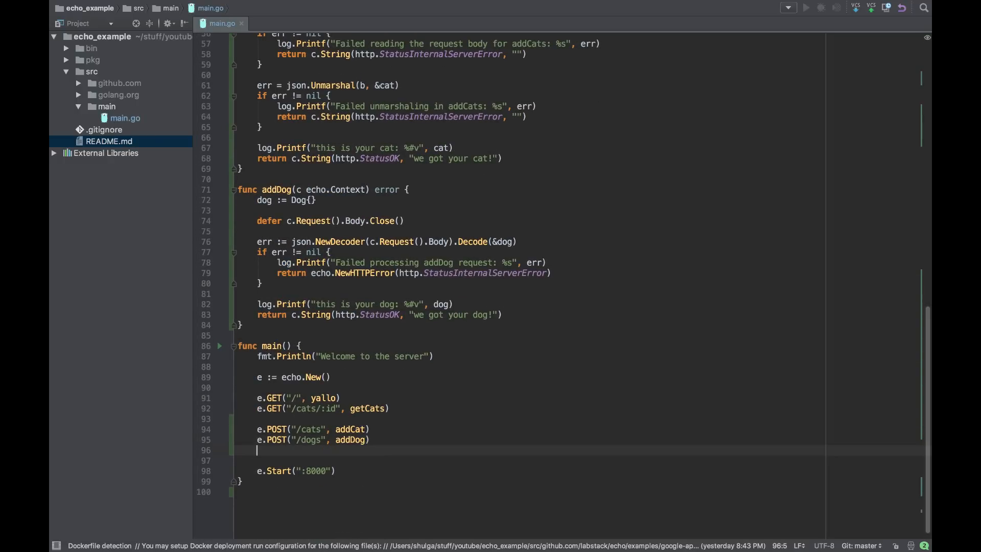
# Add the e.POST("/hamsters", addHamster) route line below the dogs route.
pyautogui.write('e.POST(')
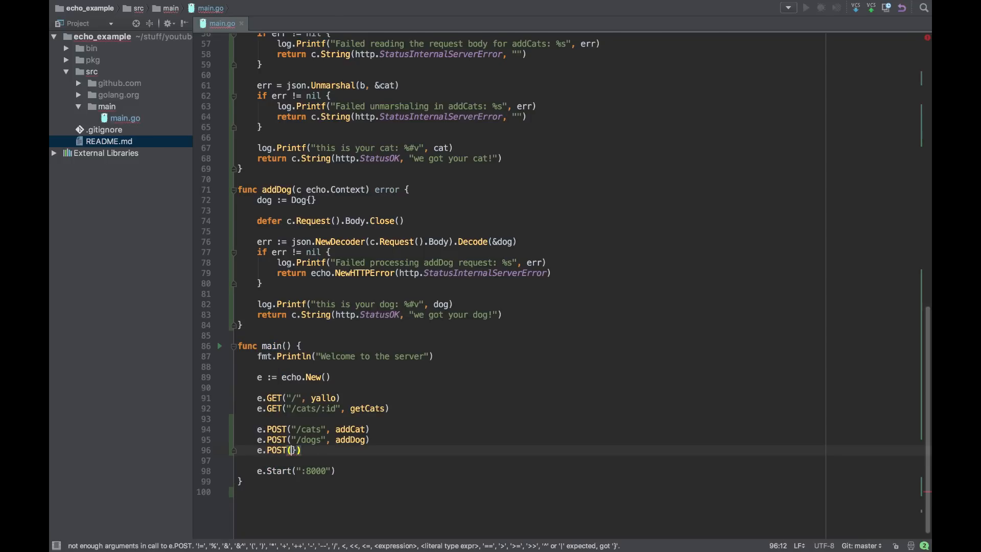
pyautogui.write('"/')
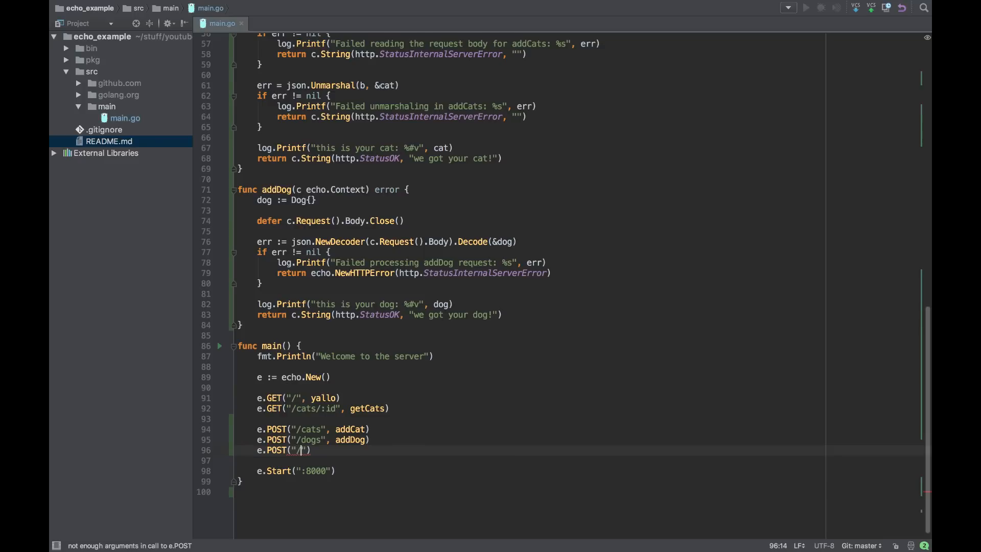
pyautogui.write('hamsters')
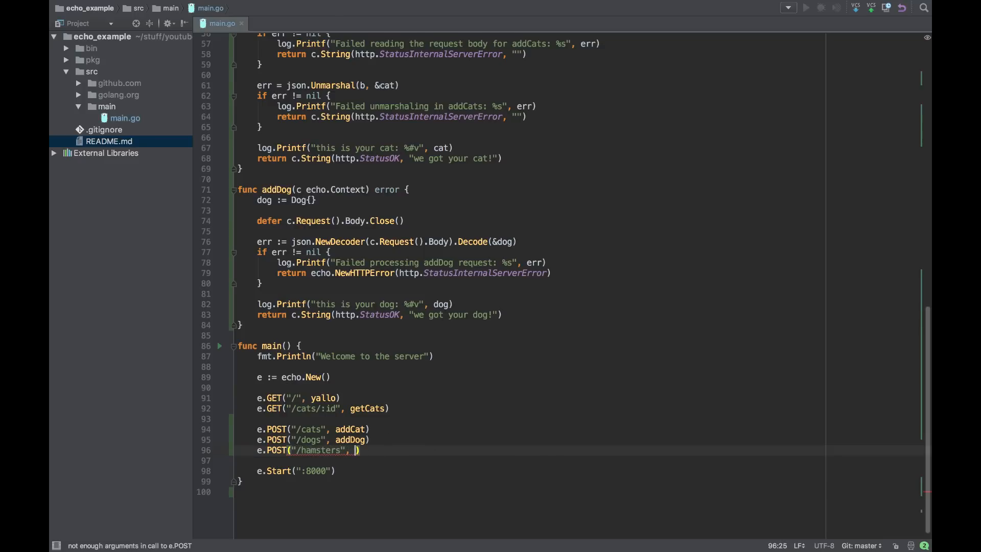
pyautogui.write('addHma')
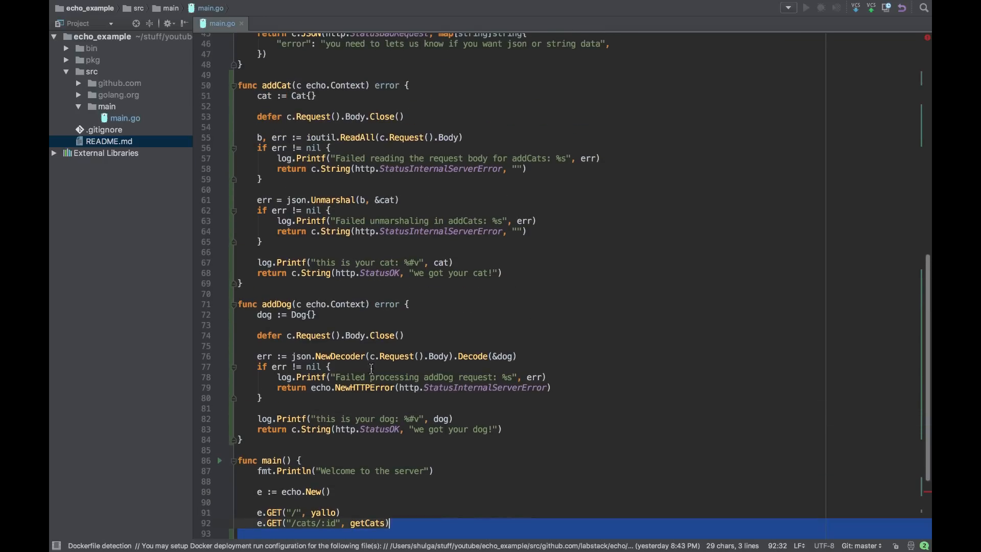
# Add an empty addHamster(c echo.Context) error stub above main().
pyautogui.press('enter')
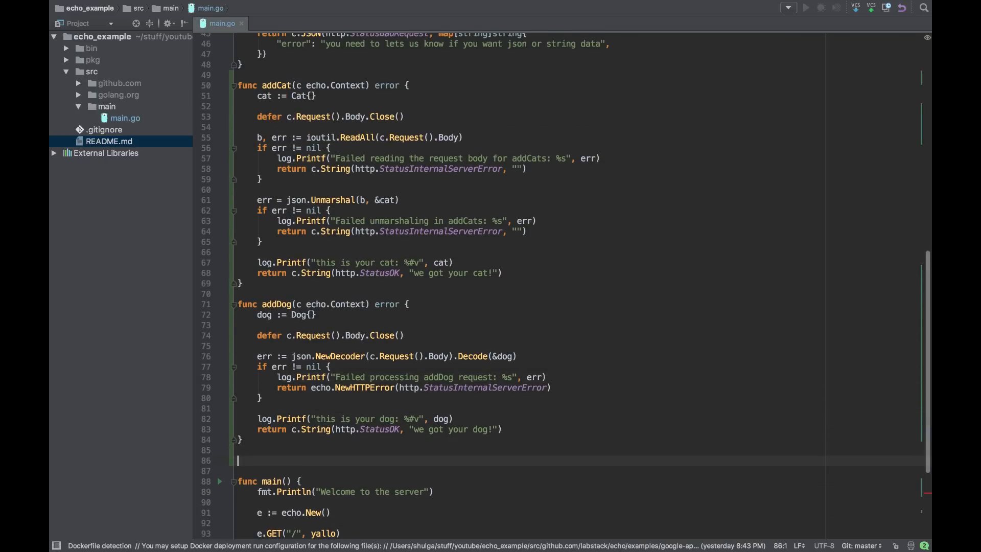
pyautogui.write('func')
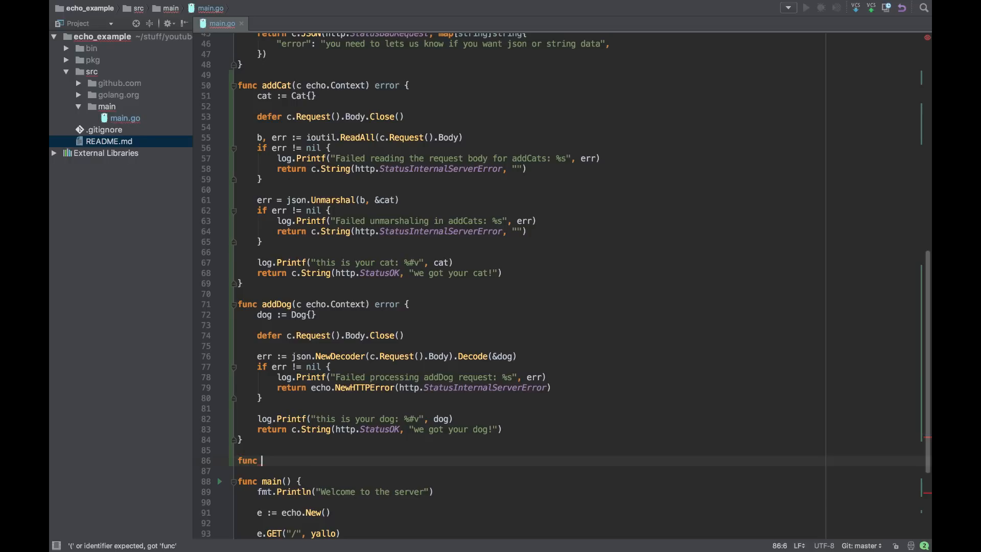
pyautogui.write('addHma')
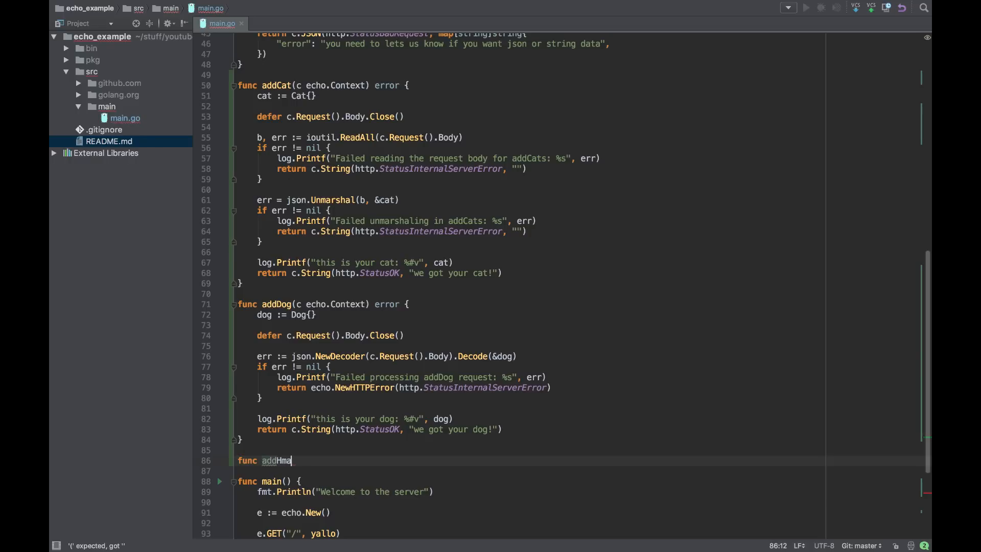
pyautogui.write('mster()')
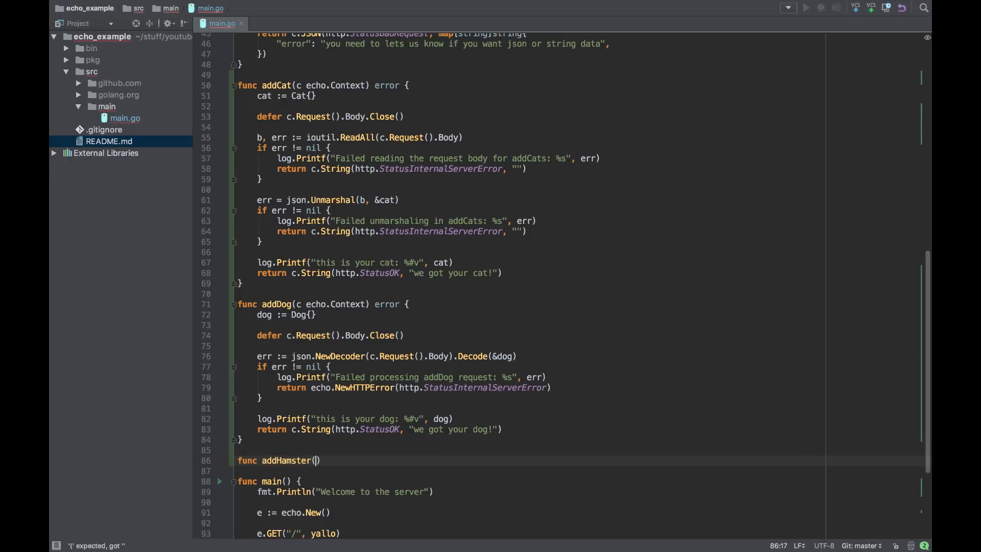
pyautogui.write('c')
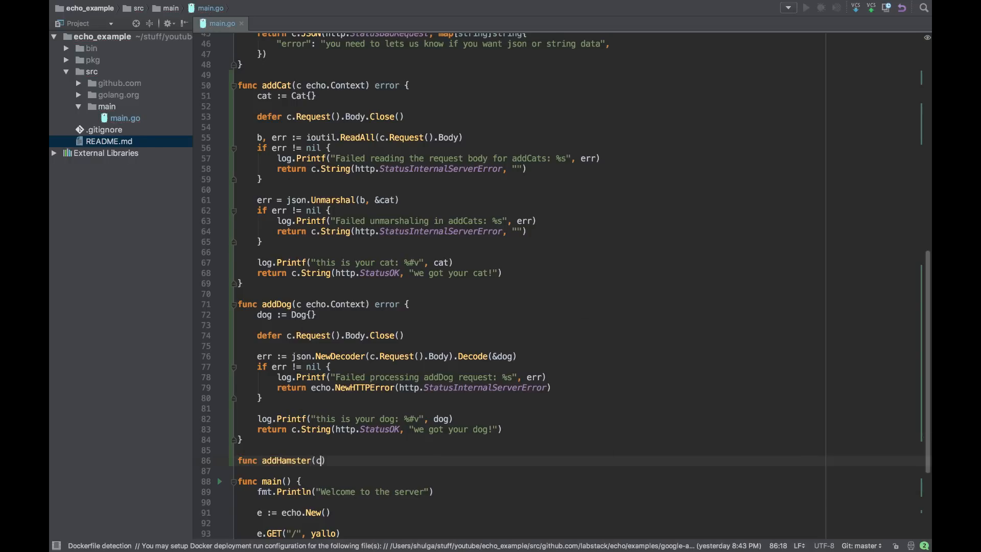
pyautogui.write('echo.Context')
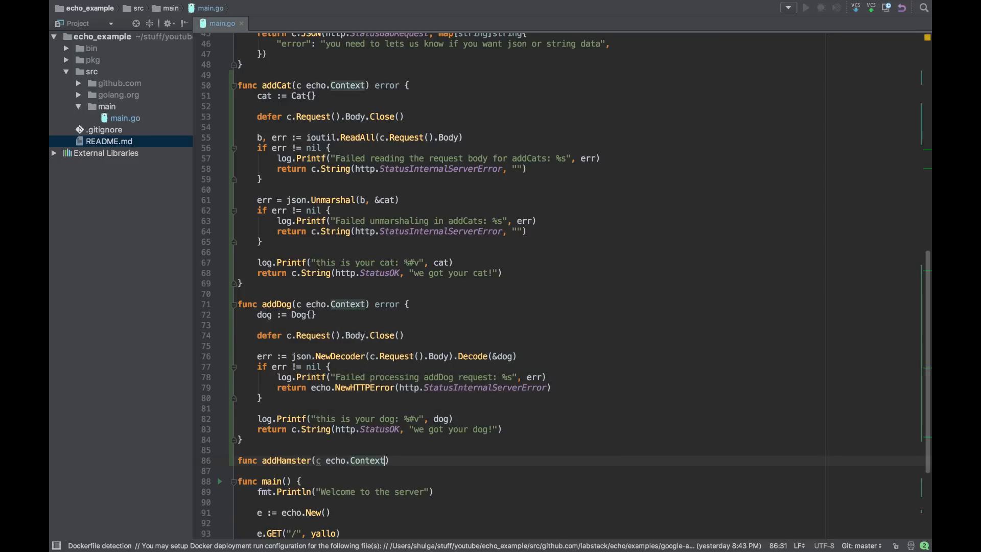
pyautogui.write('err')
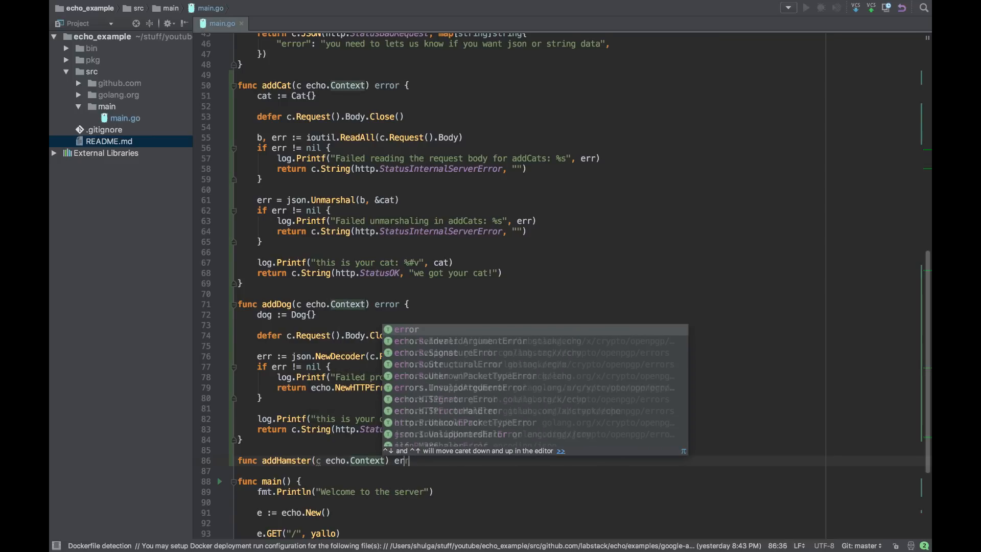
pyautogui.write('{')
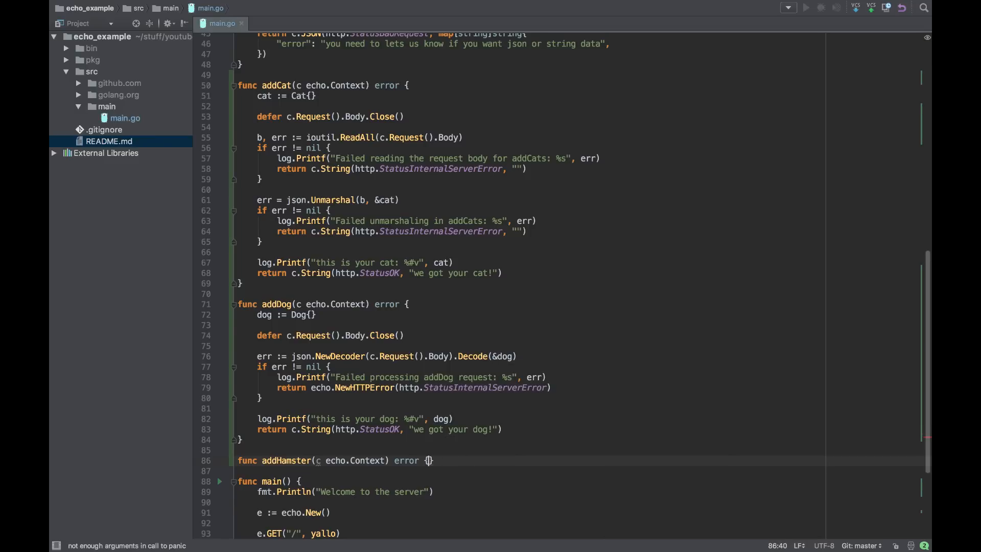
# Rename the copied Dog struct to Hamster, keeping its Name and Type fields.
pyautogui.scroll(3)
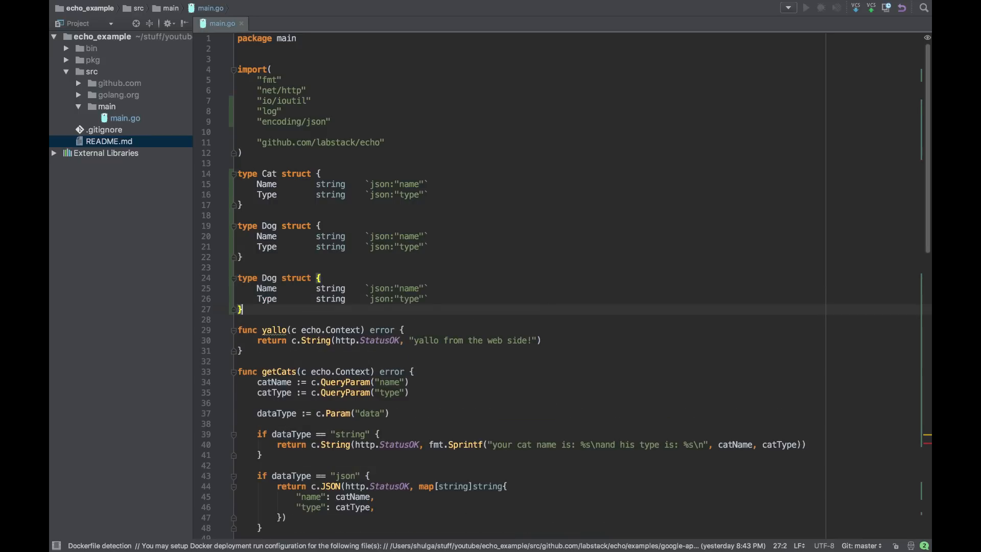
pyautogui.write('Hamn')
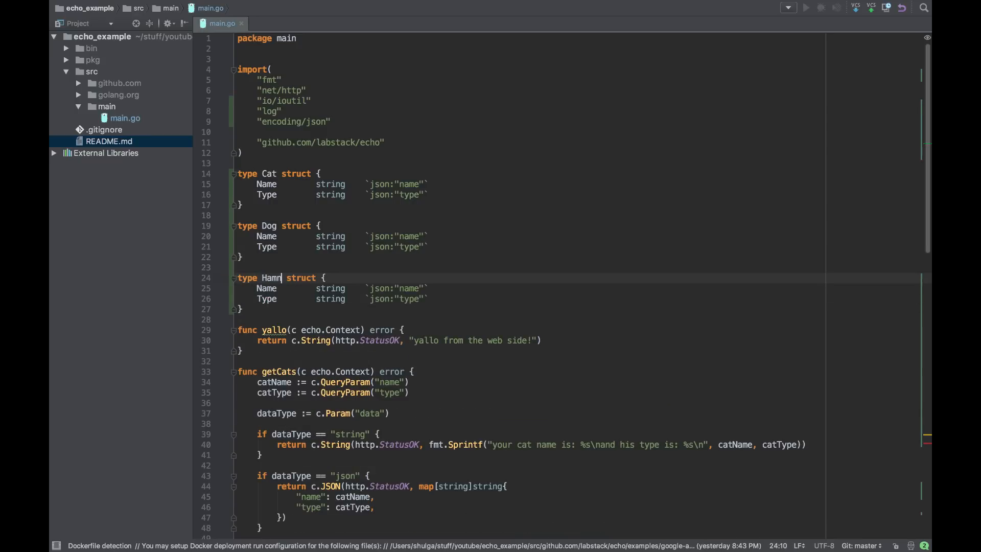
pyautogui.write('ster')
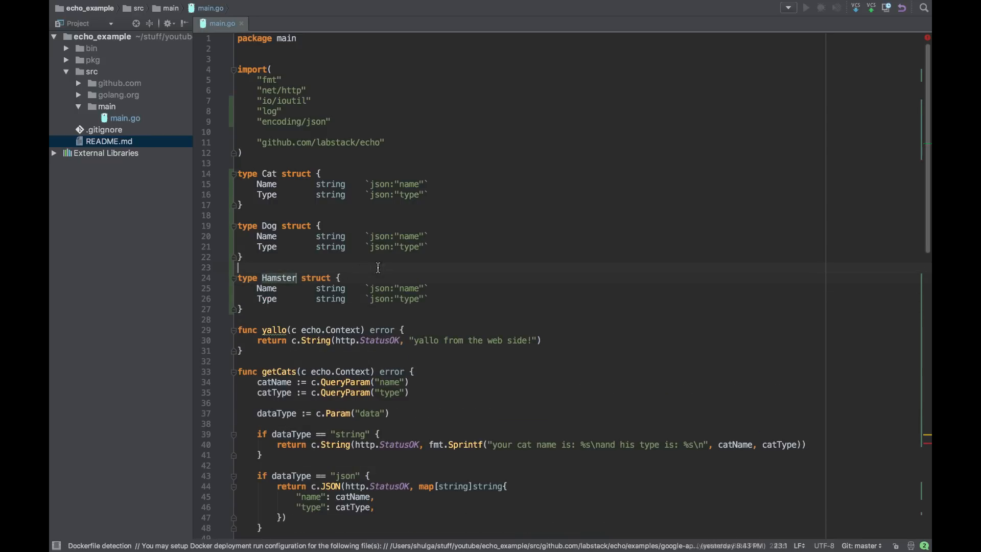
pyautogui.scroll(-3)
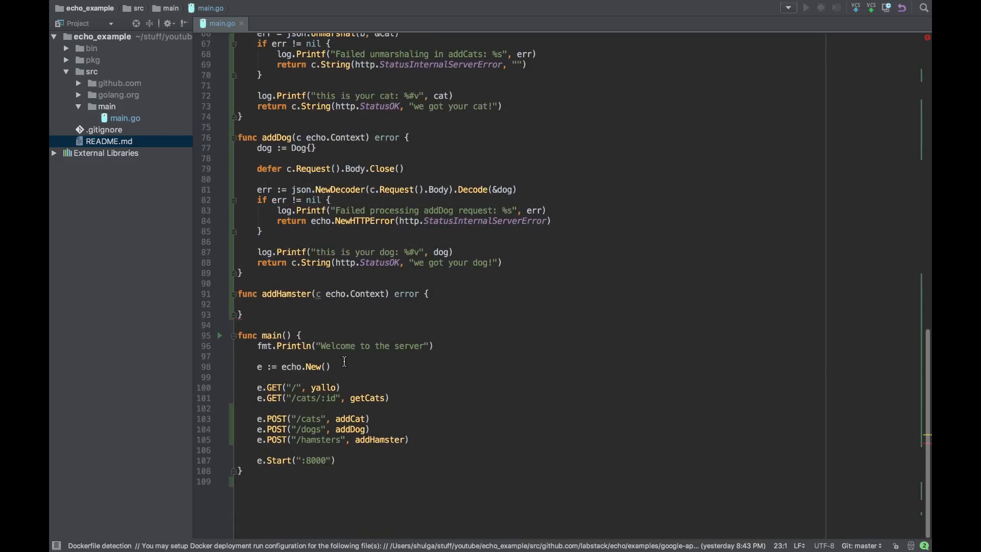
# Inside addHamster, declare hamster := Hamster{} using the autocompleted type.
pyautogui.click(278, 304)
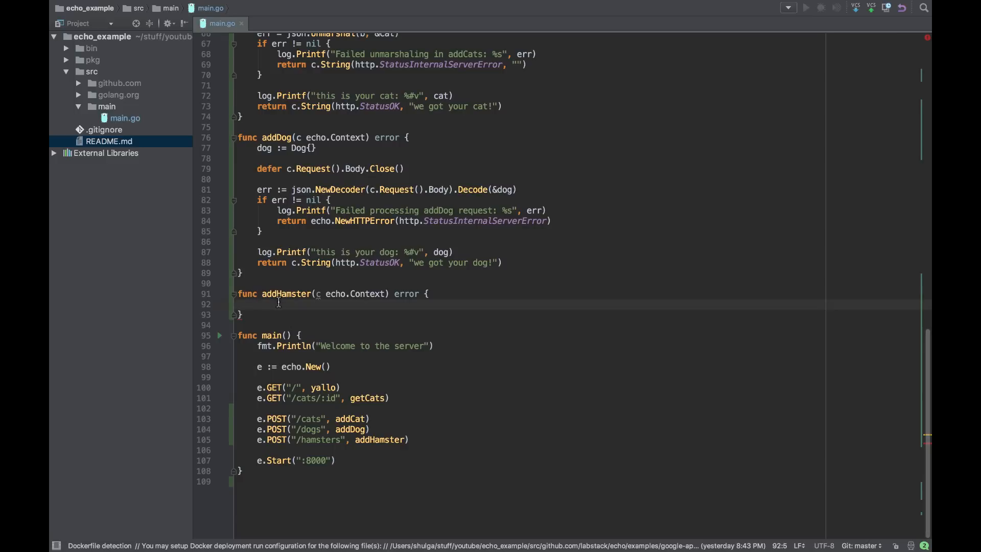
pyautogui.write('hamster :=')
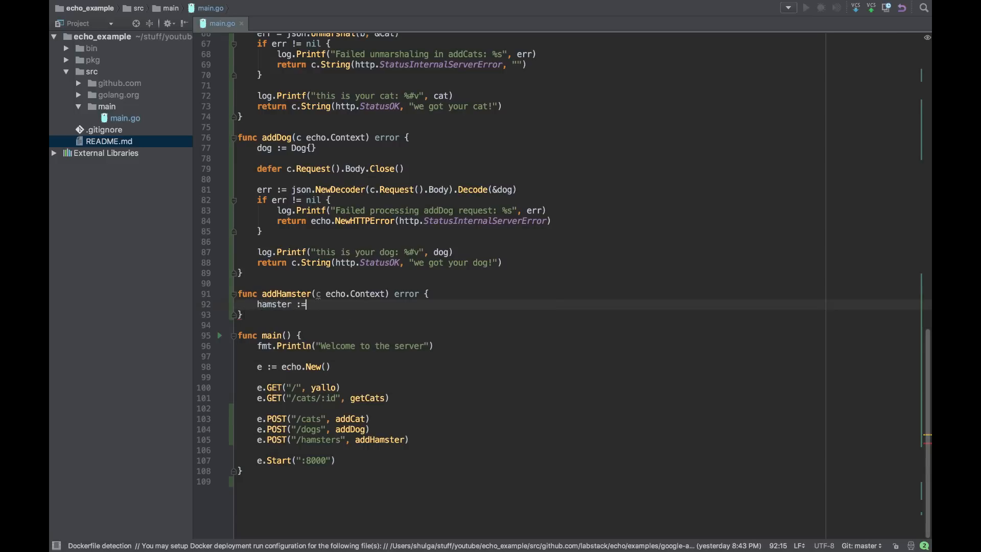
pyautogui.write('Hamst')
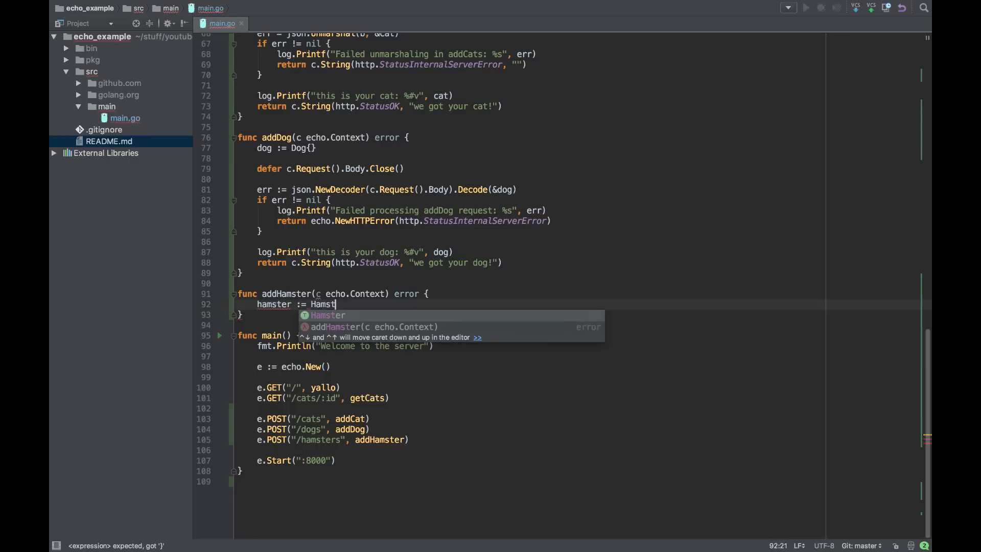
pyautogui.press('Enter')
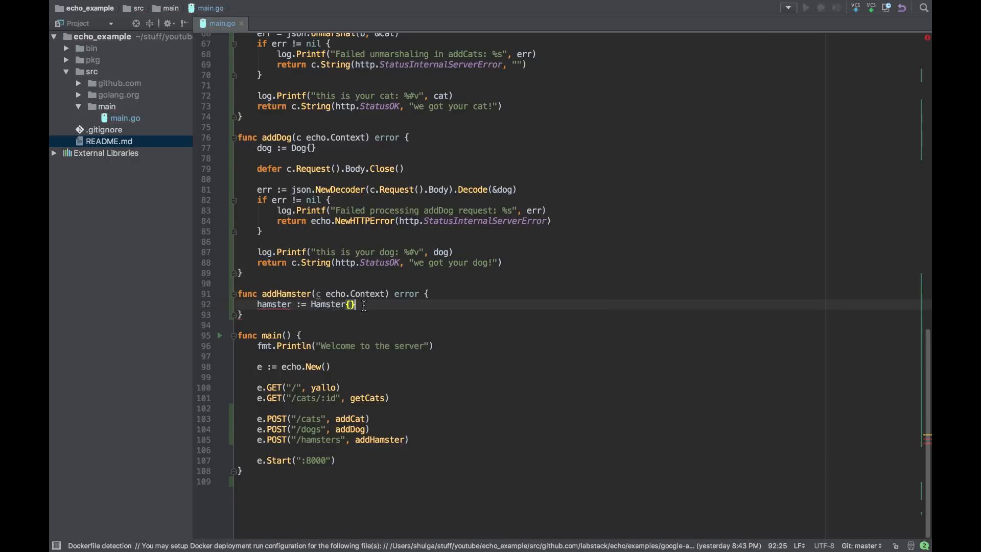
# Bind the request into it with err := c.Bind(&hamster).
pyautogui.write('err := c')
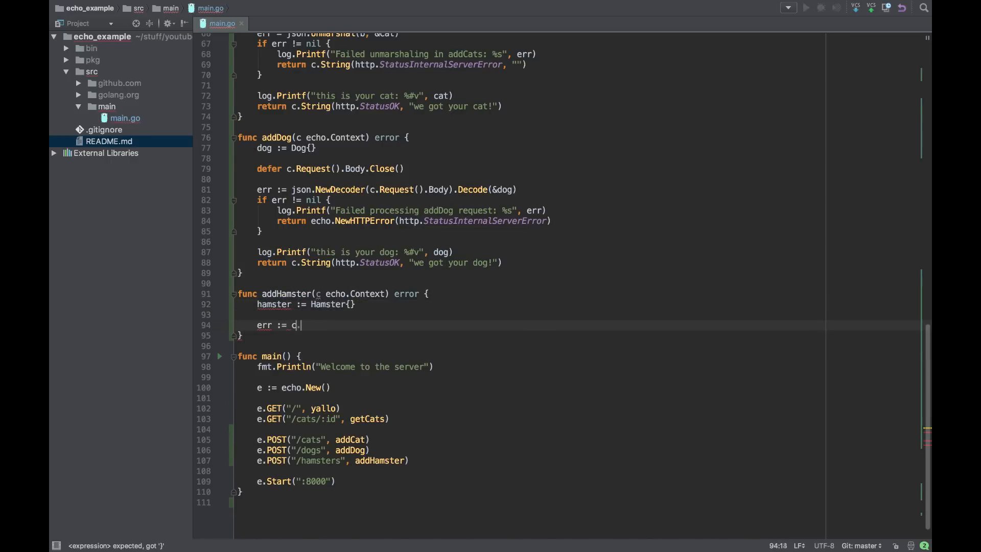
pyautogui.write('.')
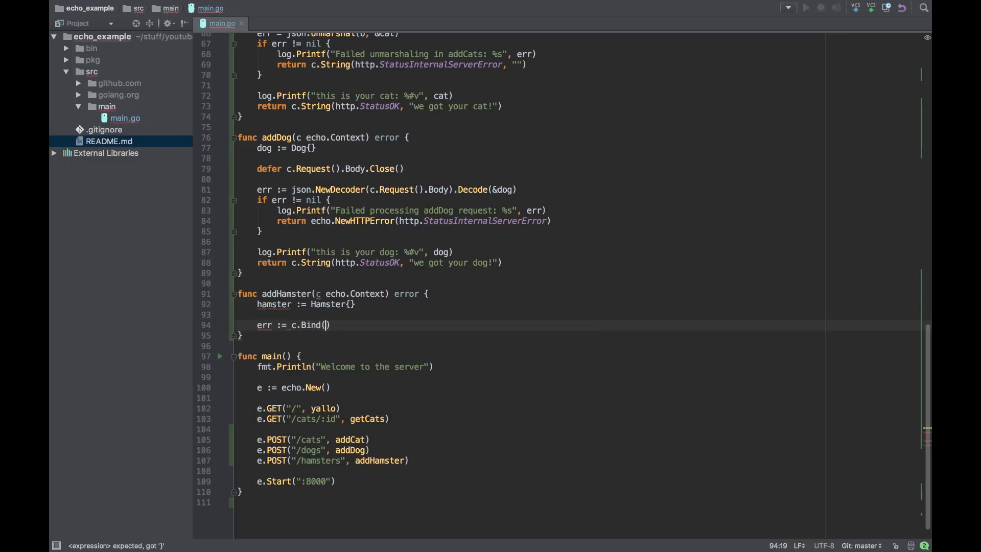
pyautogui.write('&')
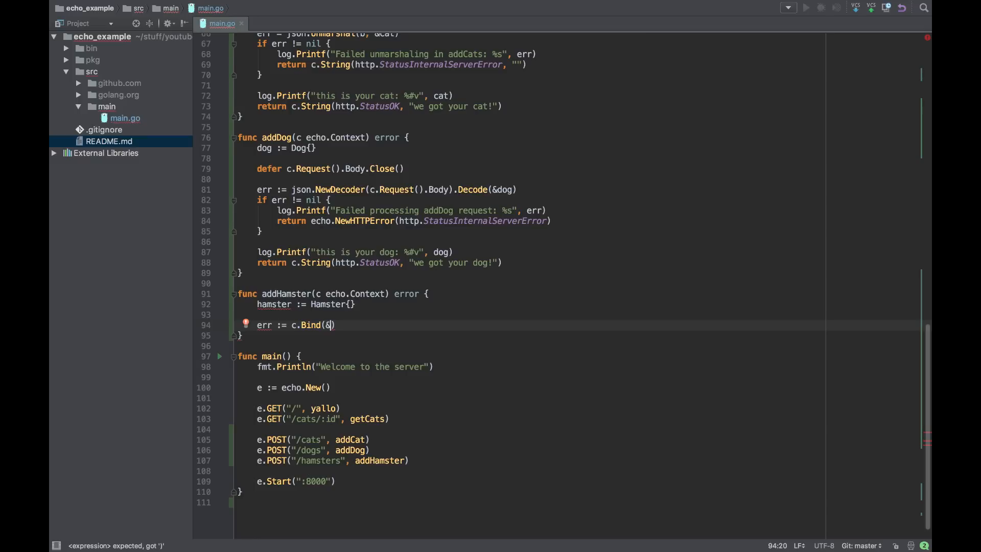
pyautogui.write('ham')
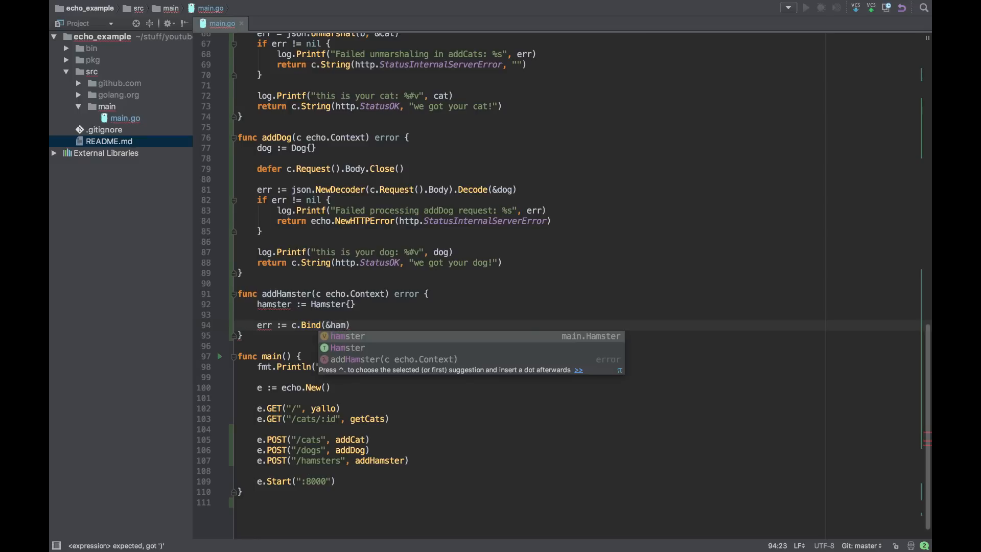
pyautogui.write('ster')
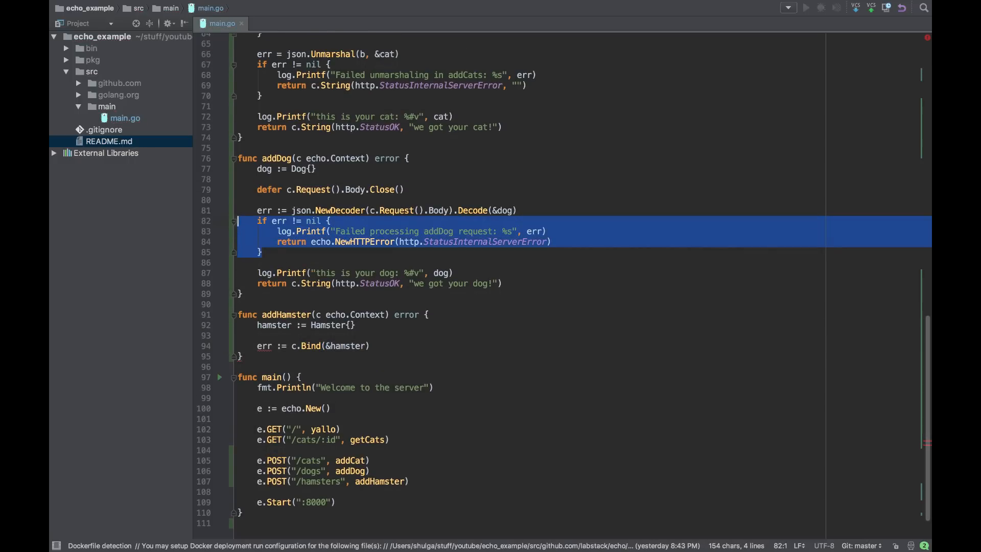
# Paste the bind error check and reword the log and reply to mention hamster instead of dog.
pyautogui.click(372, 346)
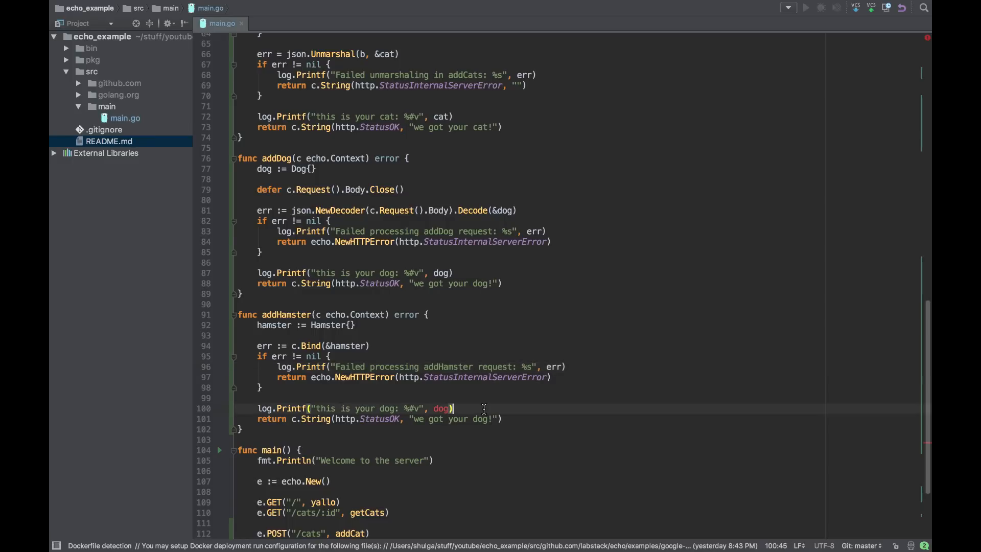
pyautogui.click(388, 409)
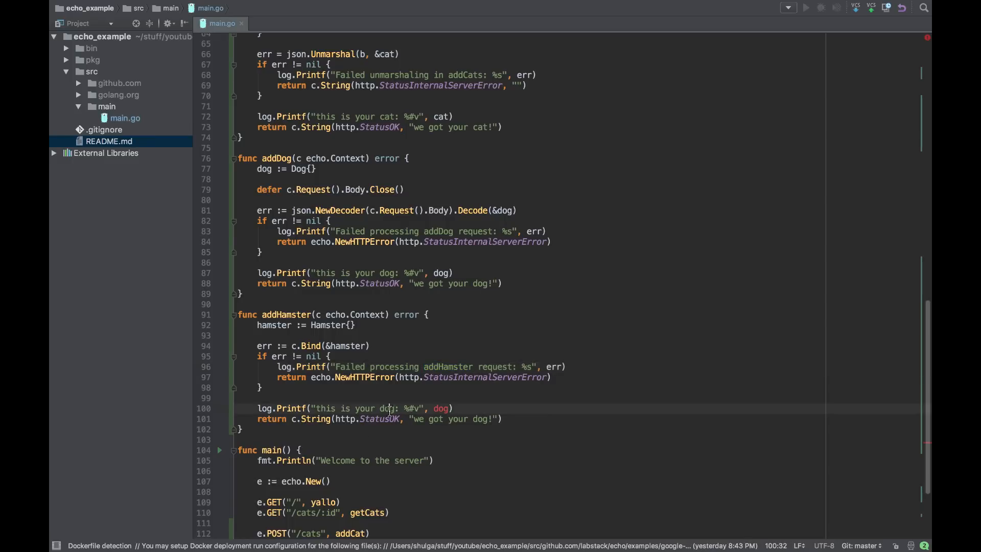
pyautogui.write('hamster')
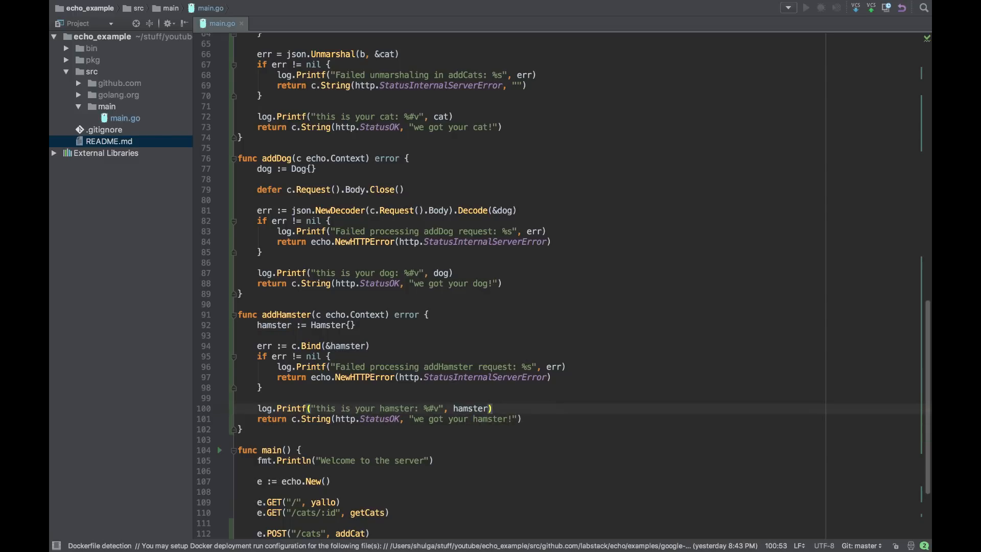
pyautogui.scroll(-3)
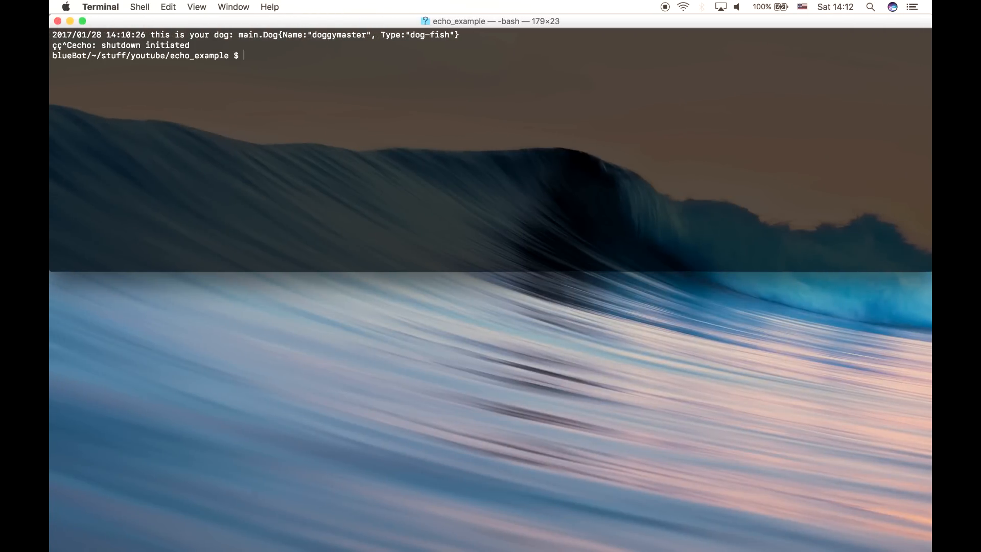
# Run go install main in Terminal, retyping after the misspelled insatll attempt.
pyautogui.write('go insatll main')
pyautogui.write('b')
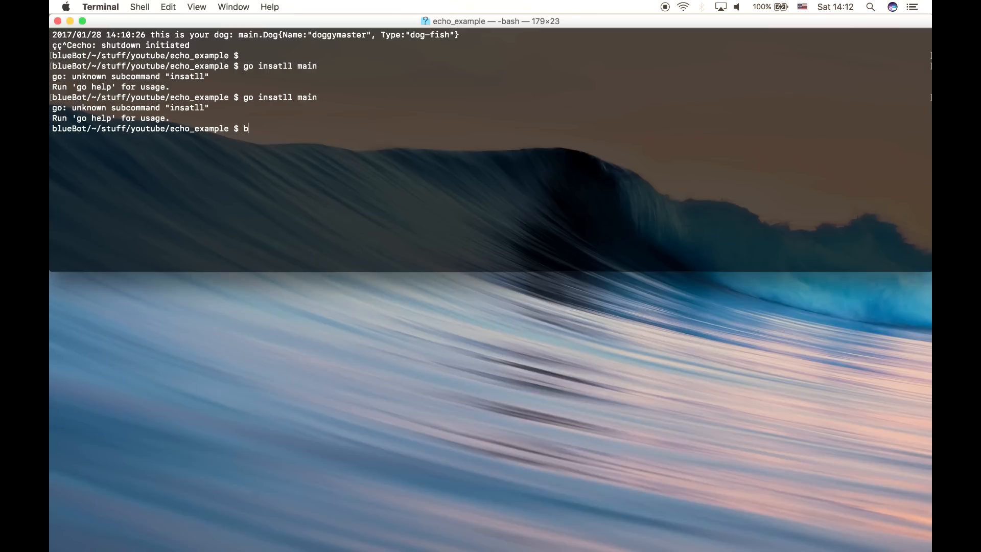
pyautogui.write('go i')
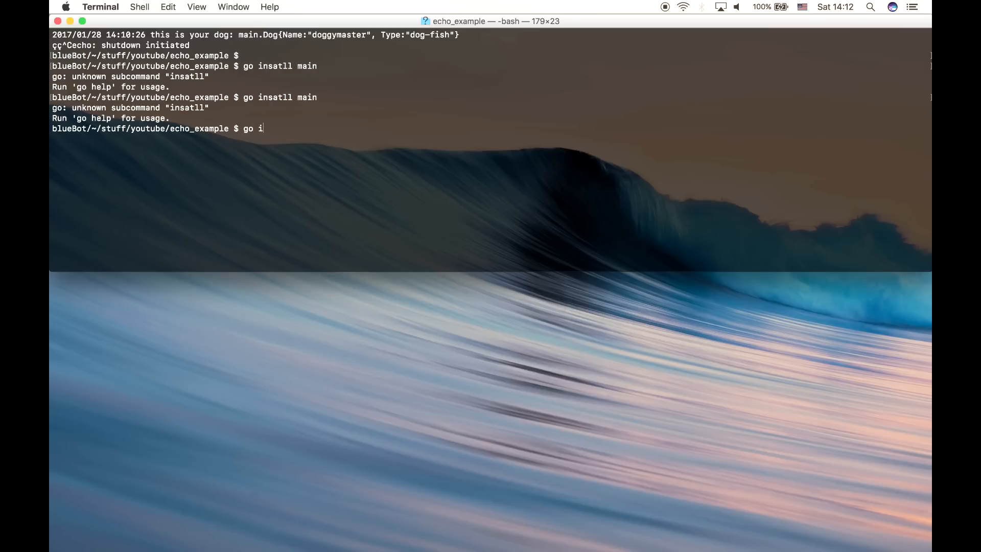
pyautogui.write('nstal')
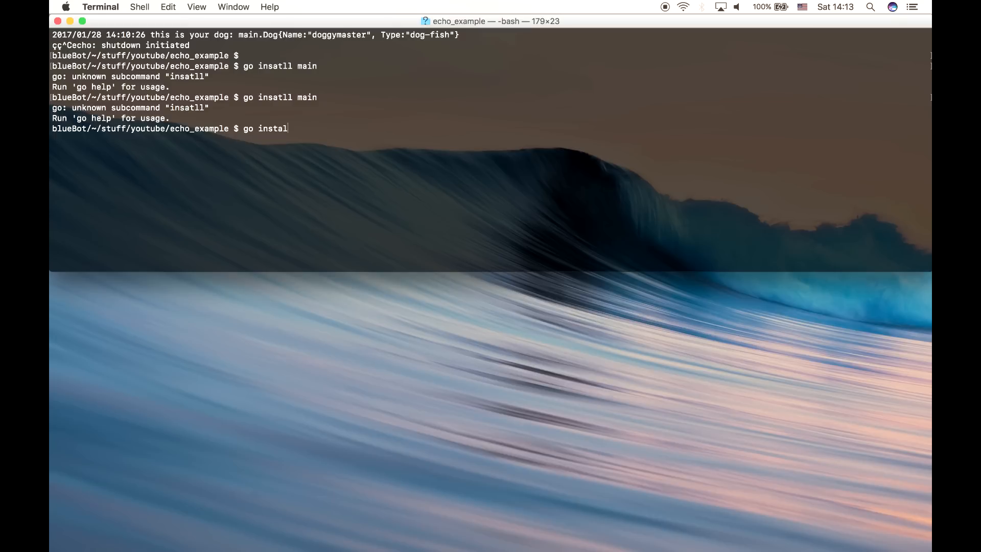
pyautogui.write('l m')
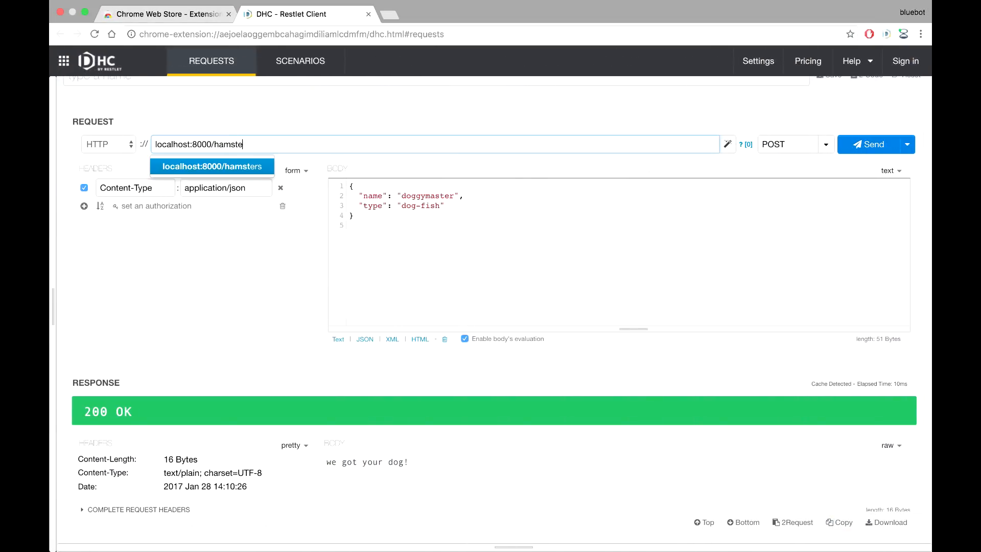
# Point the POST at localhost:8000/hamsters with name "da hamster", type "master", and send it.
pyautogui.write('s')
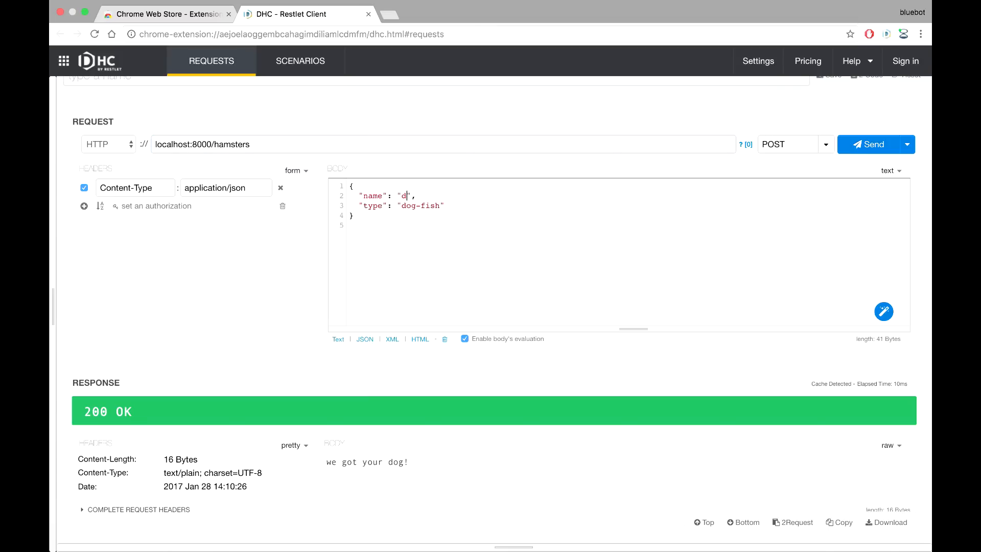
pyautogui.write('a hamster')
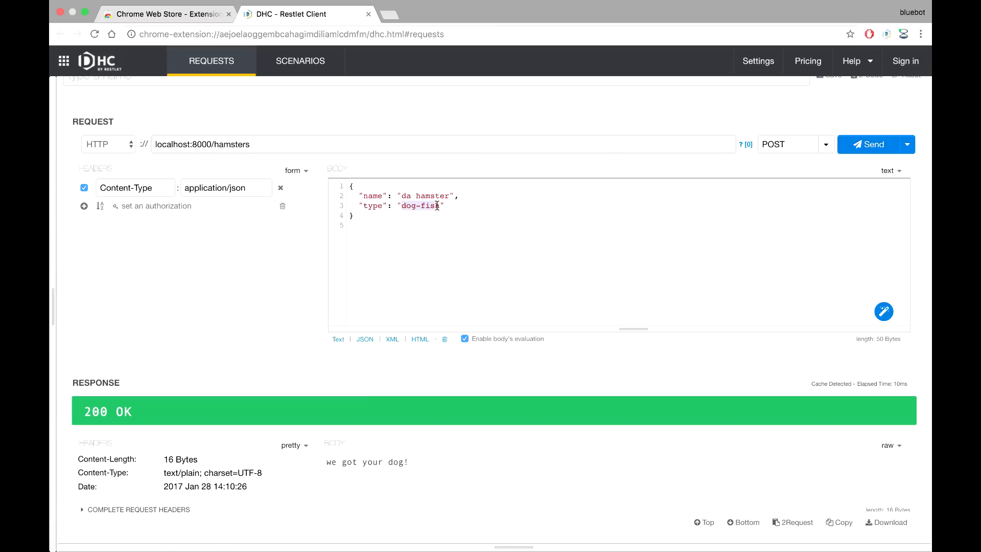
pyautogui.write('mh')
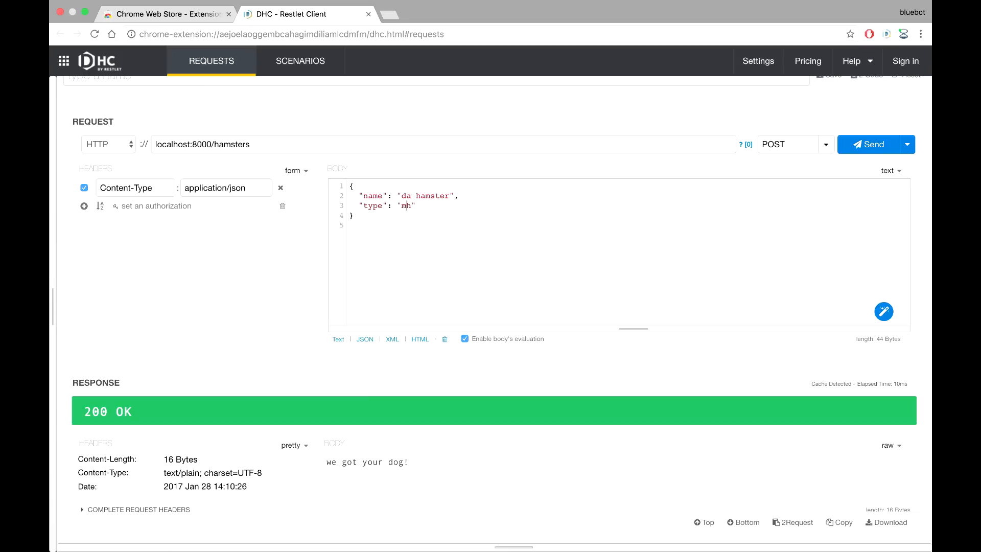
pyautogui.write('aster')
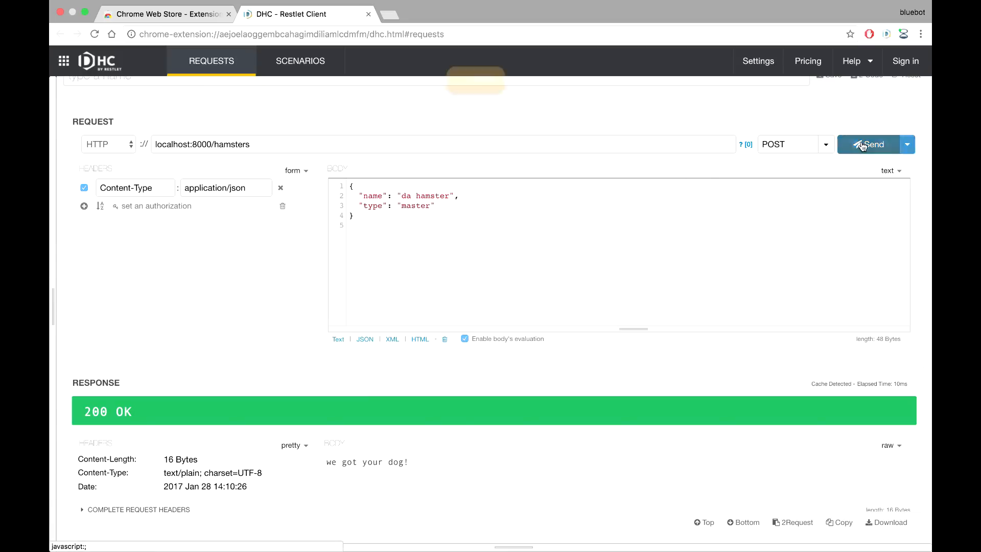
pyautogui.click(871, 145)
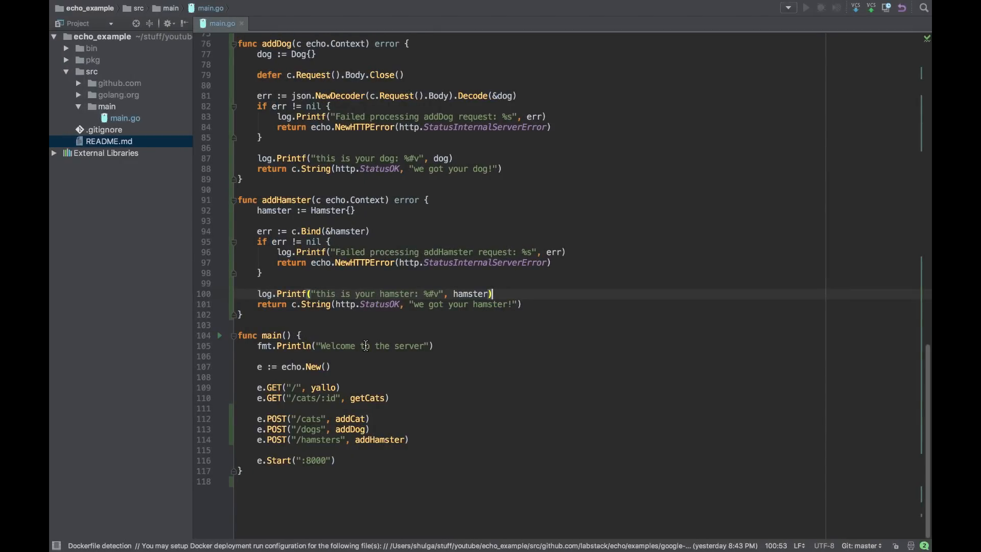
pyautogui.scroll(3)
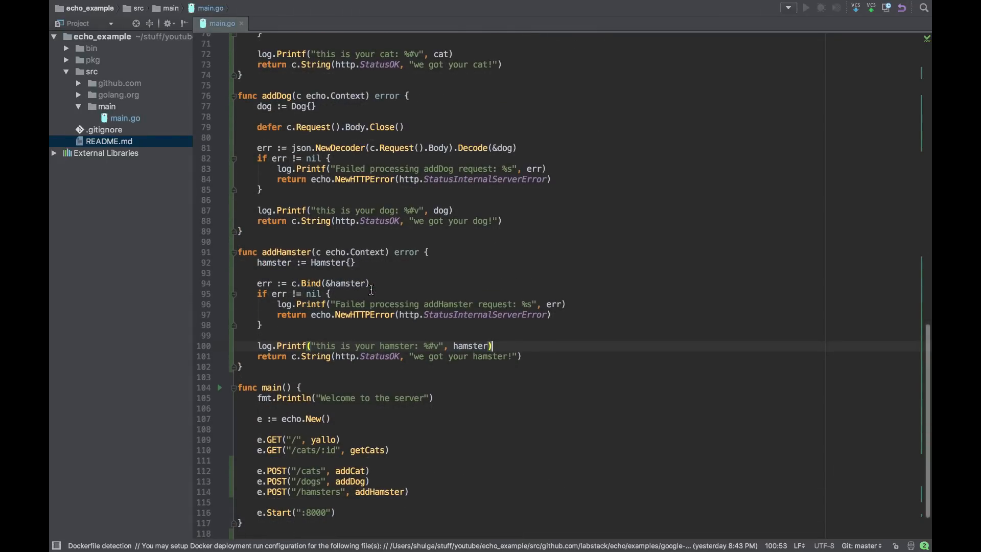
pyautogui.scroll(3)
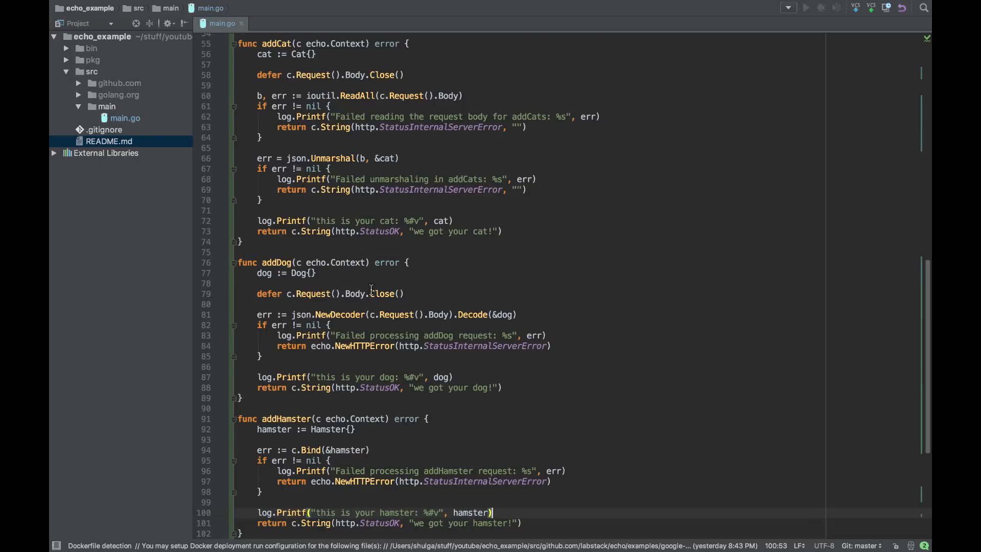
pyautogui.scroll(3)
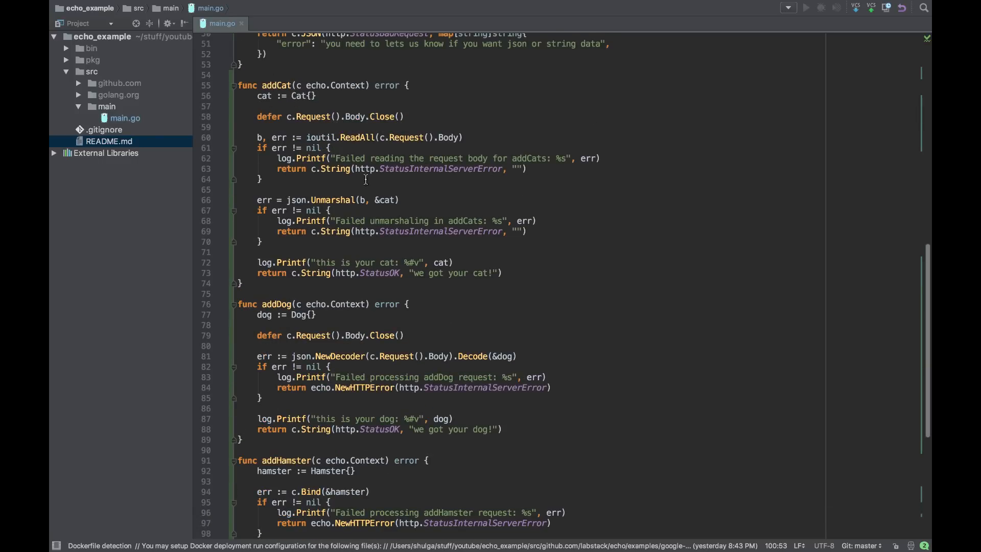
pyautogui.moveTo(338, 196)
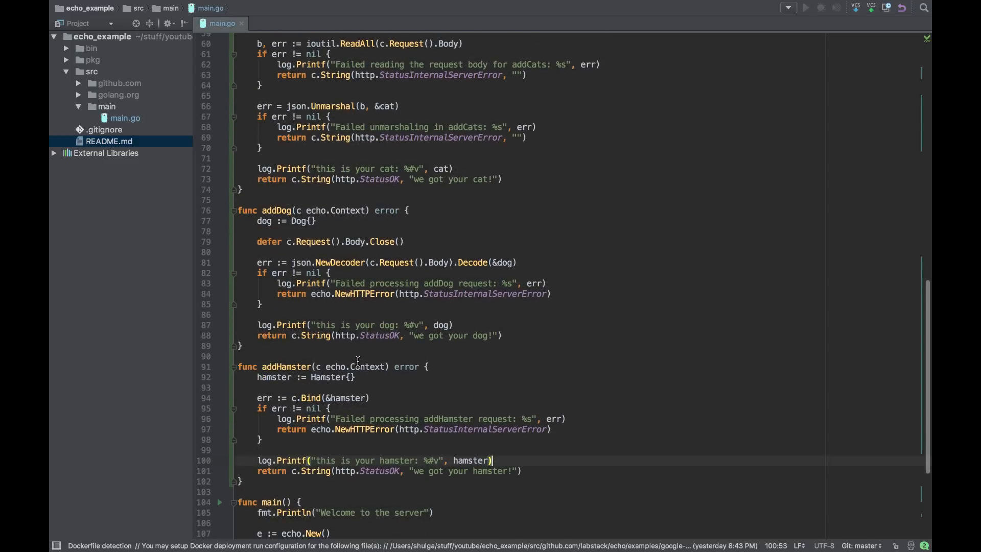
pyautogui.scroll(-3)
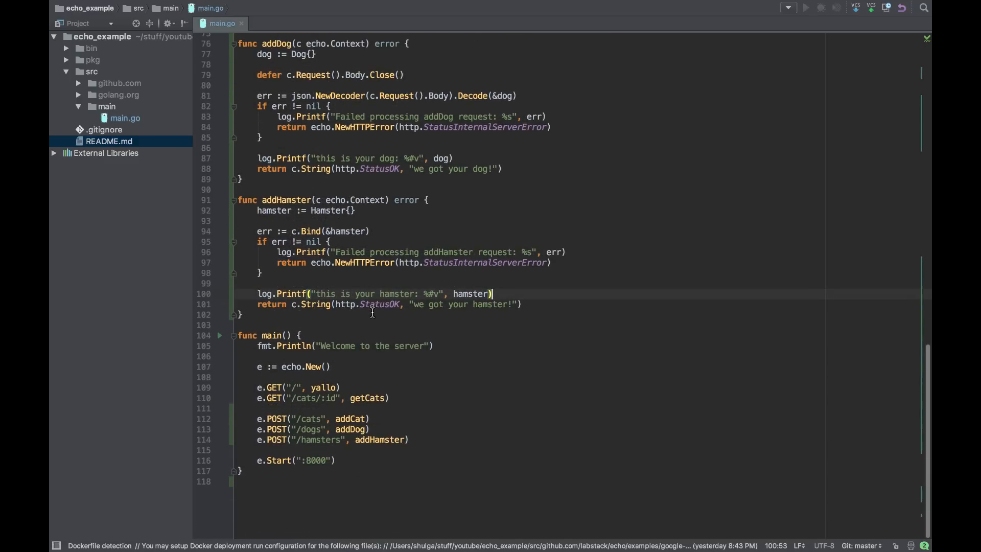
pyautogui.scroll(3)
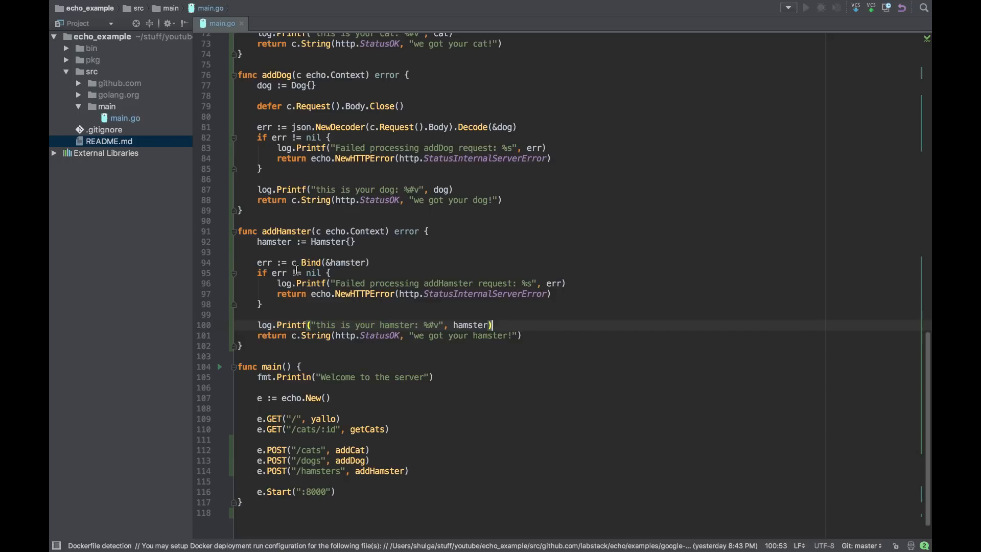
pyautogui.click(312, 262)
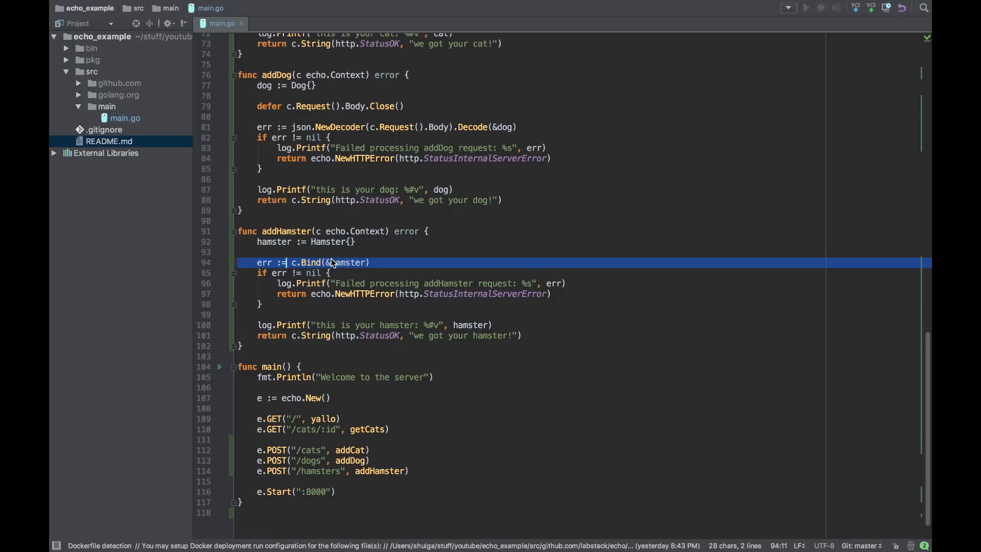
pyautogui.scroll(3)
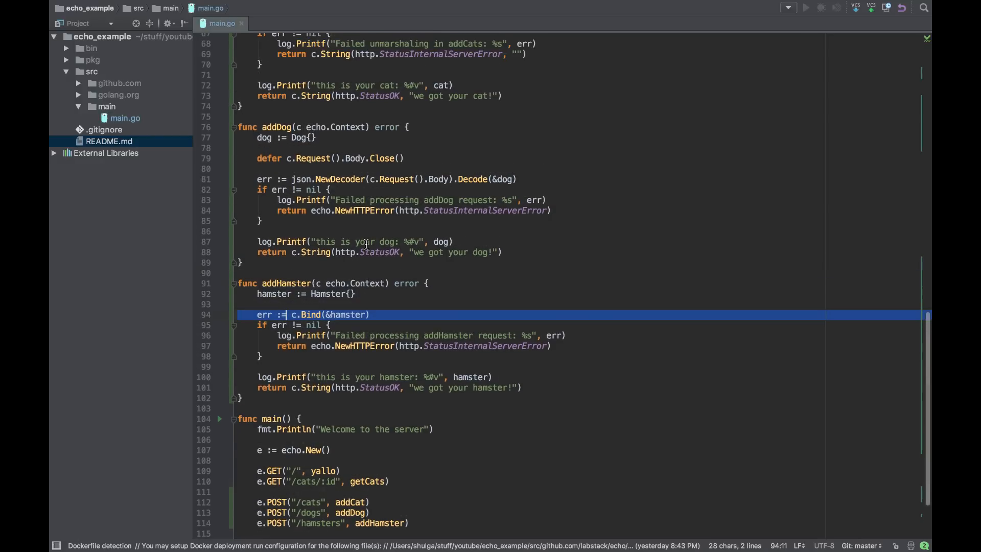
pyautogui.scroll(3)
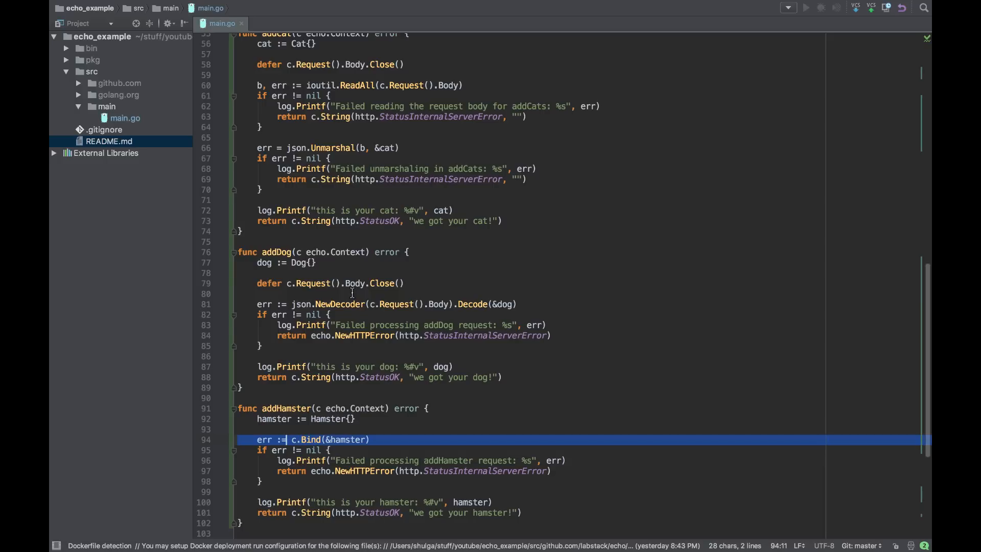
pyautogui.scroll(3)
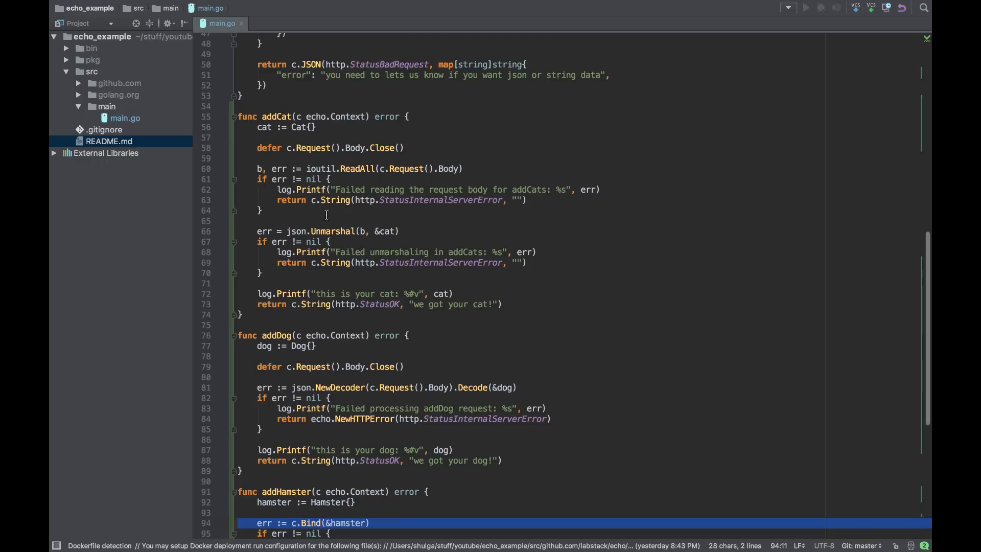
pyautogui.moveTo(315, 200)
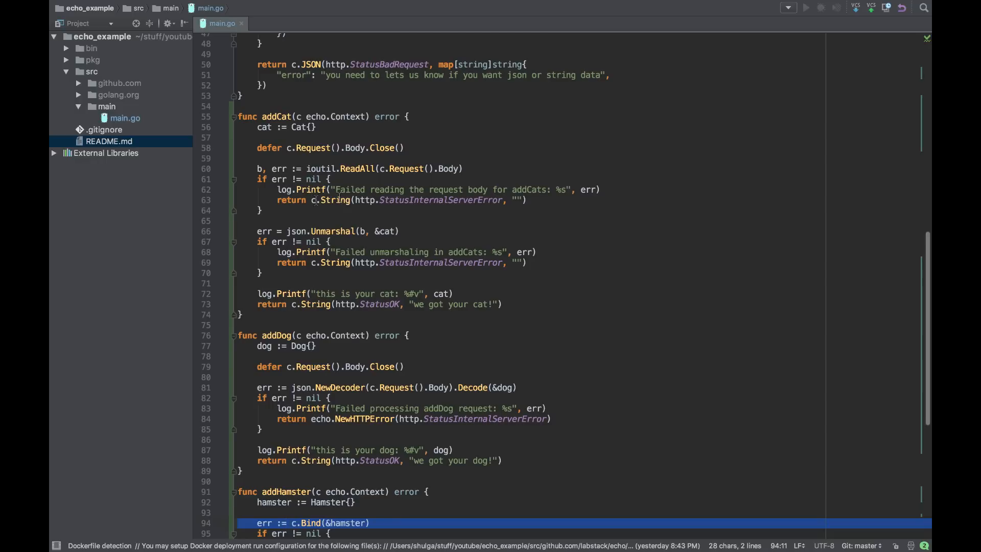
pyautogui.moveTo(328, 190)
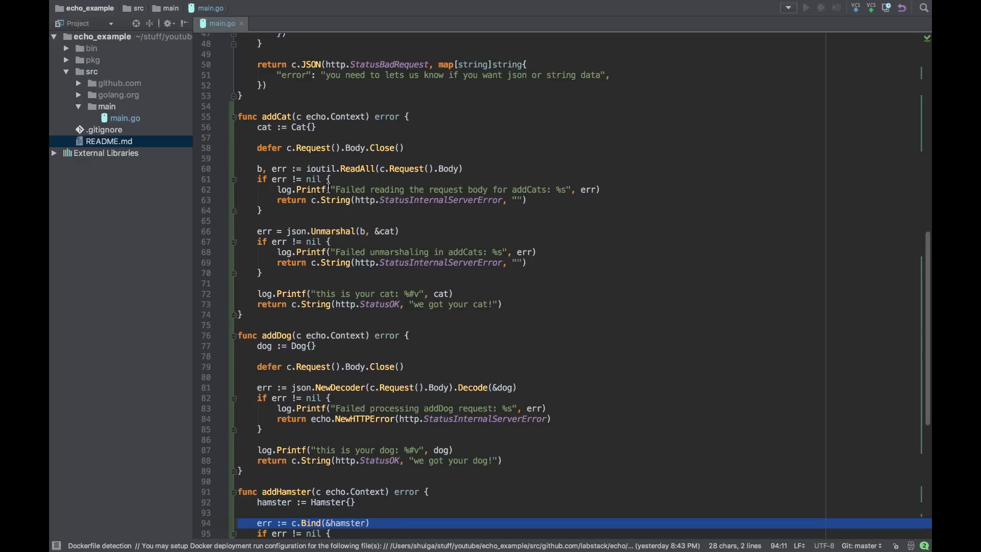
pyautogui.moveTo(360, 180)
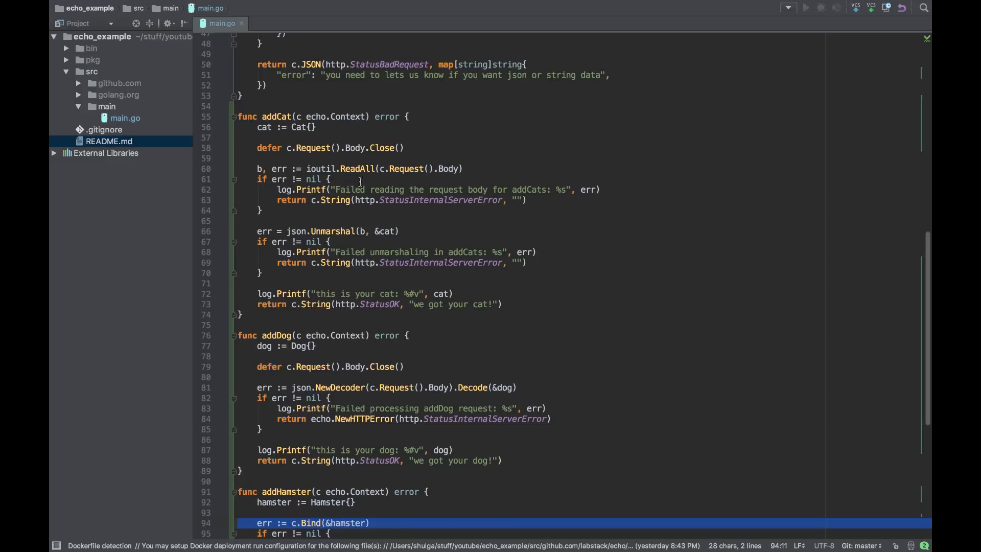
pyautogui.moveTo(344, 233)
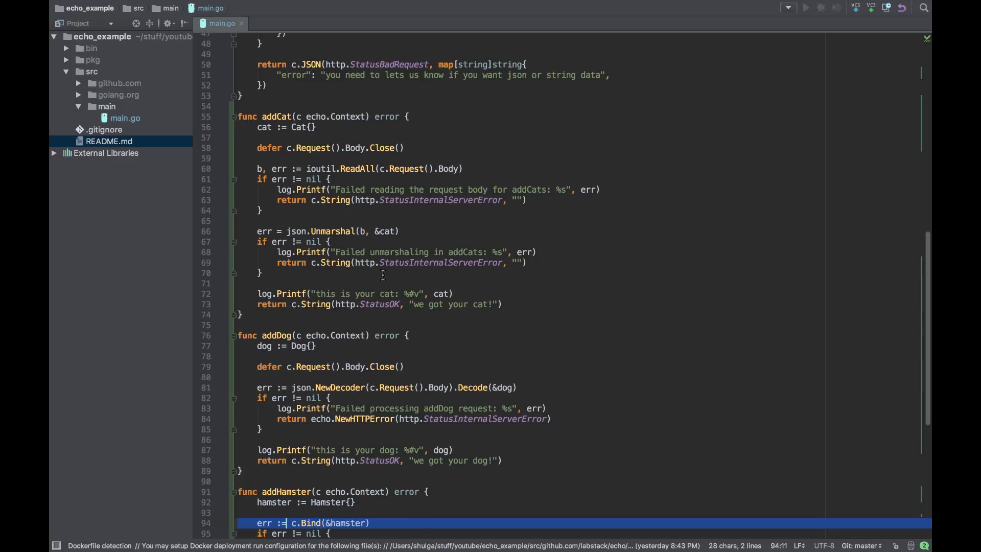
pyautogui.scroll(-3)
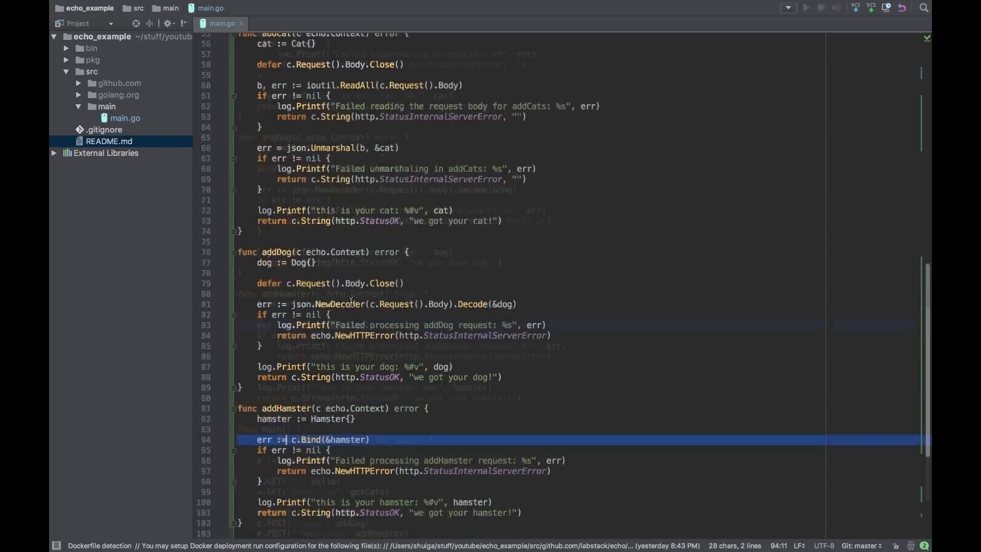
pyautogui.scroll(-3)
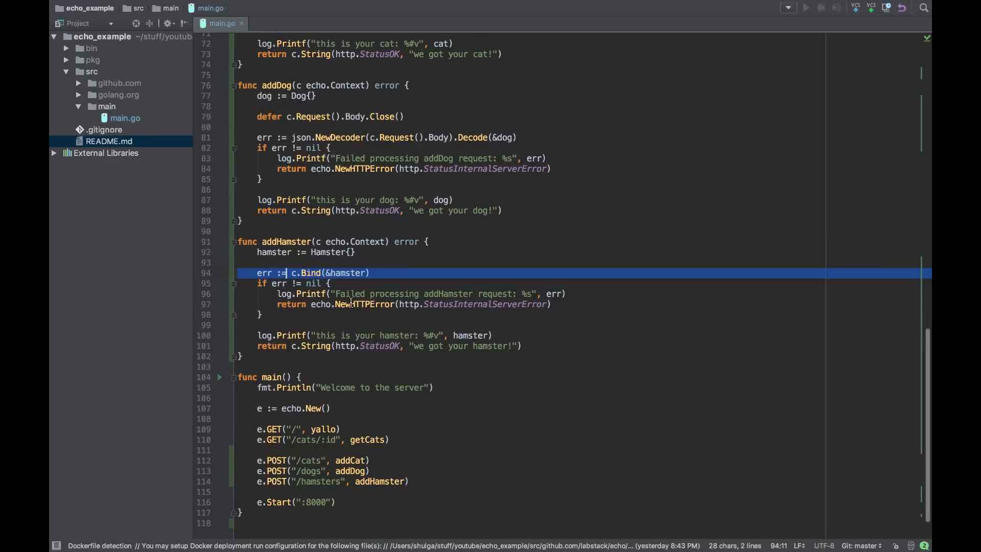